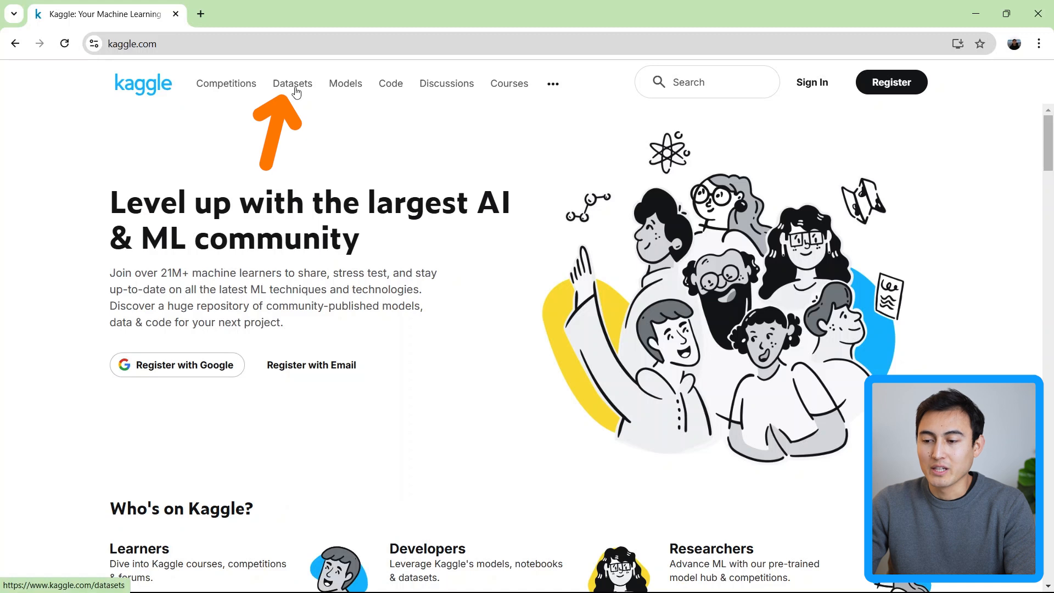
Browse Kaggle's Datasets page through the Trending and Benchmark dataset sections
click(292, 83)
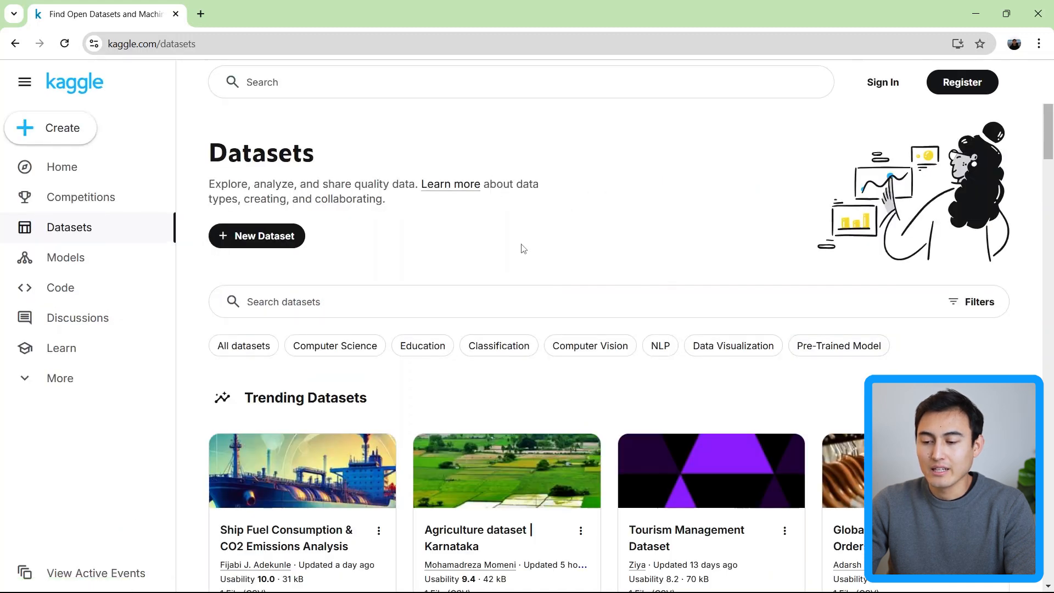
scroll(down, 3)
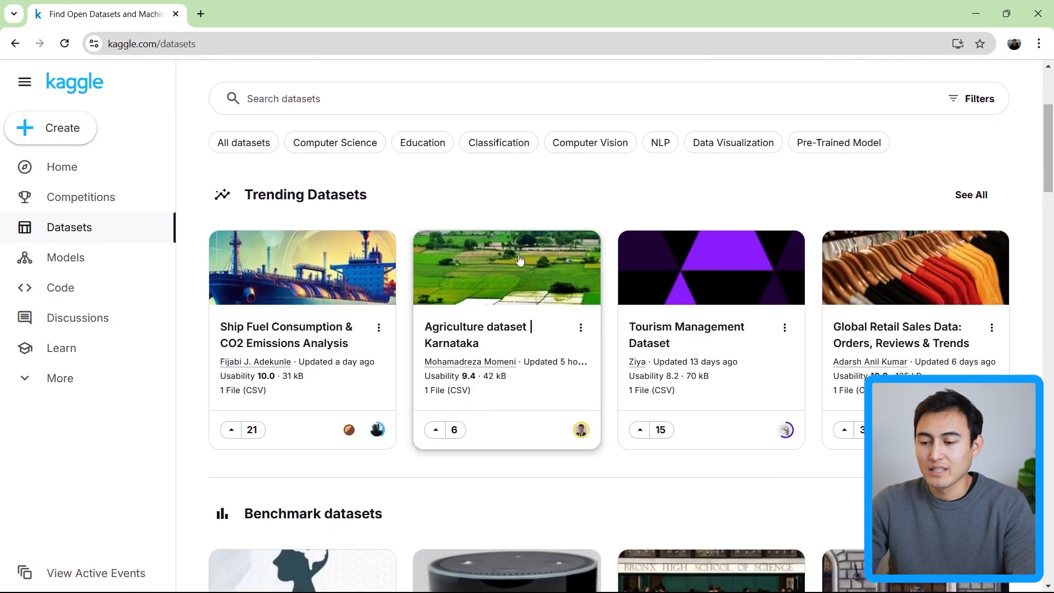
scroll(down, 3)
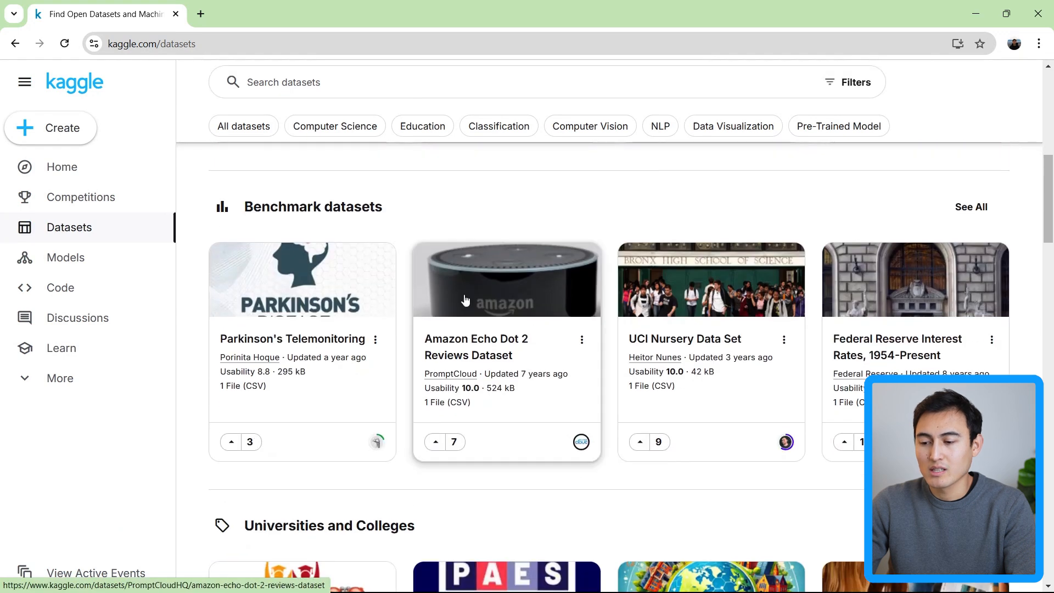
scroll(up, 3)
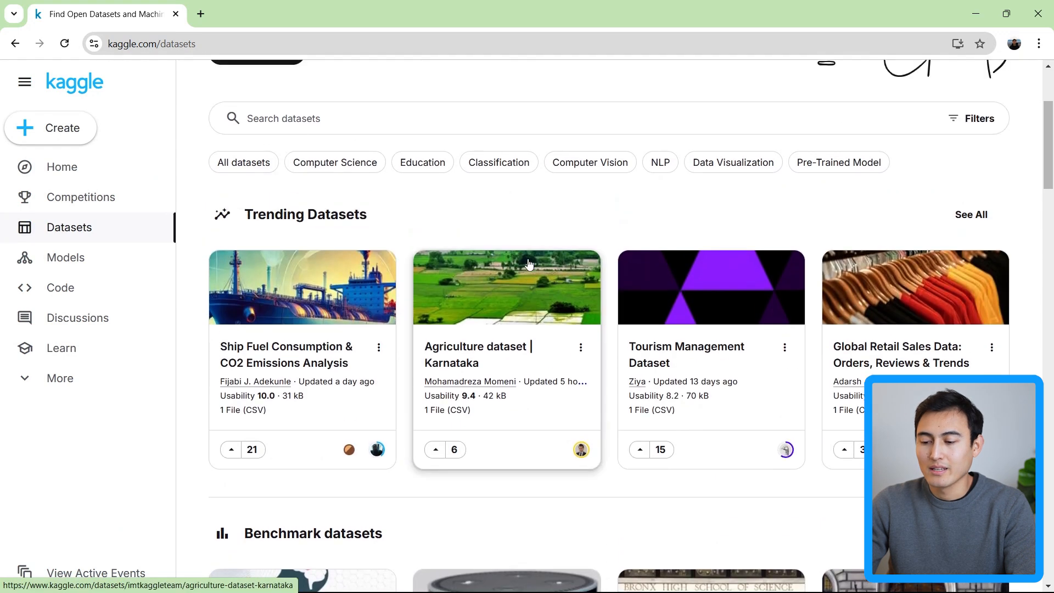
mouse_move(229, 449)
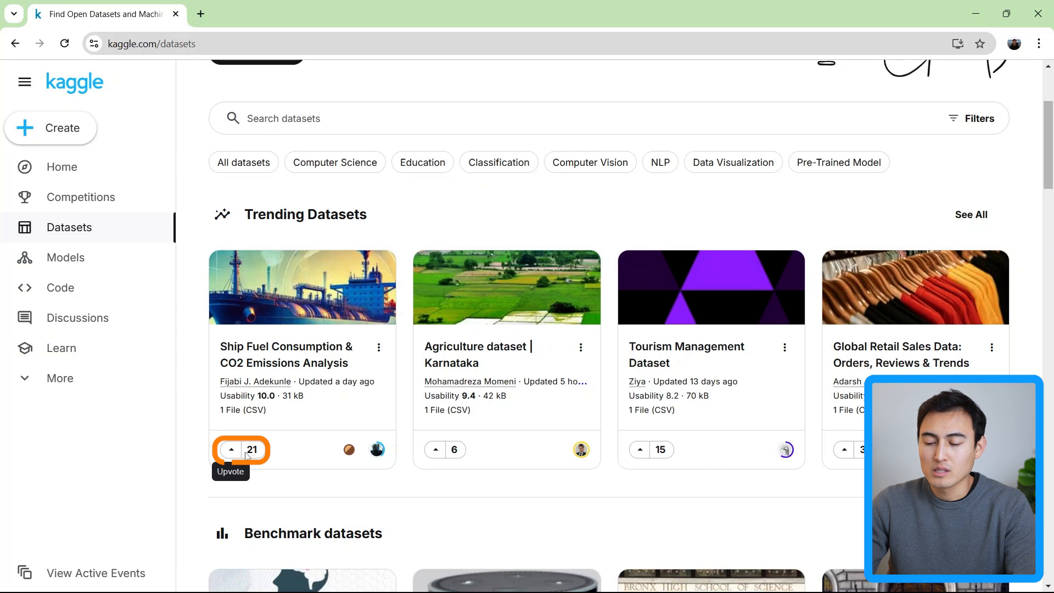
mouse_move(333, 312)
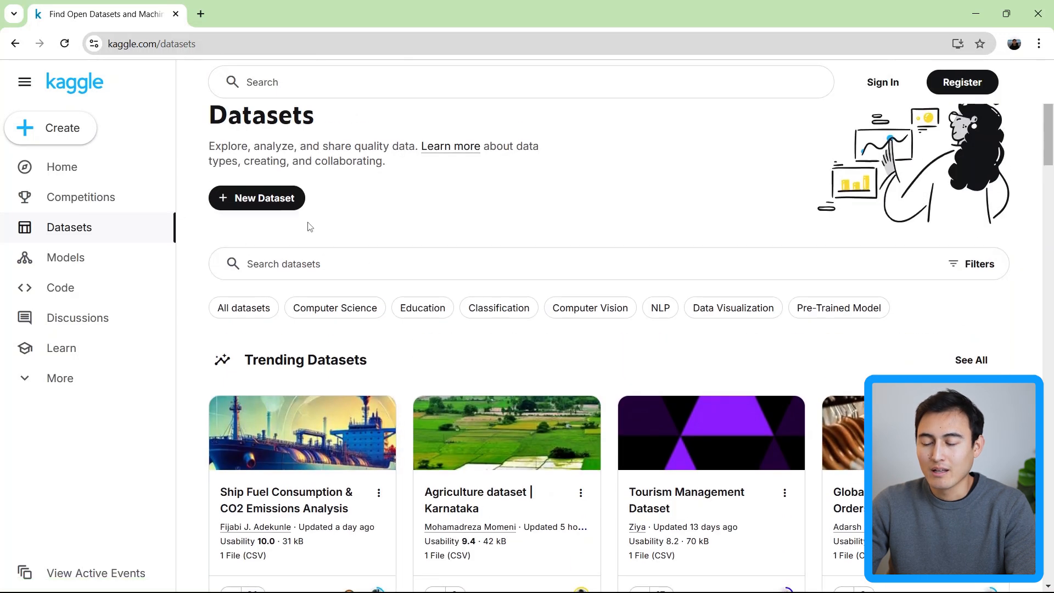
Search Kaggle for 'airbnb in italy' and view the Airbnb in Italy dataset's Data Card
text(ar)
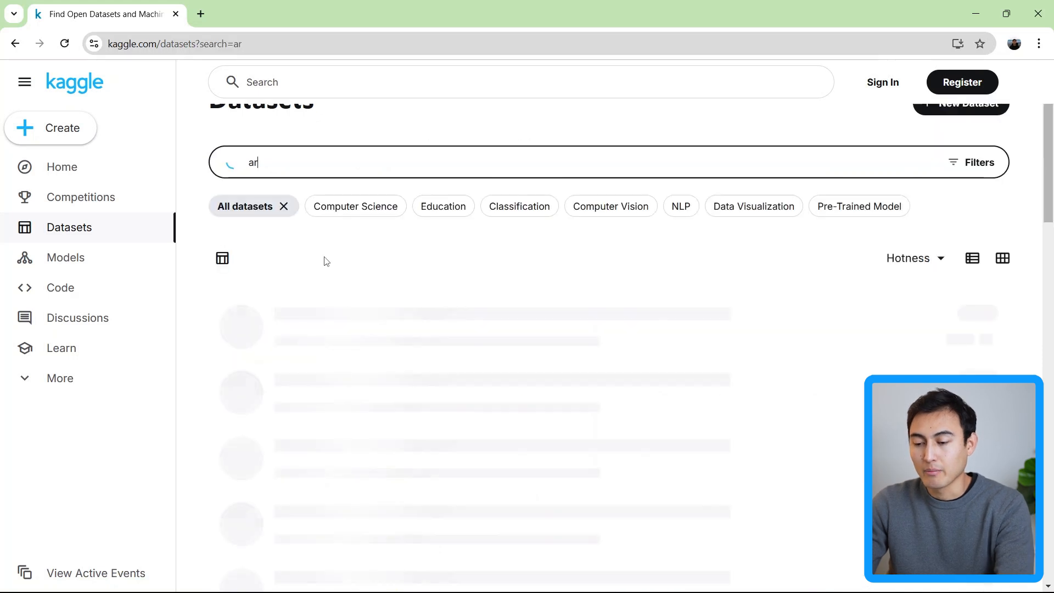
text(airbnb in italy)
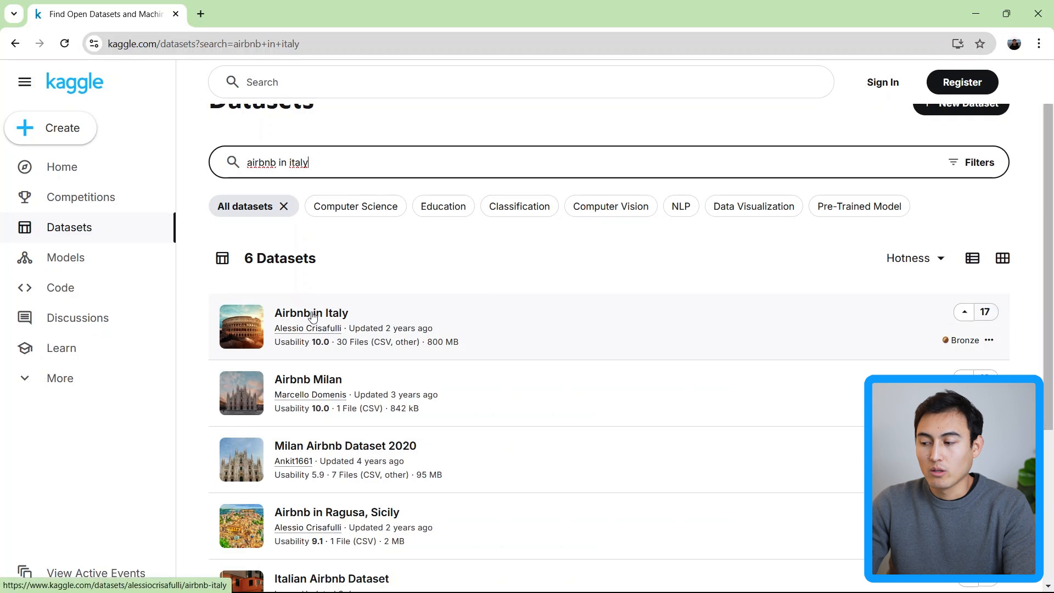
click(310, 313)
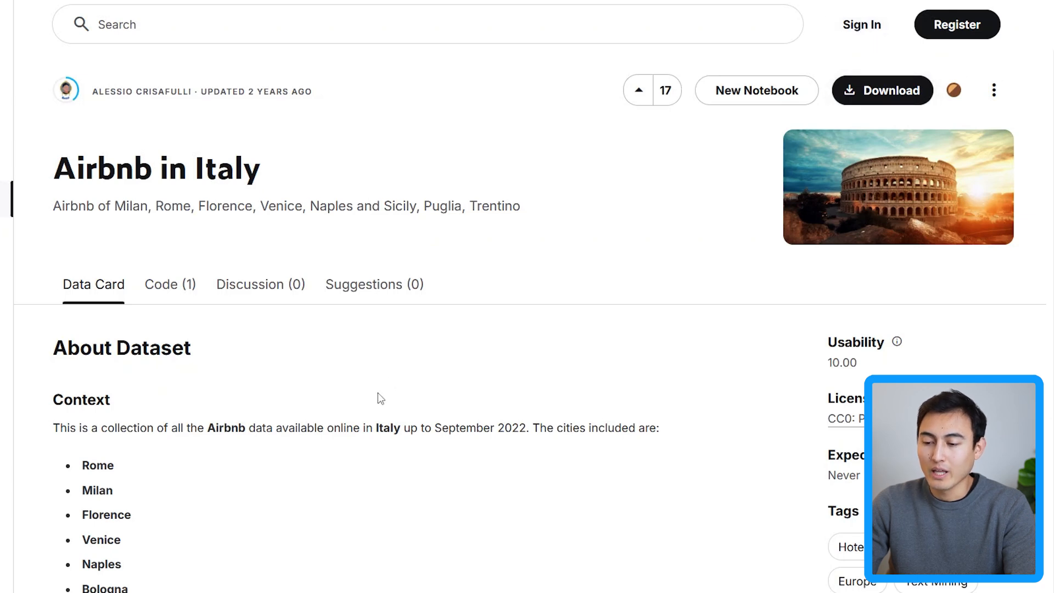
scroll(down, 3)
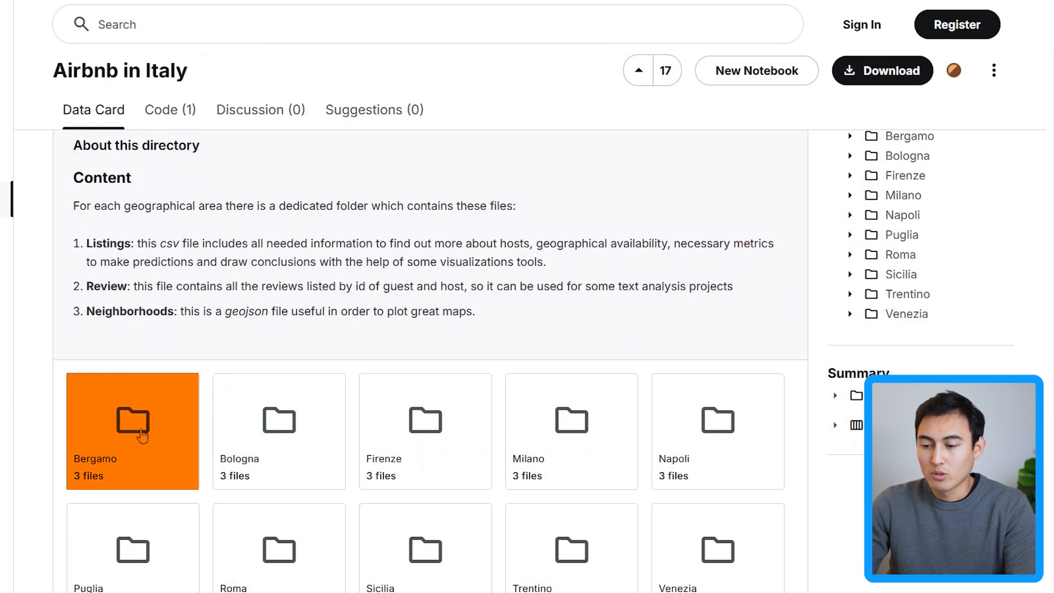
View Bergamo's listings.csv in Kaggle's preview with per-column summary statistics
click(132, 431)
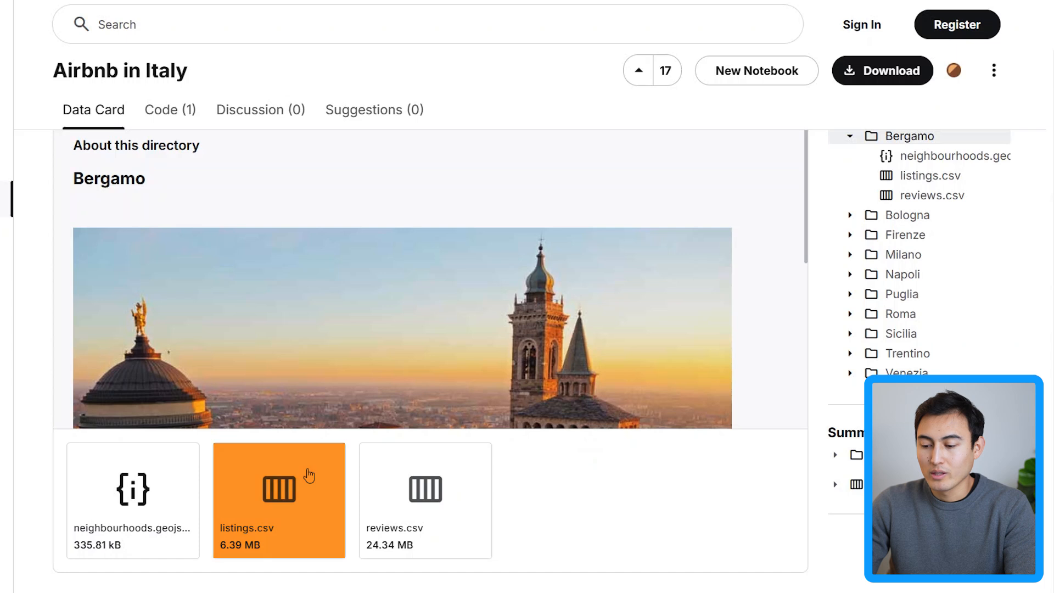
click(278, 489)
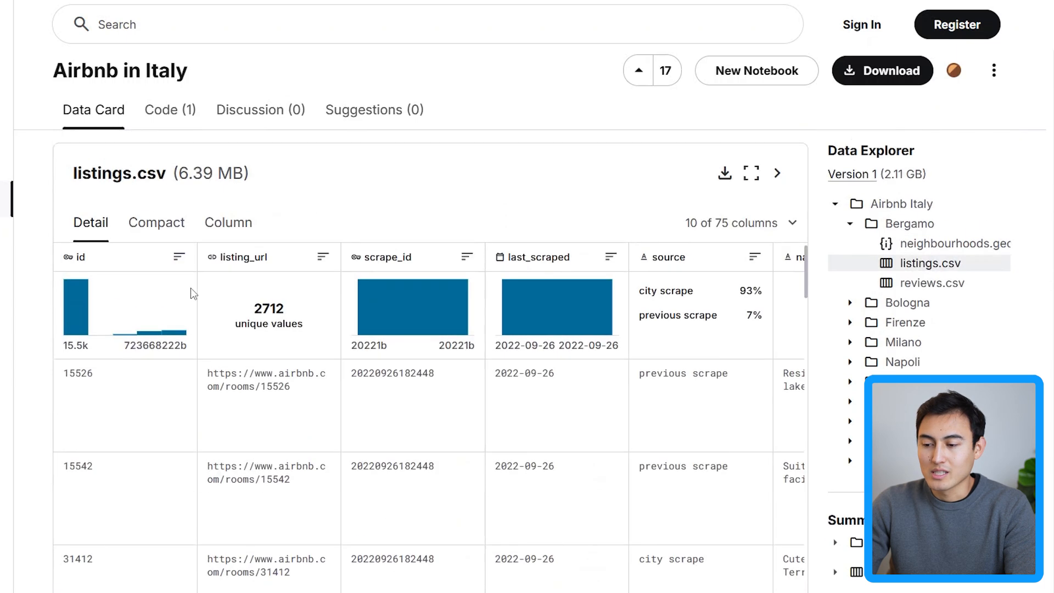
click(228, 223)
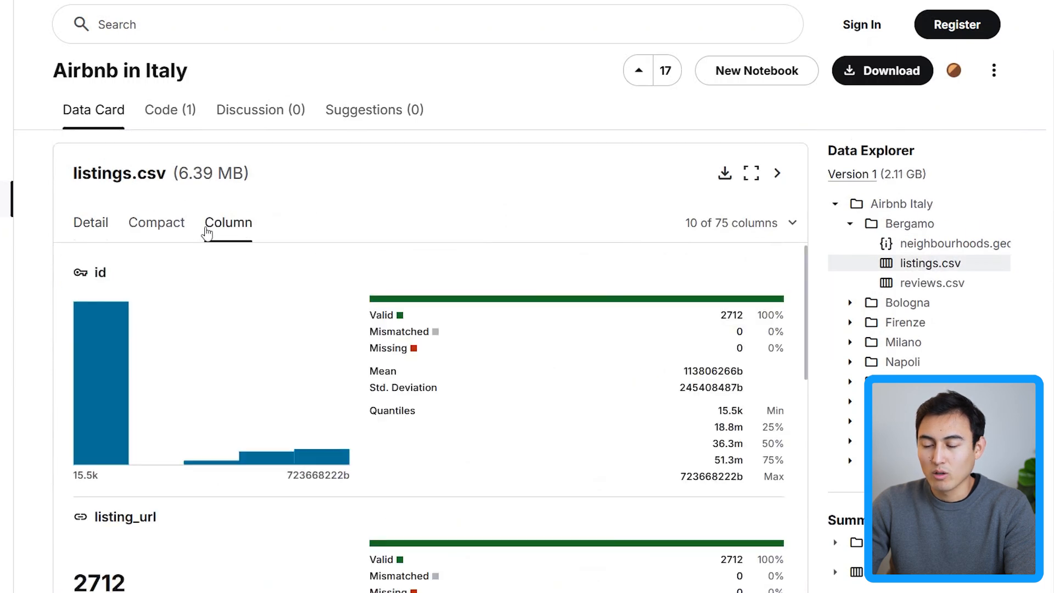
click(90, 223)
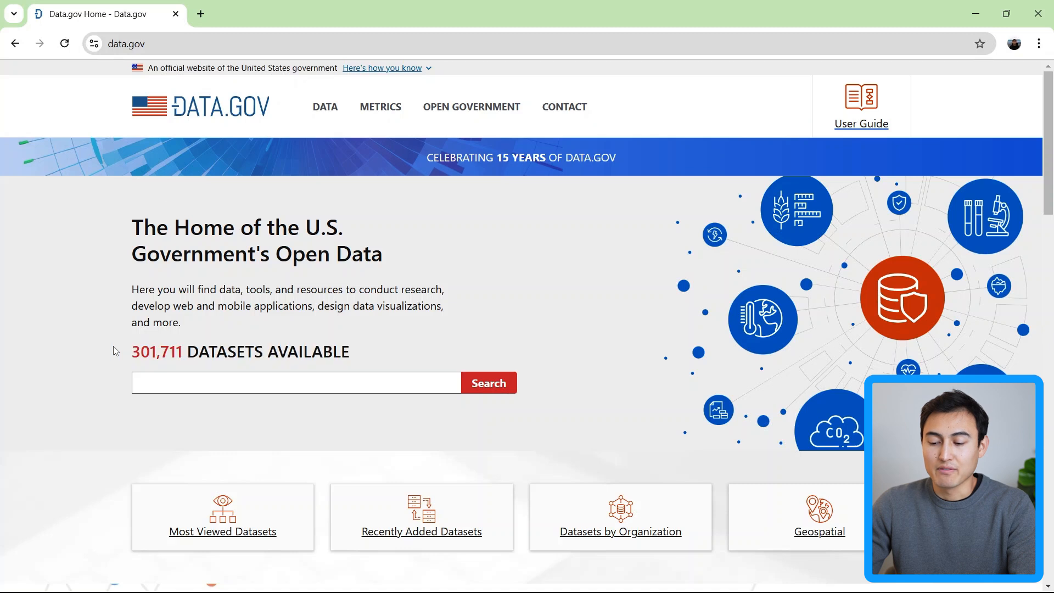
List Data.gov's Most Viewed Datasets catalog, 301,711 datasets by recent views
scroll(down, 3)
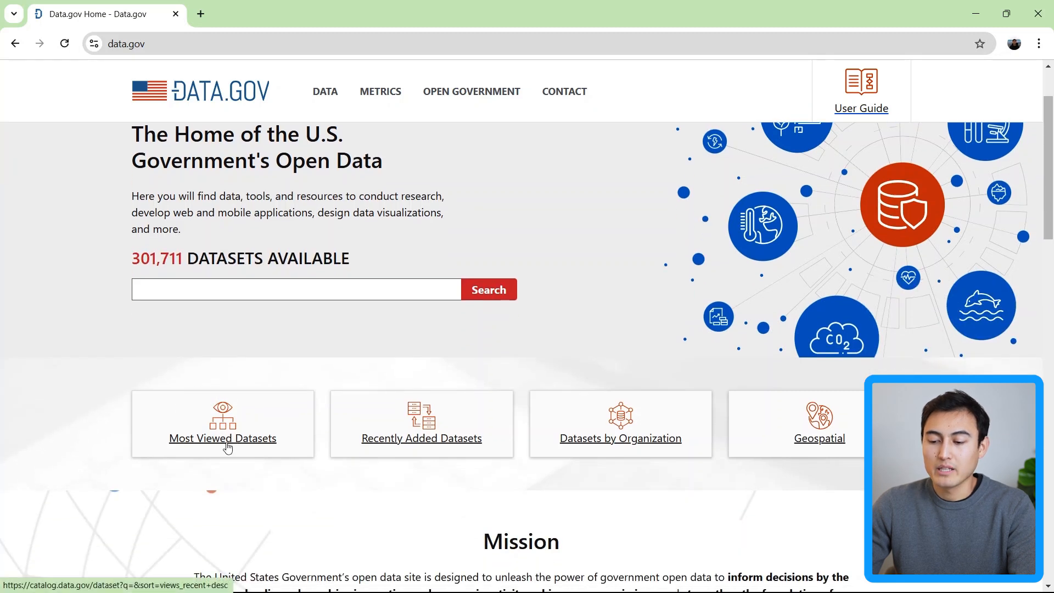
click(222, 438)
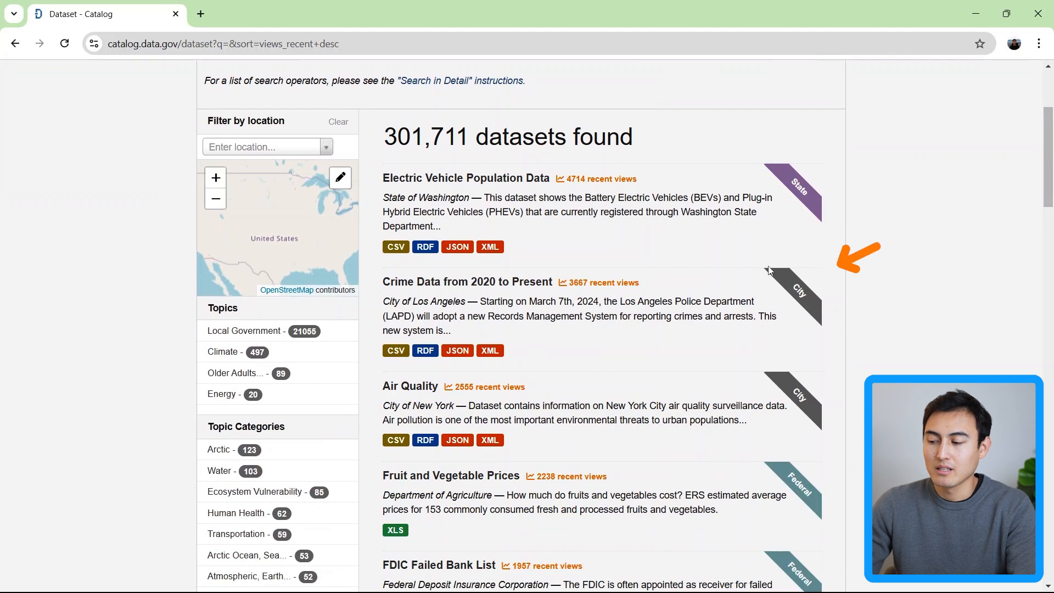
scroll(down, 3)
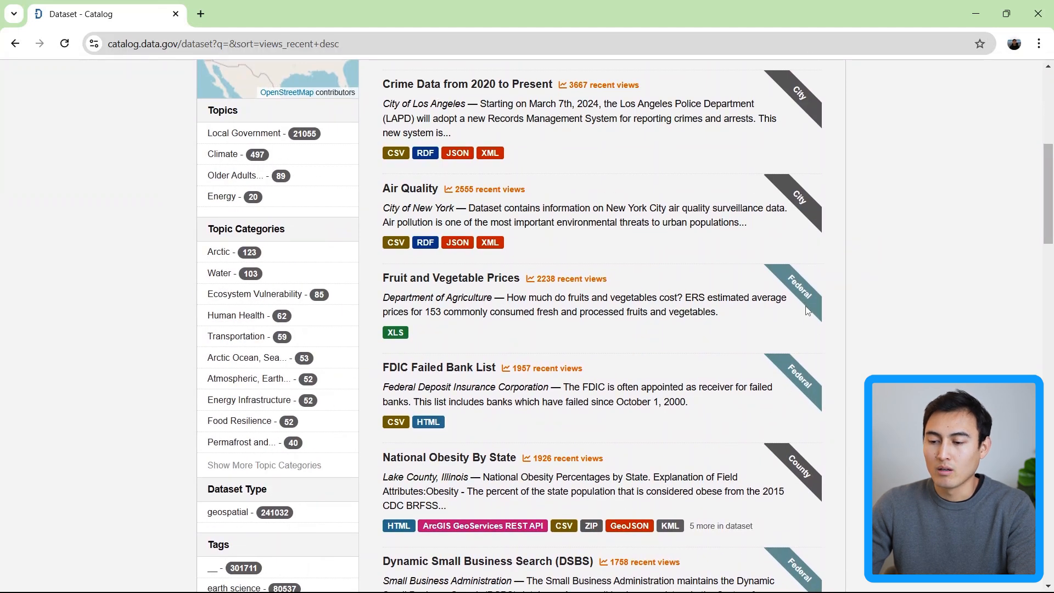
View the Air Quality dataset's Downloads & Resources with CSV, RDF, JSON and XML files
click(410, 188)
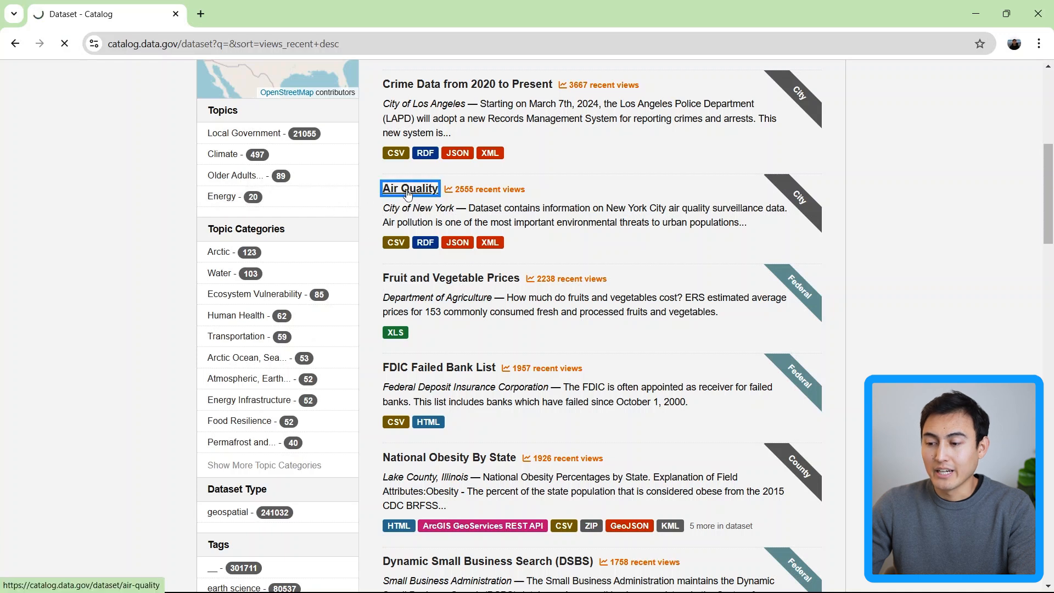
click(409, 187)
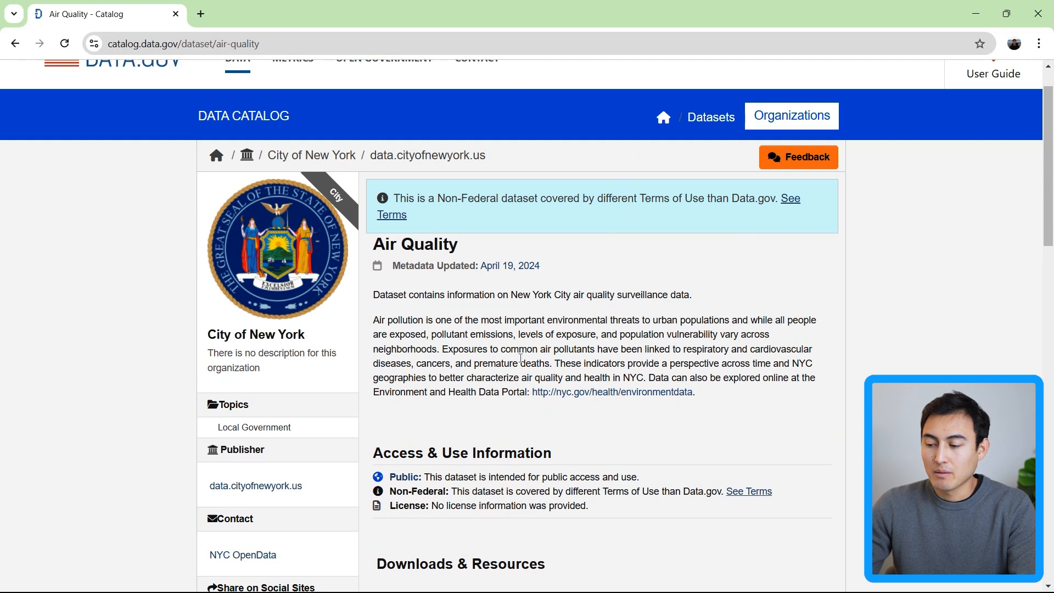
scroll(down, 3)
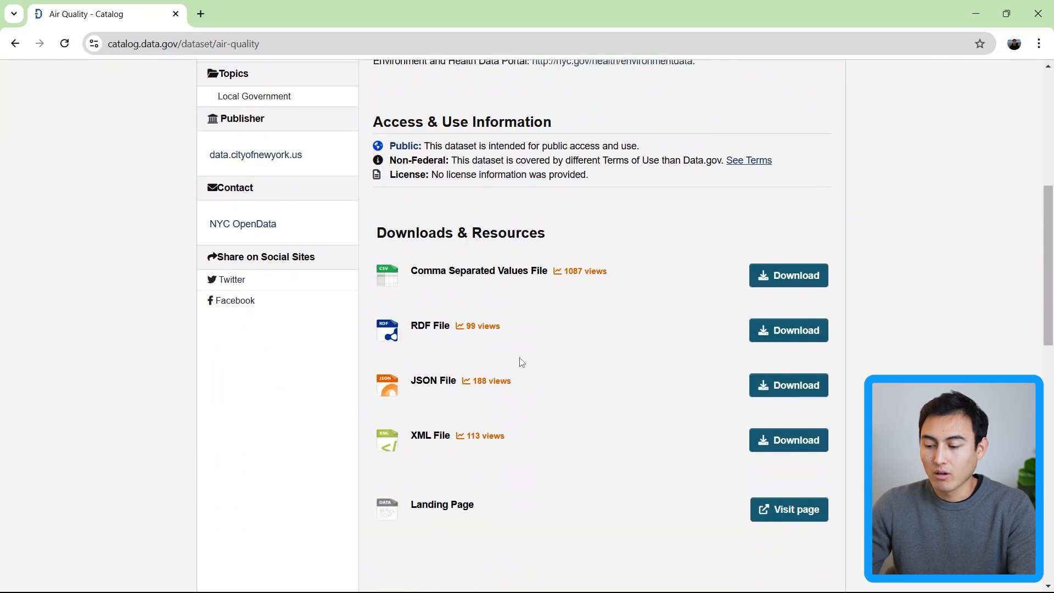
scroll(down, 3)
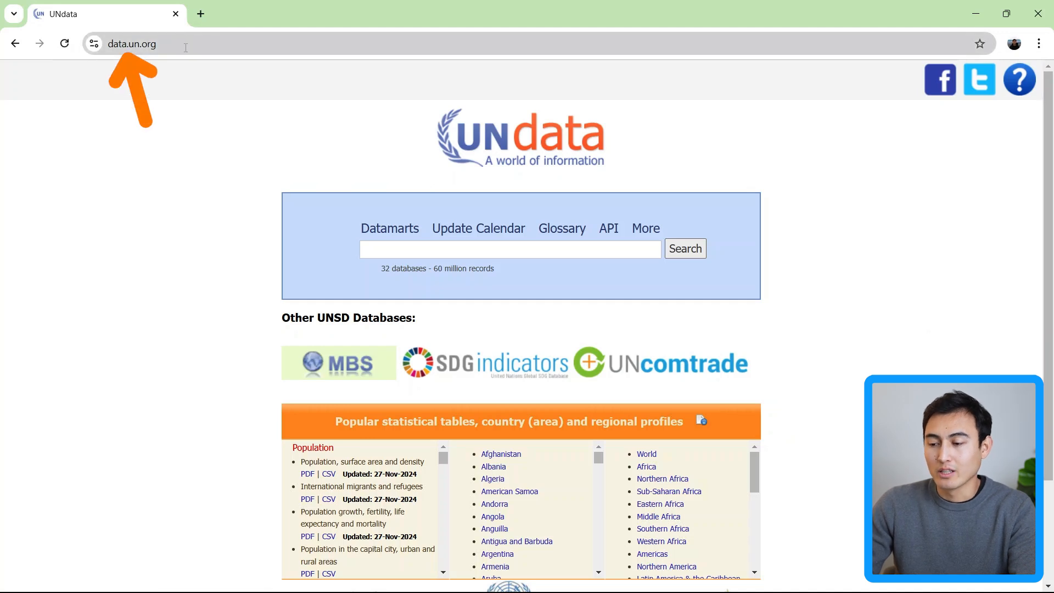
Reach UNdata's popular statistical tables and country and regional profiles box
scroll(down, 3)
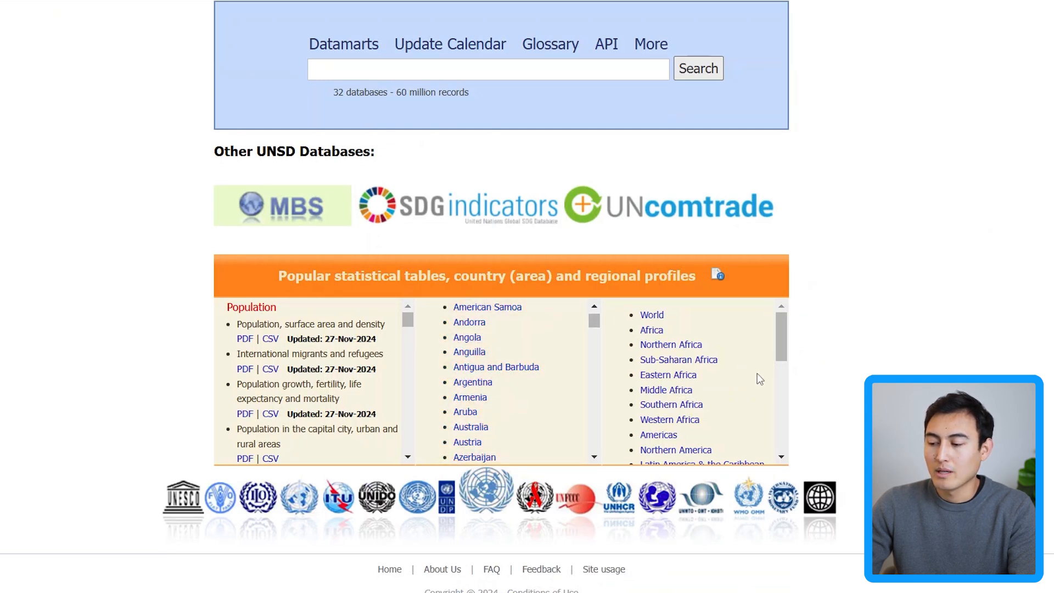
click(651, 314)
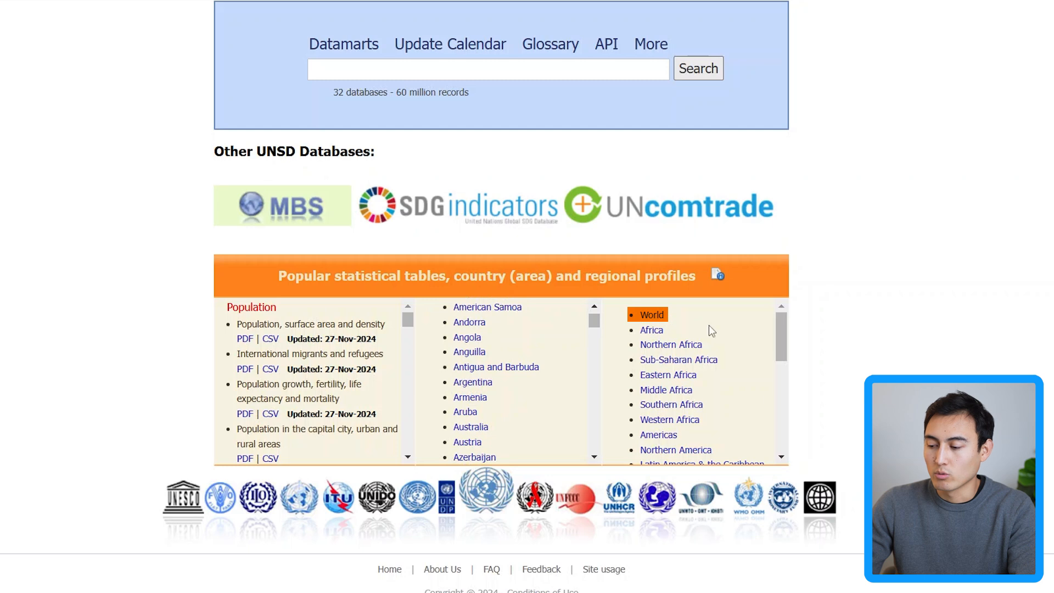
scroll(down, 3)
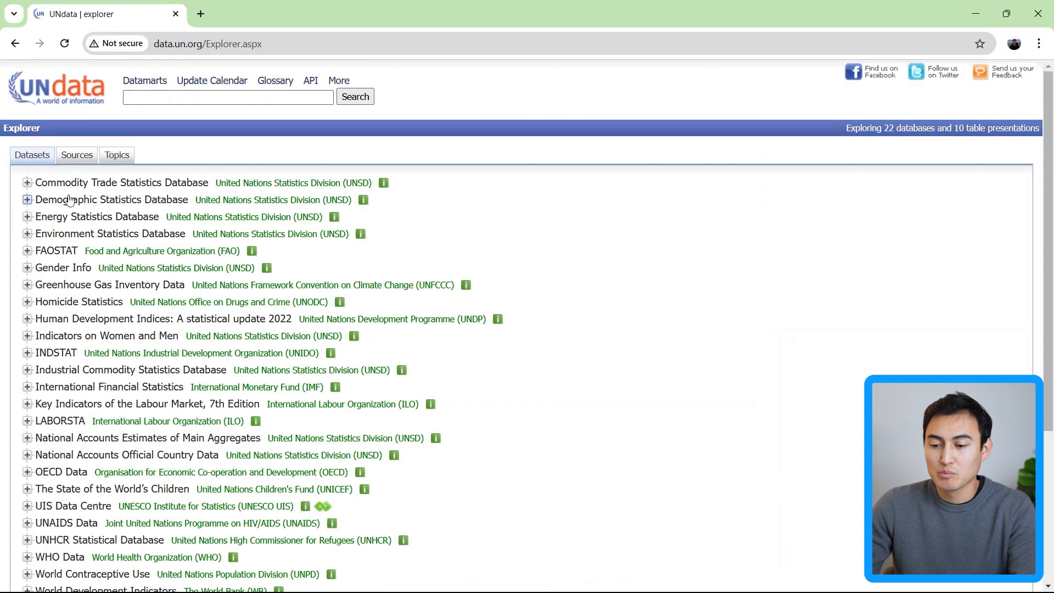
mouse_move(43, 188)
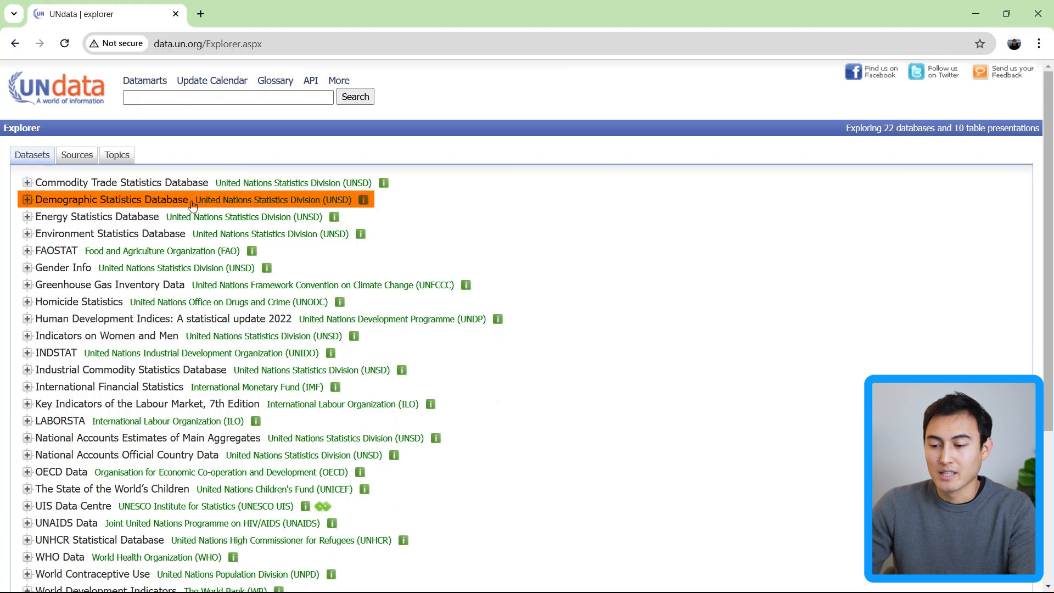
click(28, 200)
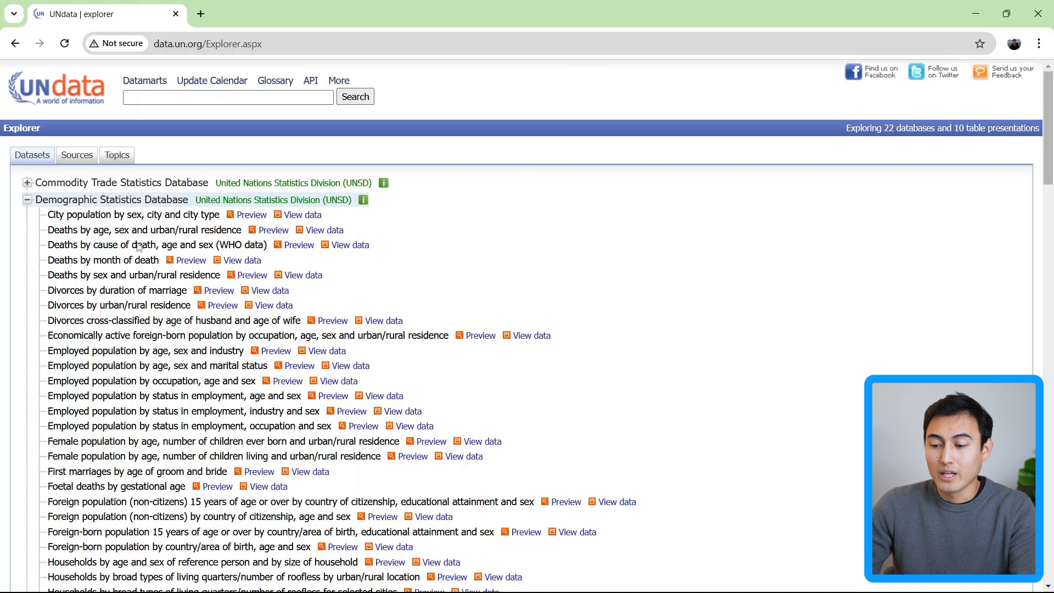
mouse_move(53, 307)
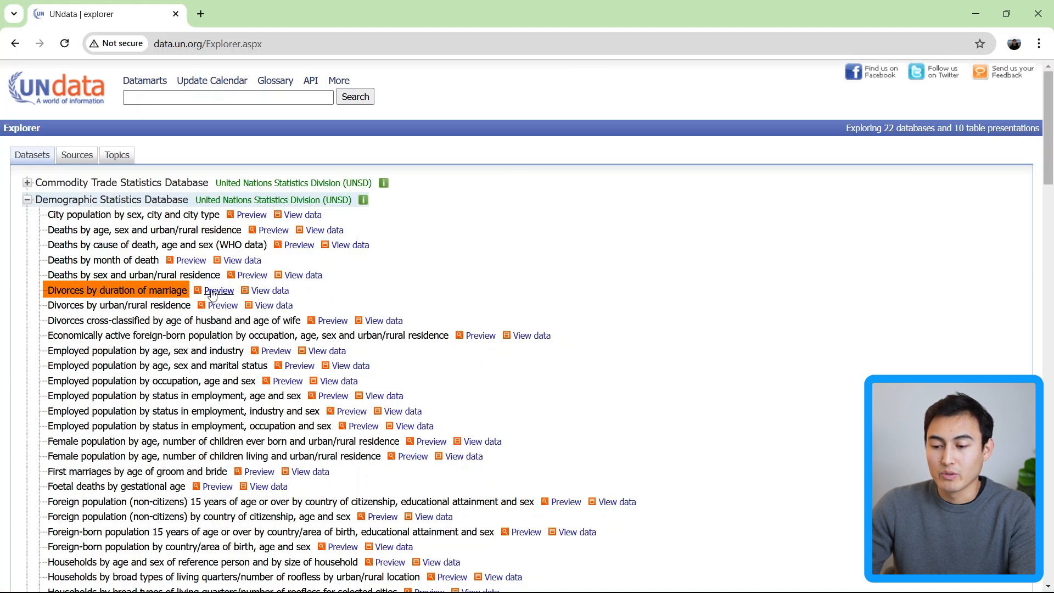
click(218, 289)
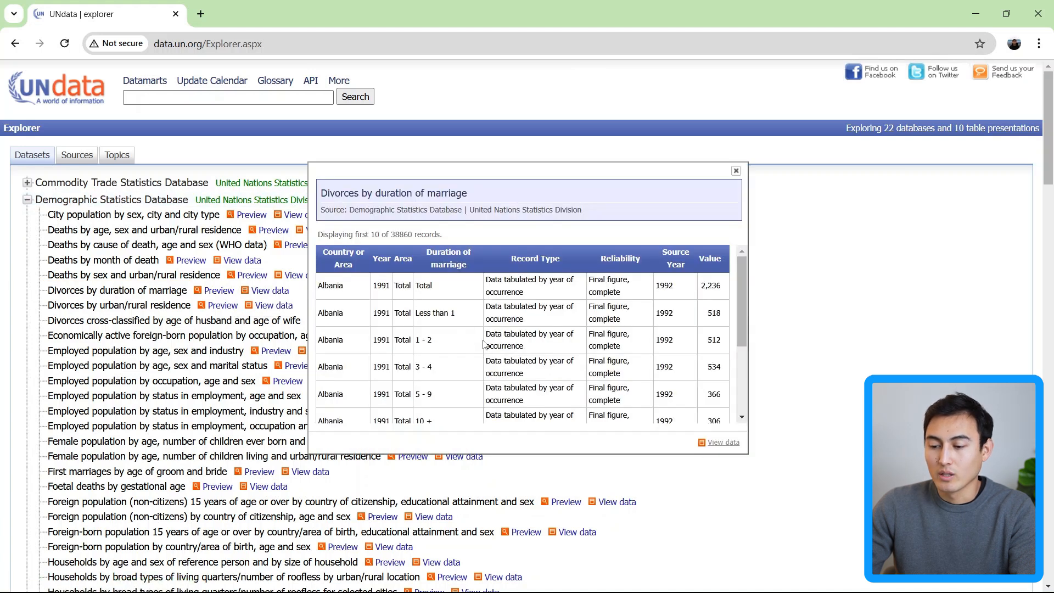
click(735, 169)
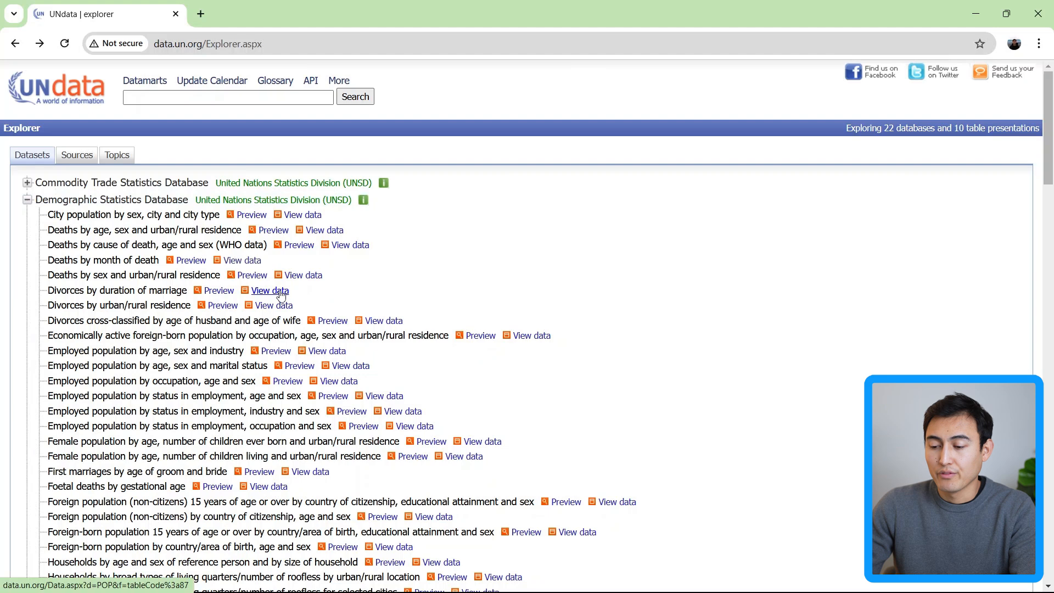
View the full 'Divorces by duration of marriage' table, 38,860 records on 778 pages
click(269, 290)
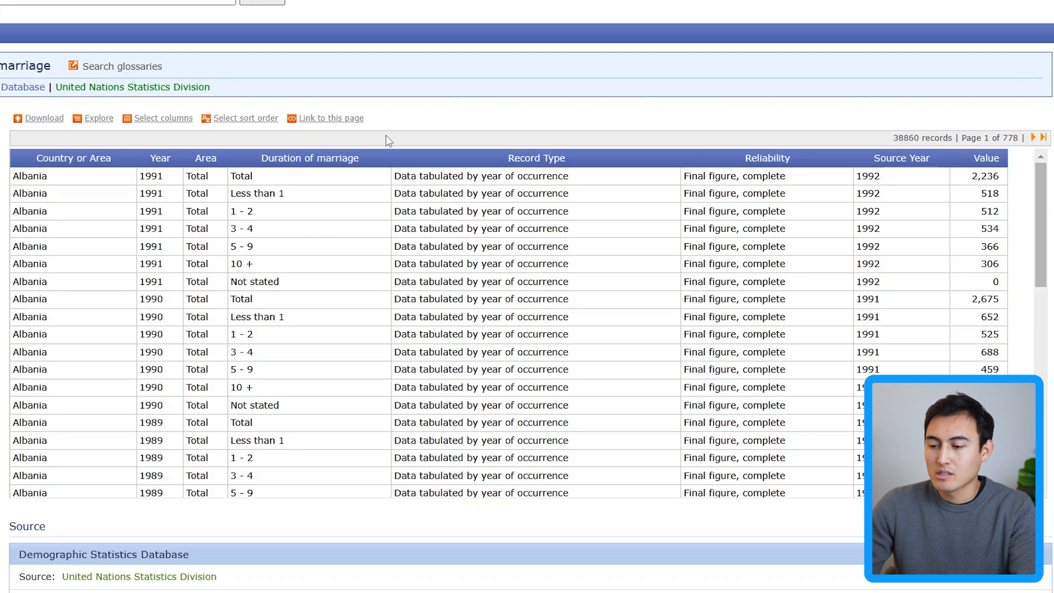
mouse_move(139, 119)
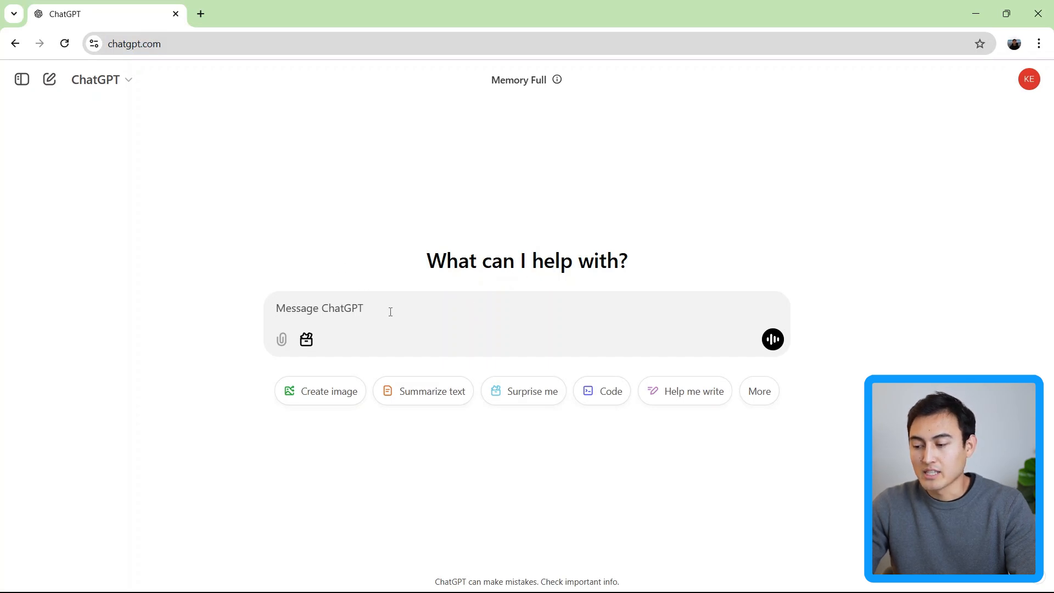
Ask ChatGPT for a 100-row dataset with ID number, name, job title, region, sales and salary
text(create a sample dataset of 100 rows, with columns on ID number, name, job title, region, sales and salary. This should be in tabular format, and i want to download the dataset to practice in excel.)
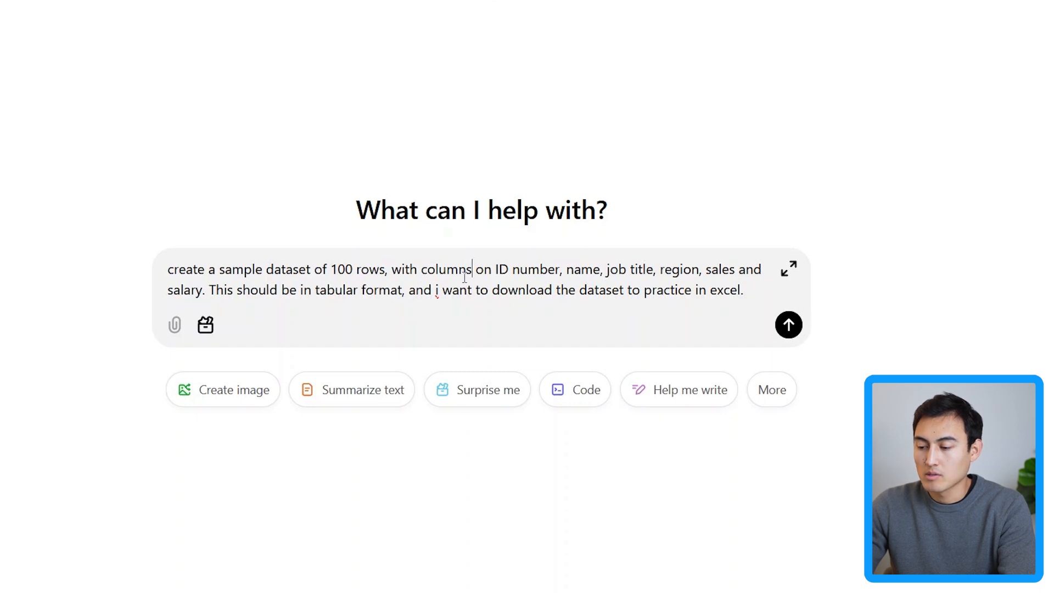
drag(495, 270, 580, 270)
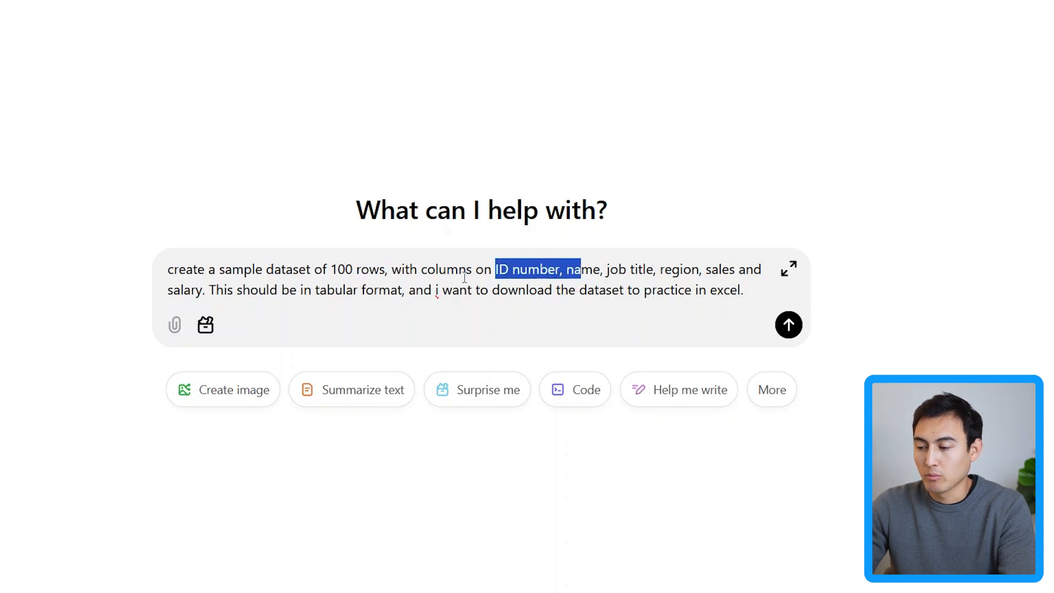
drag(578, 270, 699, 270)
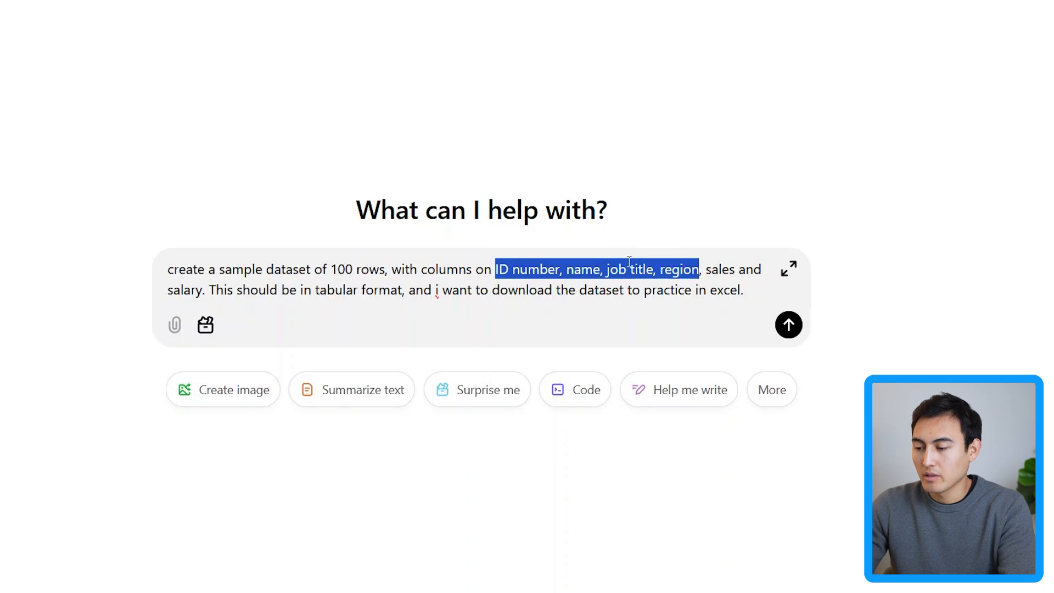
click(624, 269)
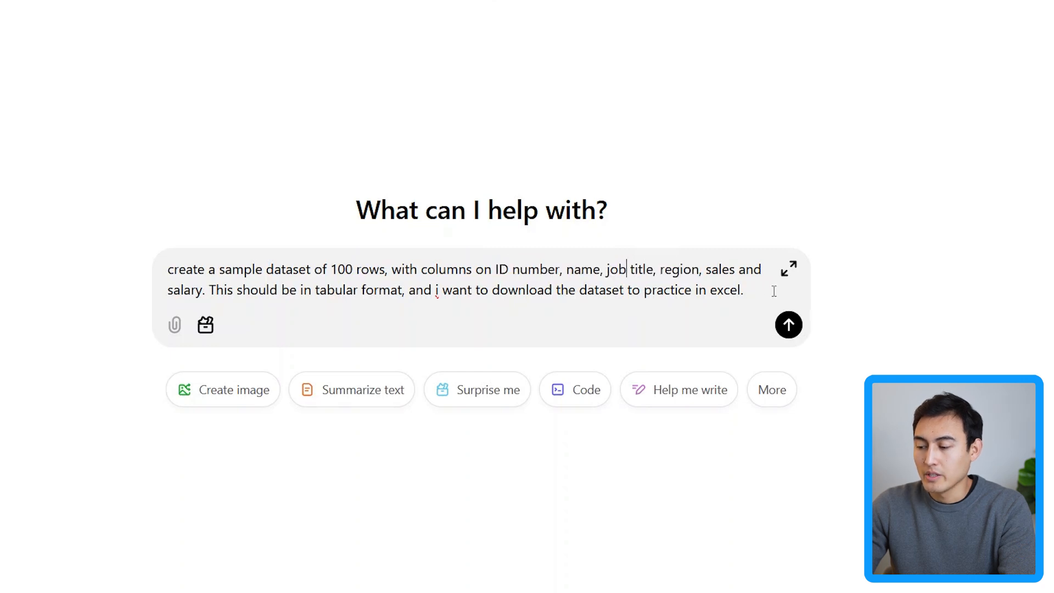
mouse_move(207, 301)
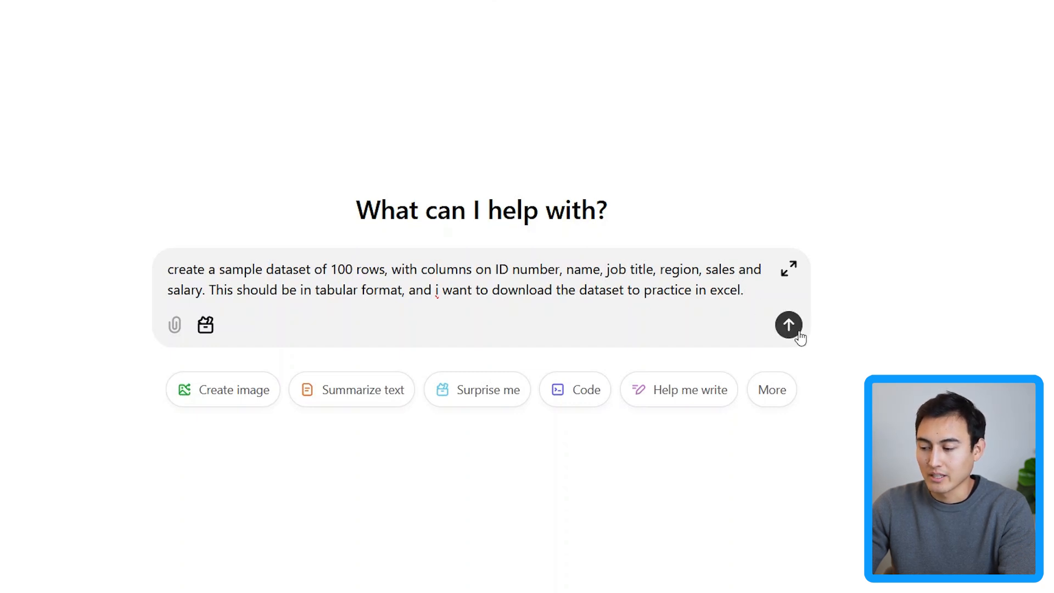
click(789, 325)
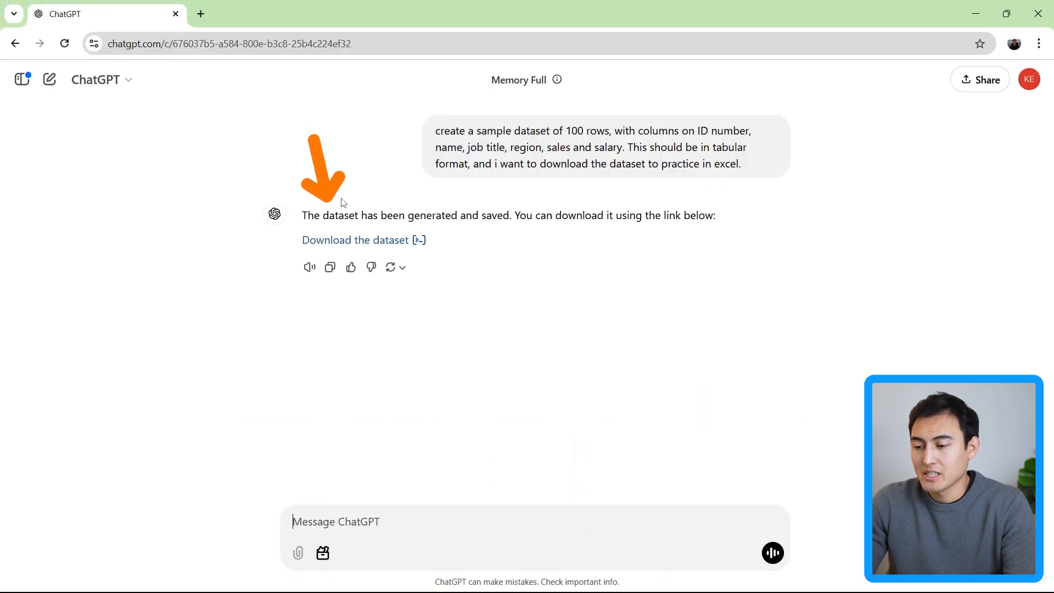
Download the generated sample_dataset.xlsx and open it in Excel
click(355, 240)
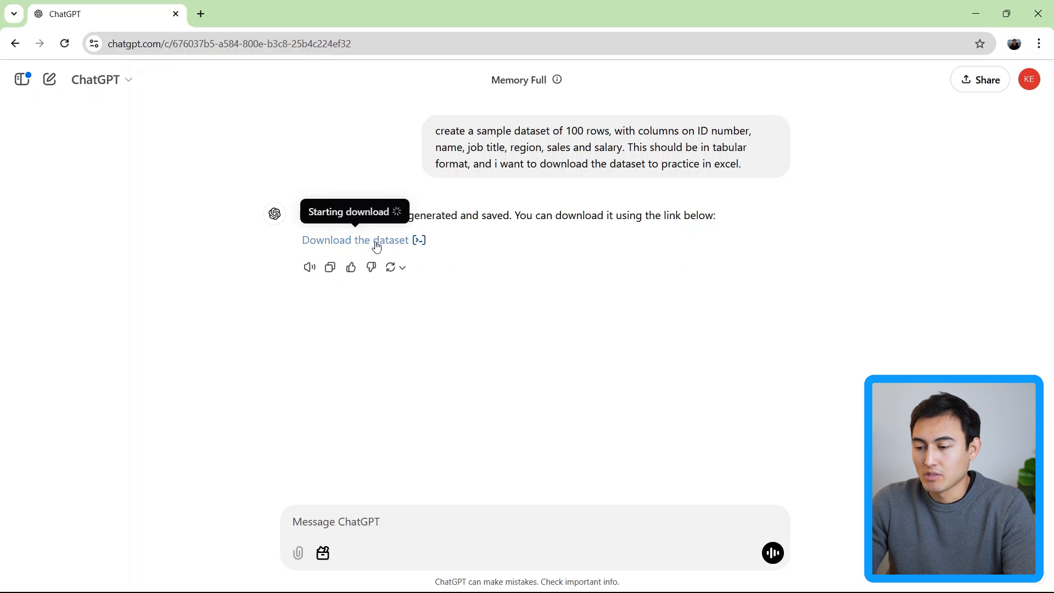
click(355, 241)
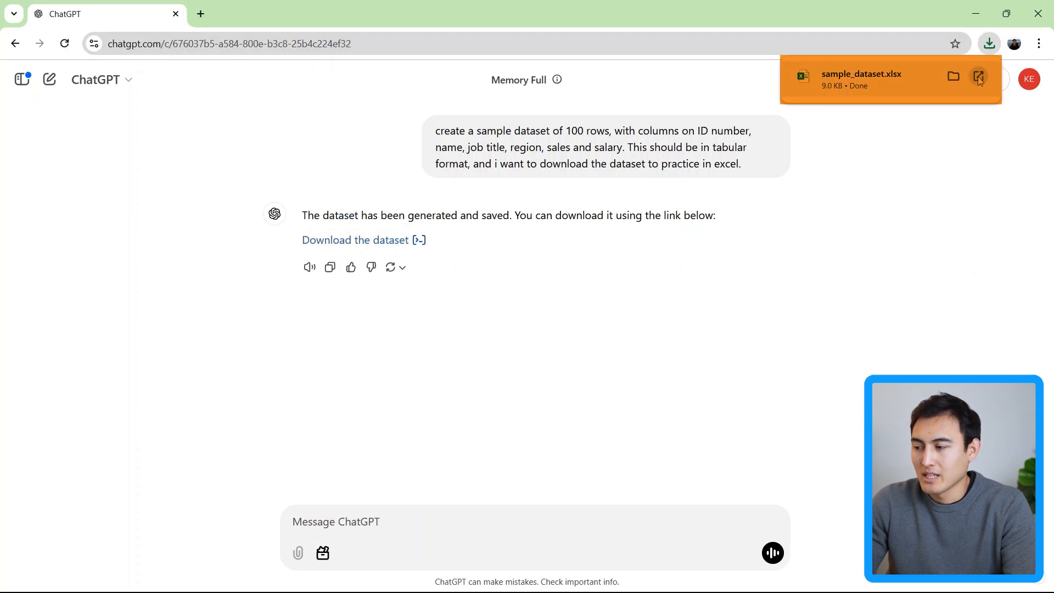
click(978, 76)
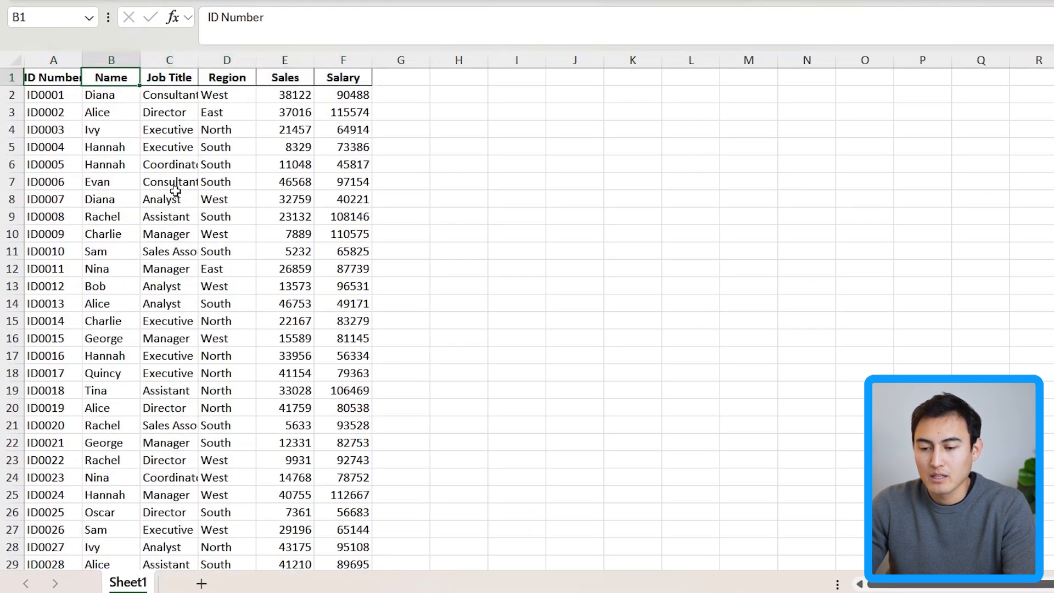
click(52, 95)
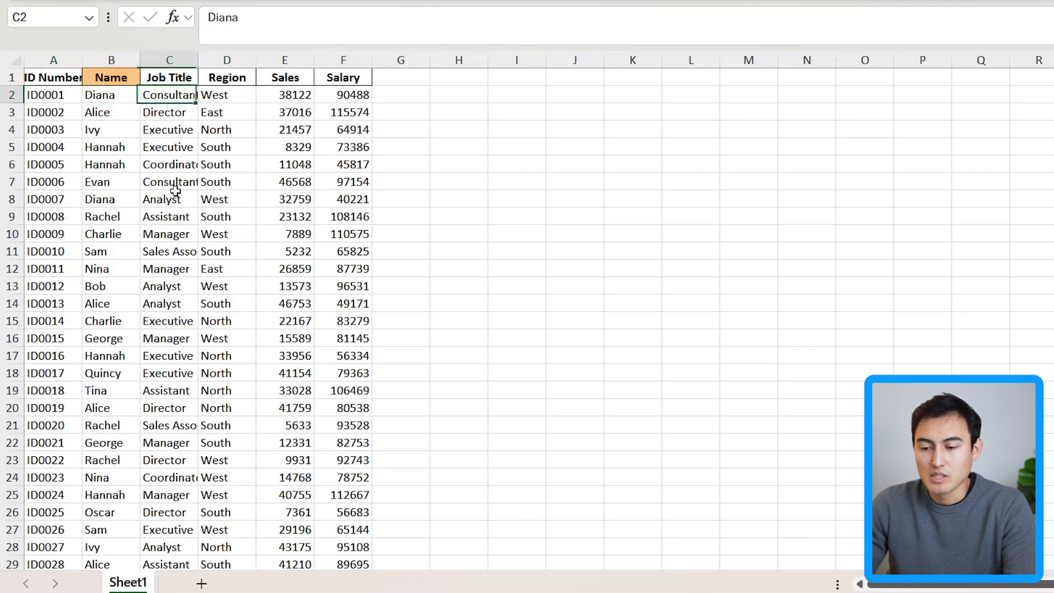
click(284, 95)
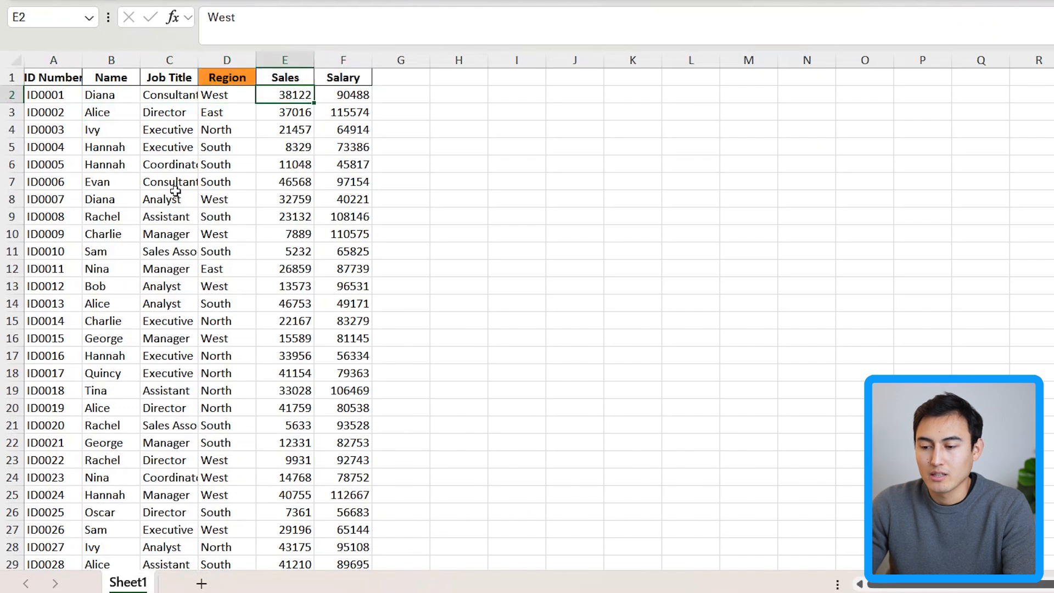
click(342, 94)
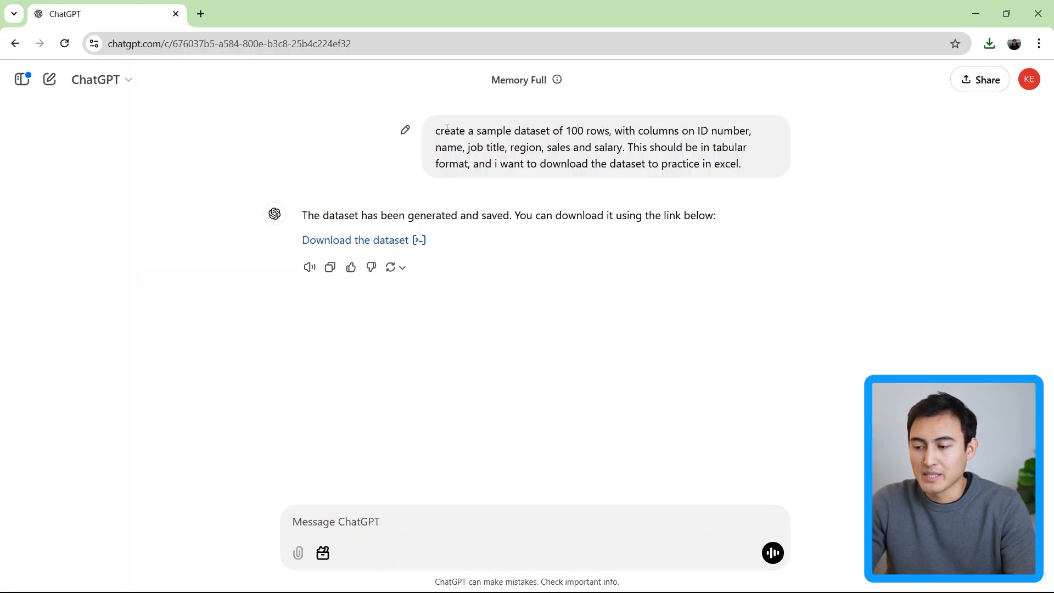
drag(612, 131, 622, 147)
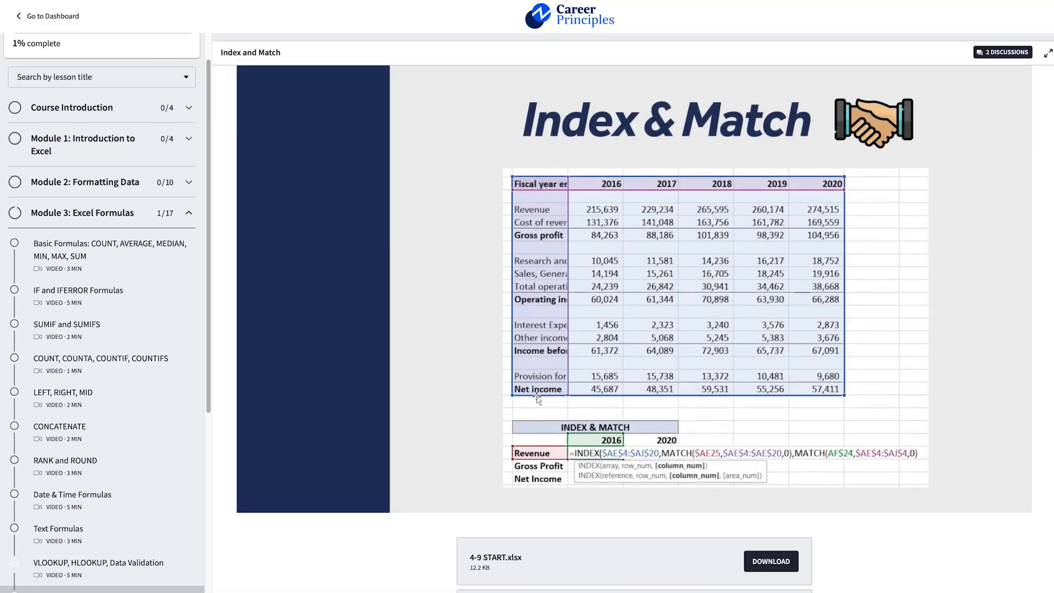
View the Combo Charts and Case Study Introduction lessons in Career Principles courses
click(59, 172)
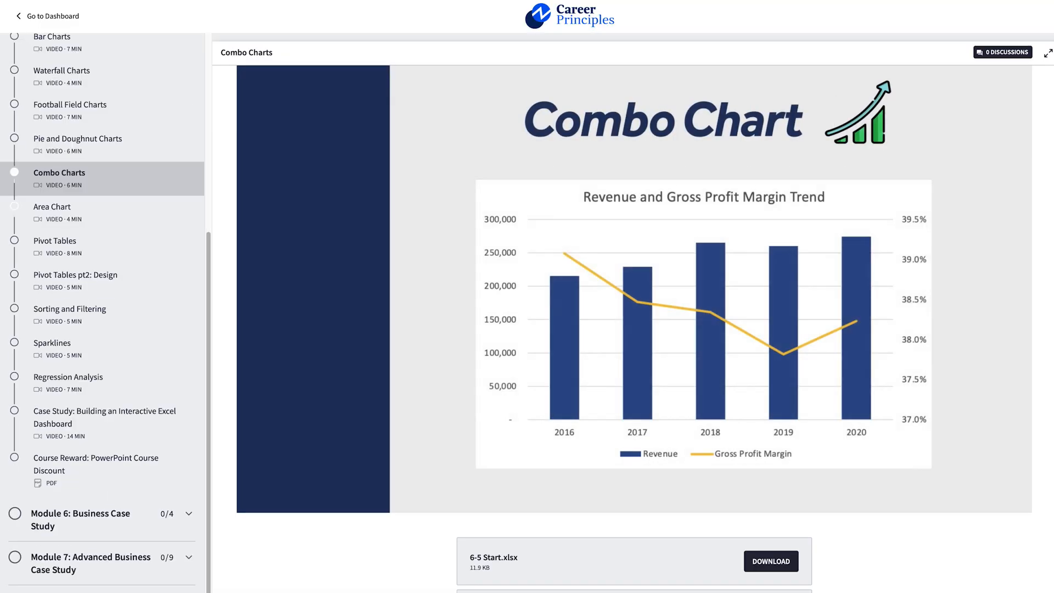
click(66, 465)
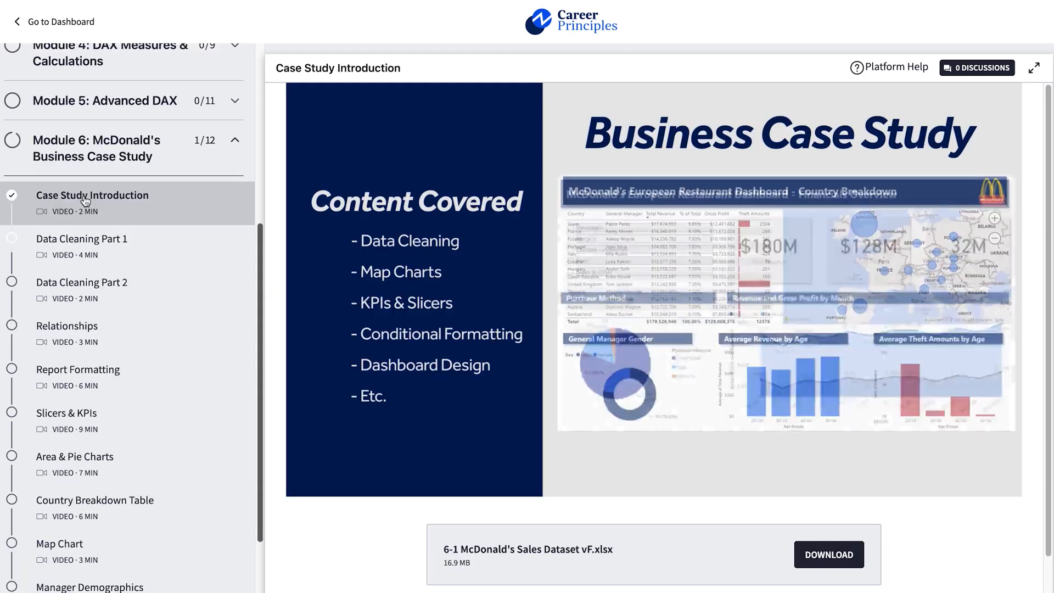
click(121, 323)
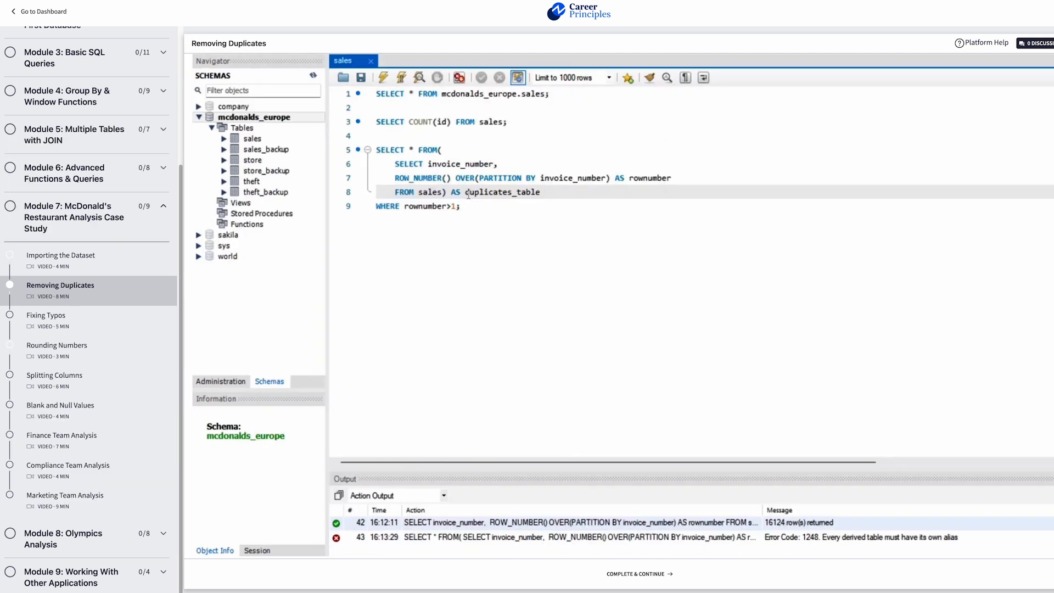
mouse_move(402, 77)
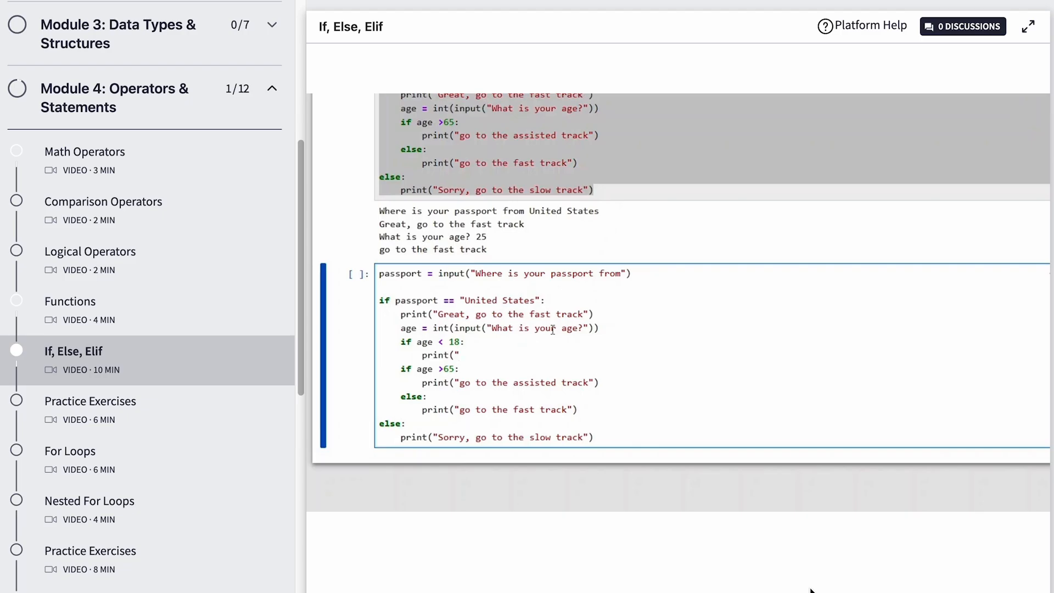
text(go to the under)
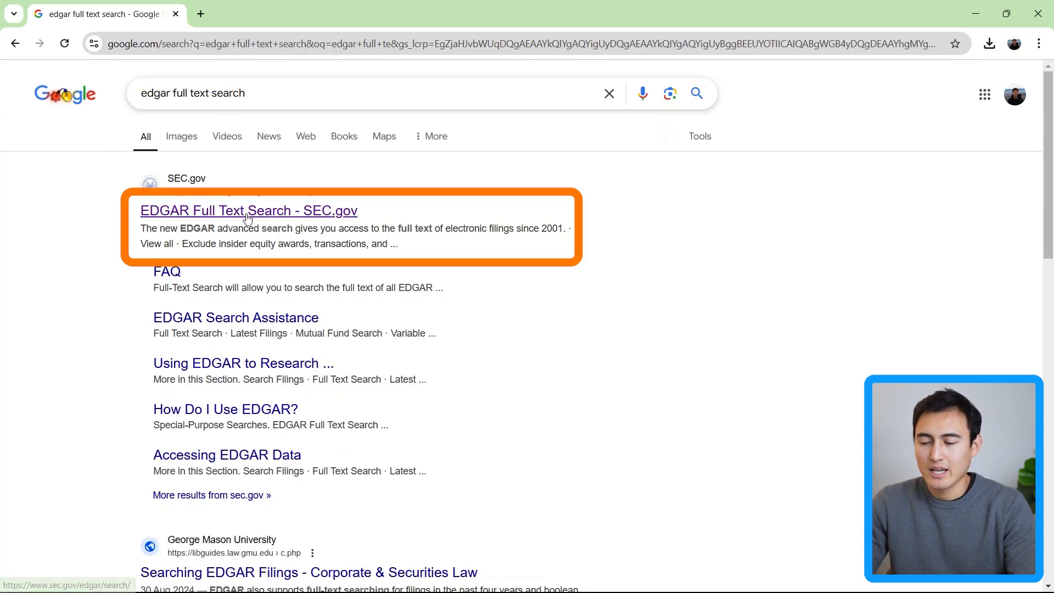
Search EDGAR full text for AMAZON COM INC (AMZN), listing 813 filings from five years
click(248, 211)
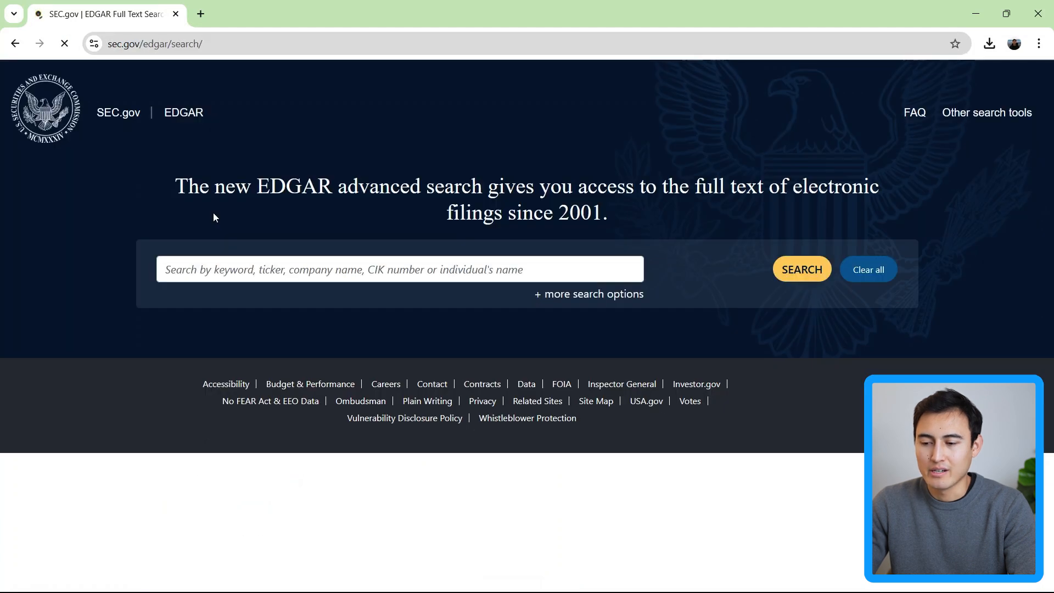
click(154, 44)
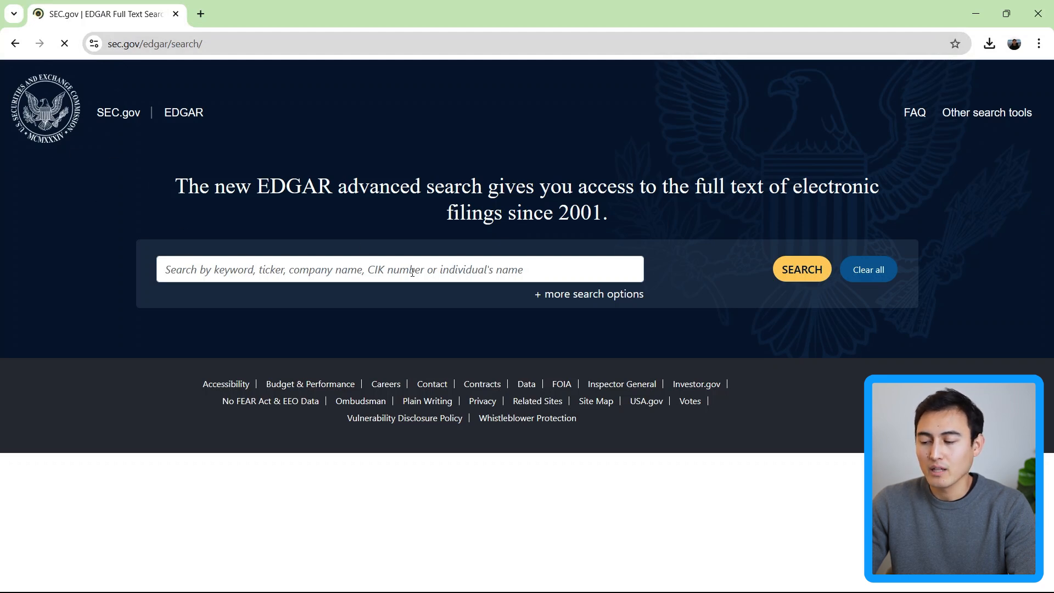
click(399, 269)
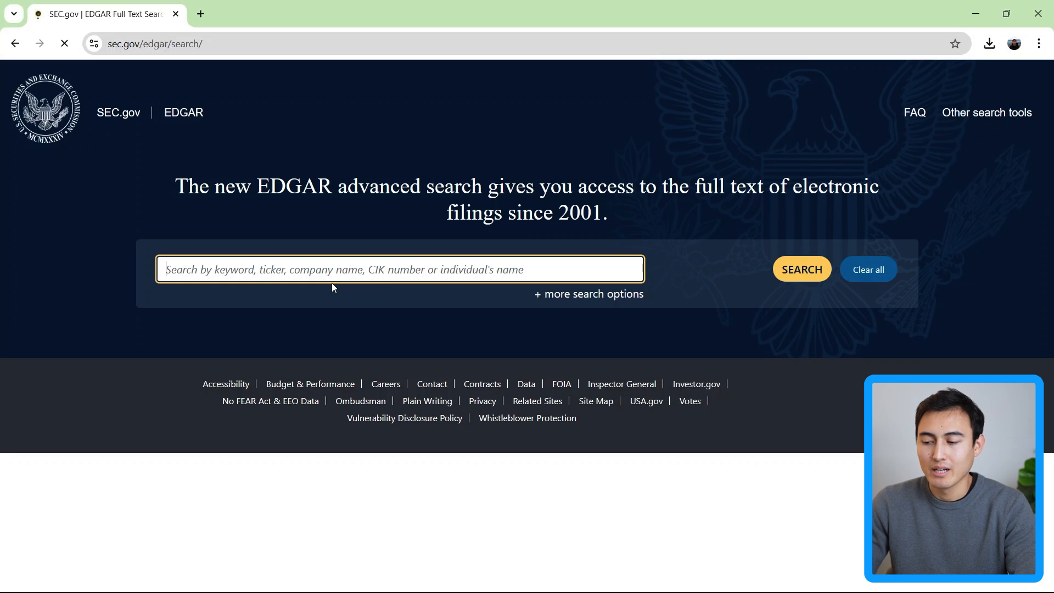
text(amazon)
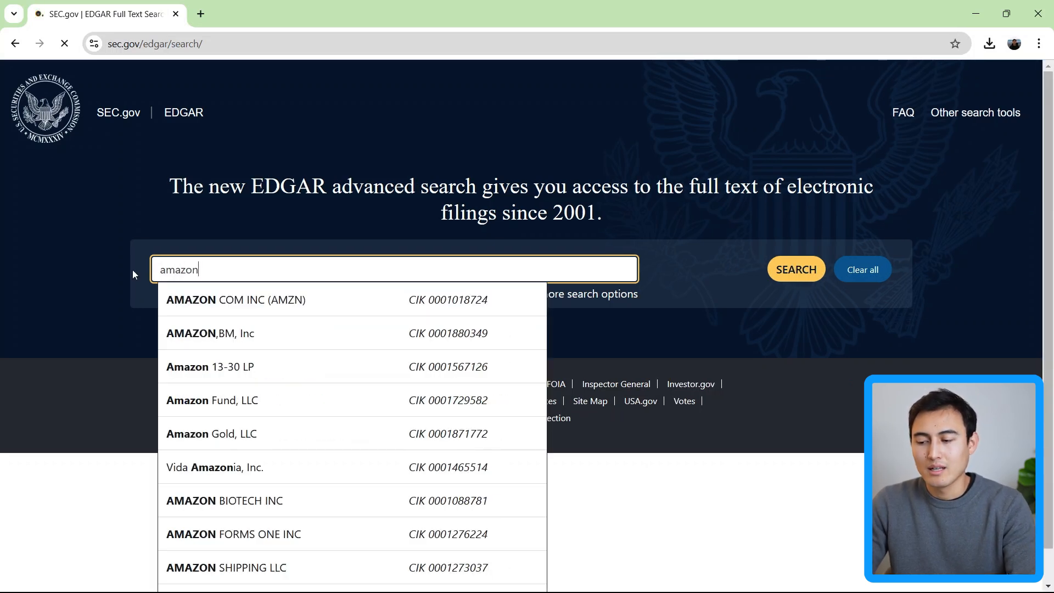
click(236, 300)
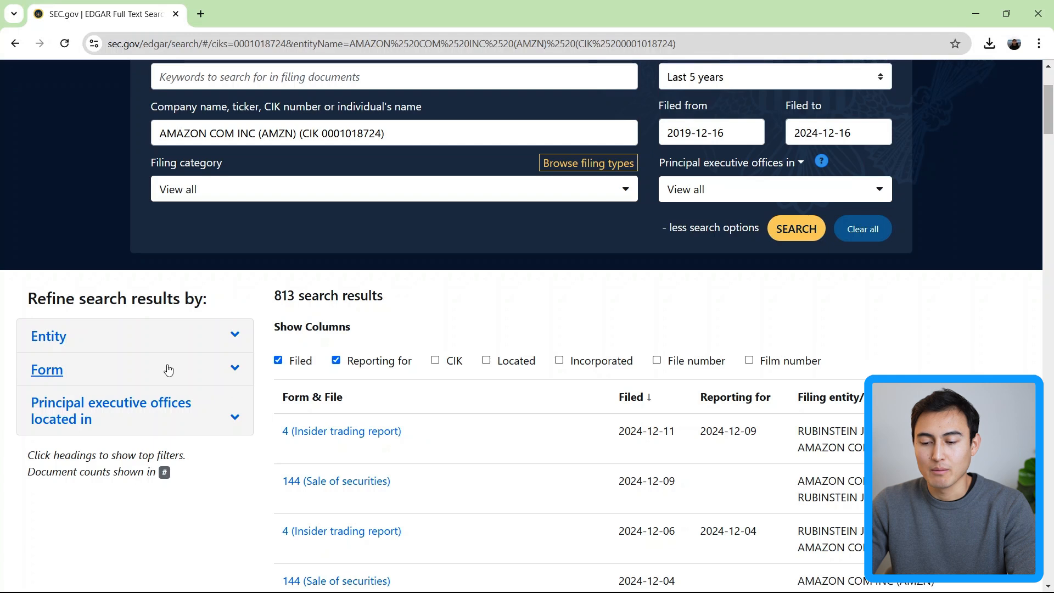
Filter Amazon's EDGAR filings by form type to show only 10-K annual reports
click(47, 370)
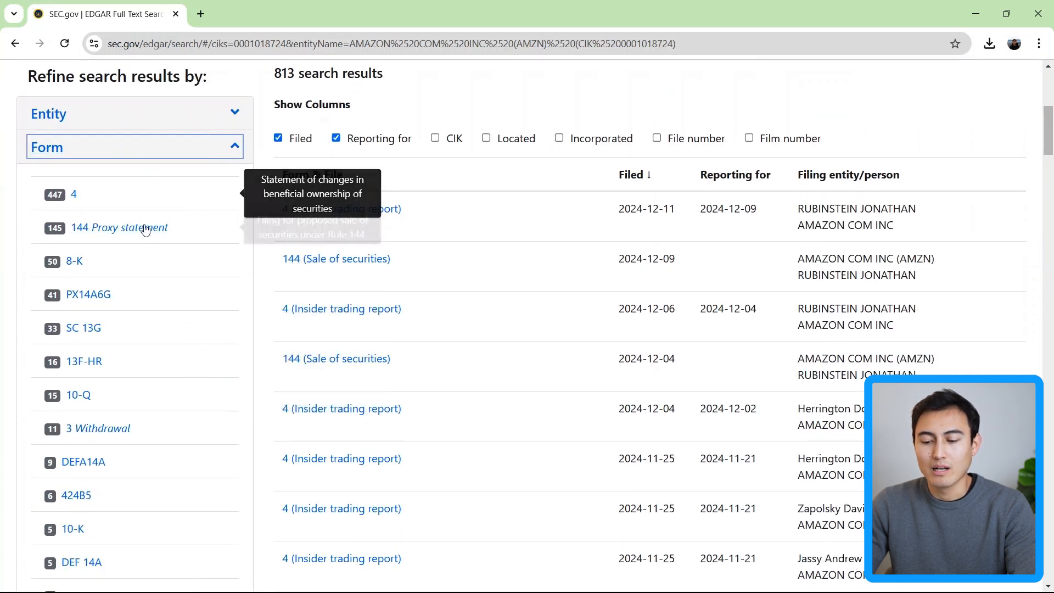
scroll(down, 3)
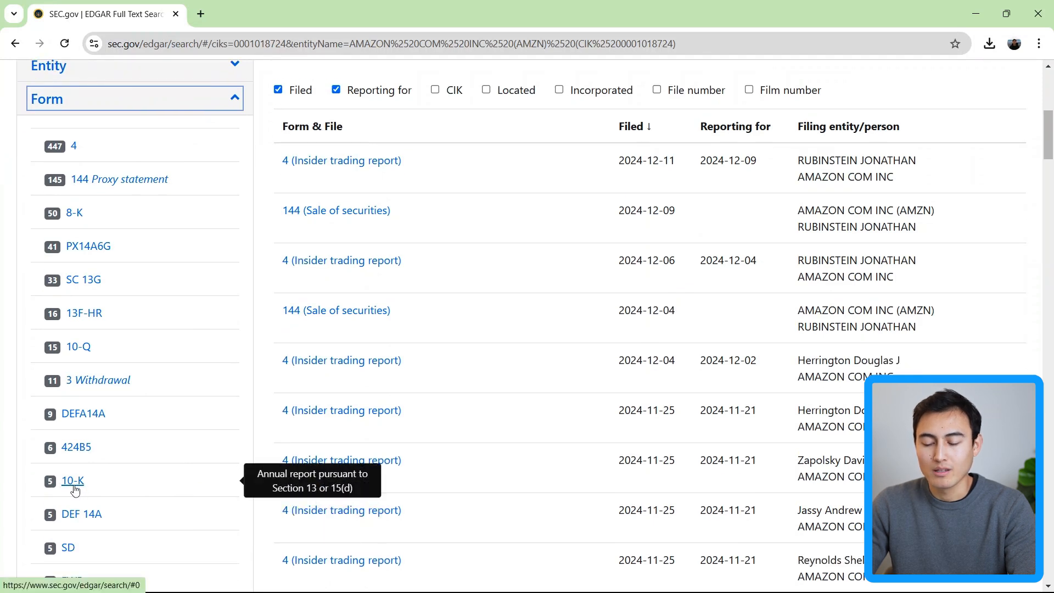
click(73, 481)
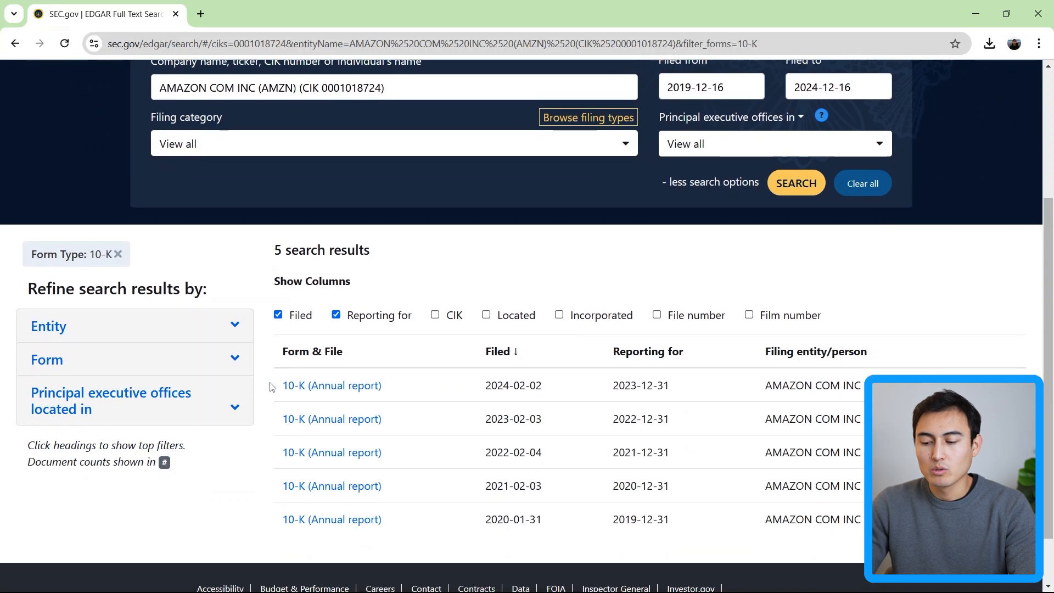
mouse_move(331, 386)
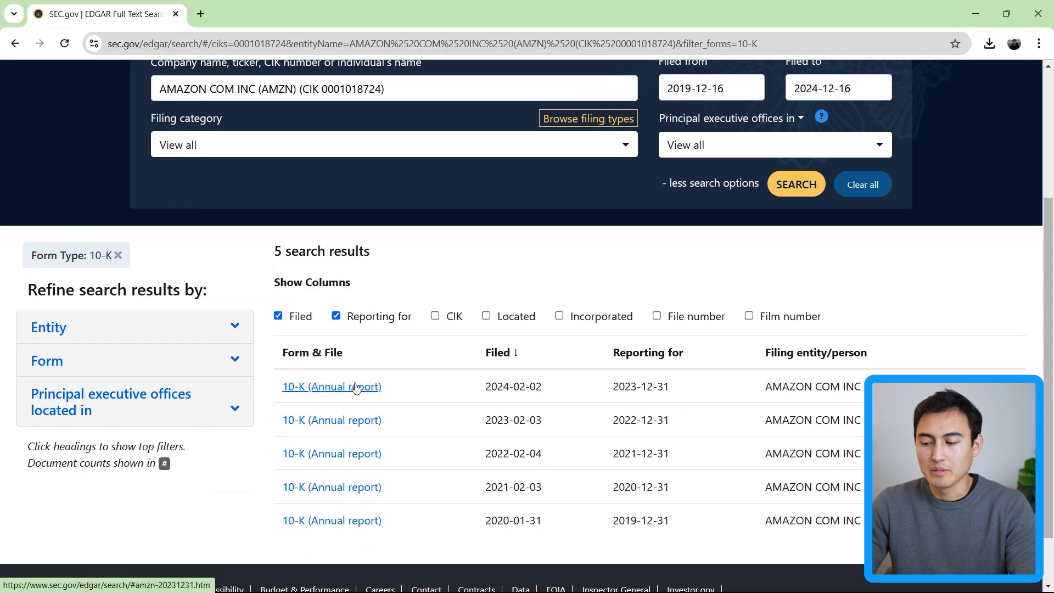
Preview the latest 10-K annual report and open its full document in a new tab
click(332, 385)
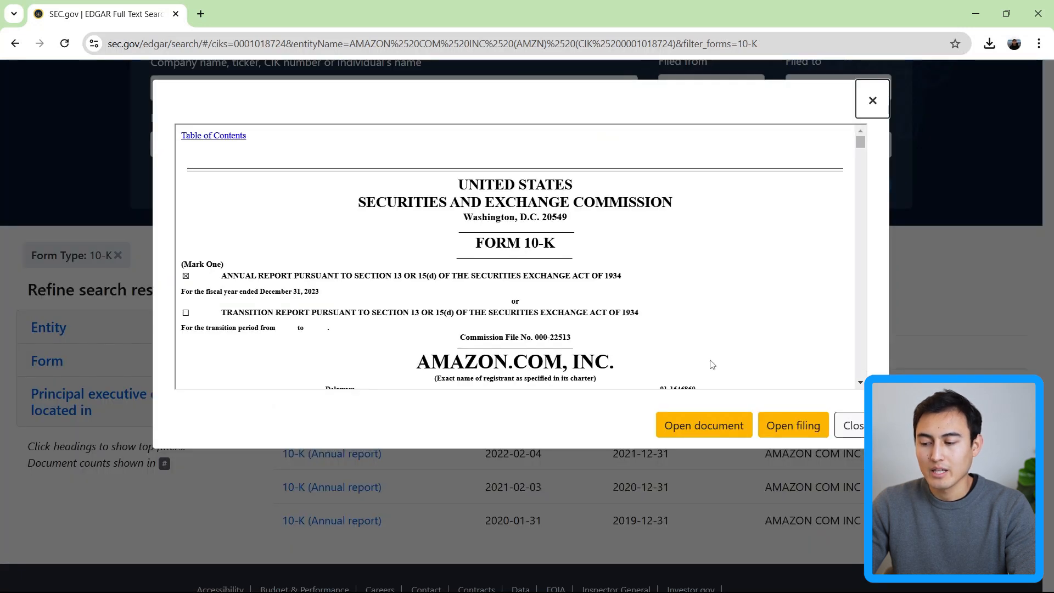
click(703, 425)
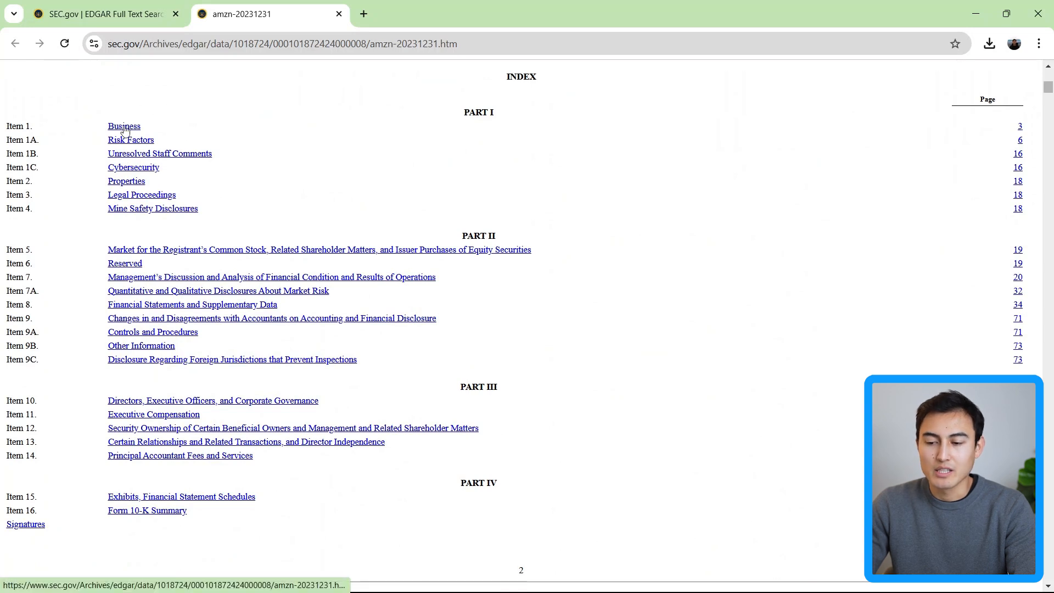
mouse_move(151, 141)
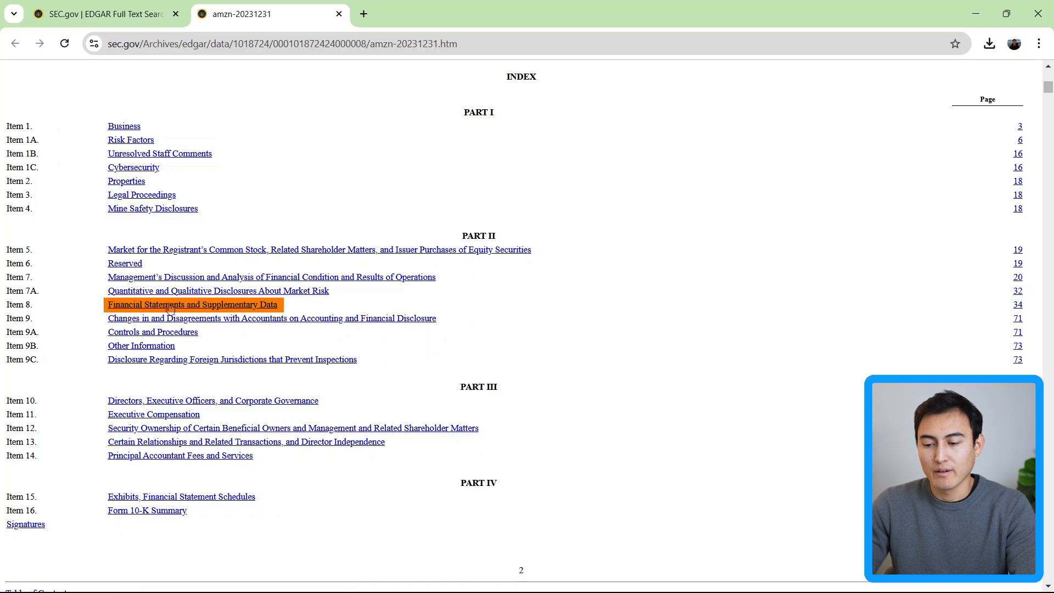
Jump to Item 8 financial statements in the 10-K, then return to the EDGAR search tab
click(191, 304)
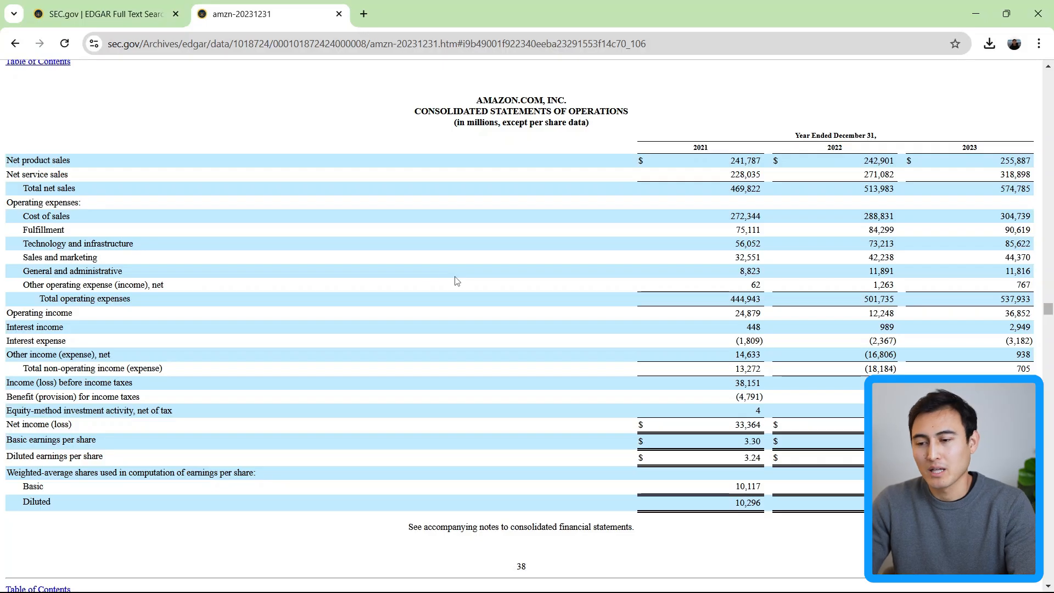
click(101, 14)
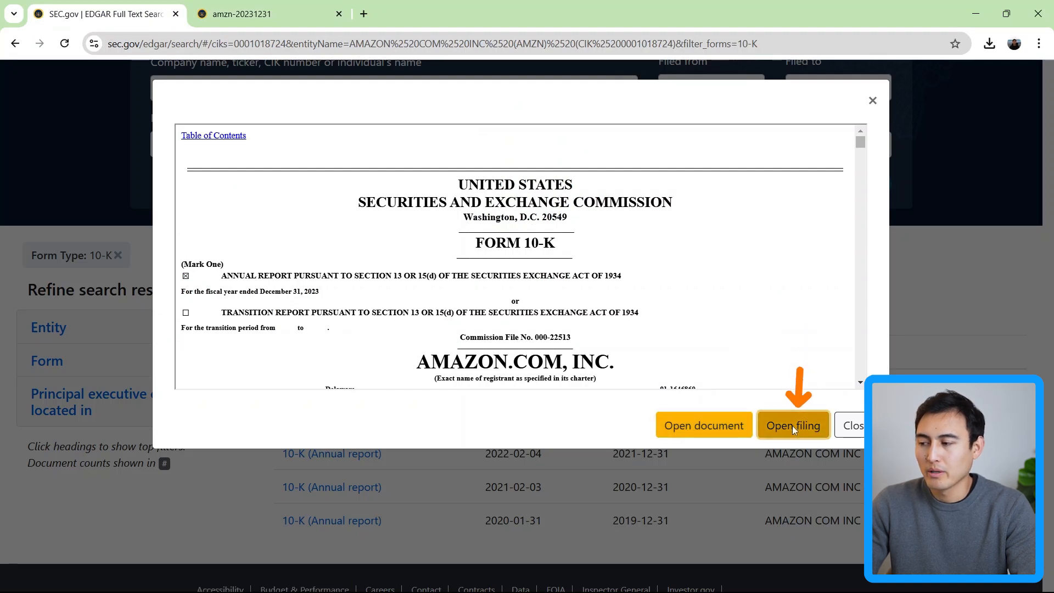
From the filing detail's Interactive Data, download the financial report as Excel and open it
click(791, 425)
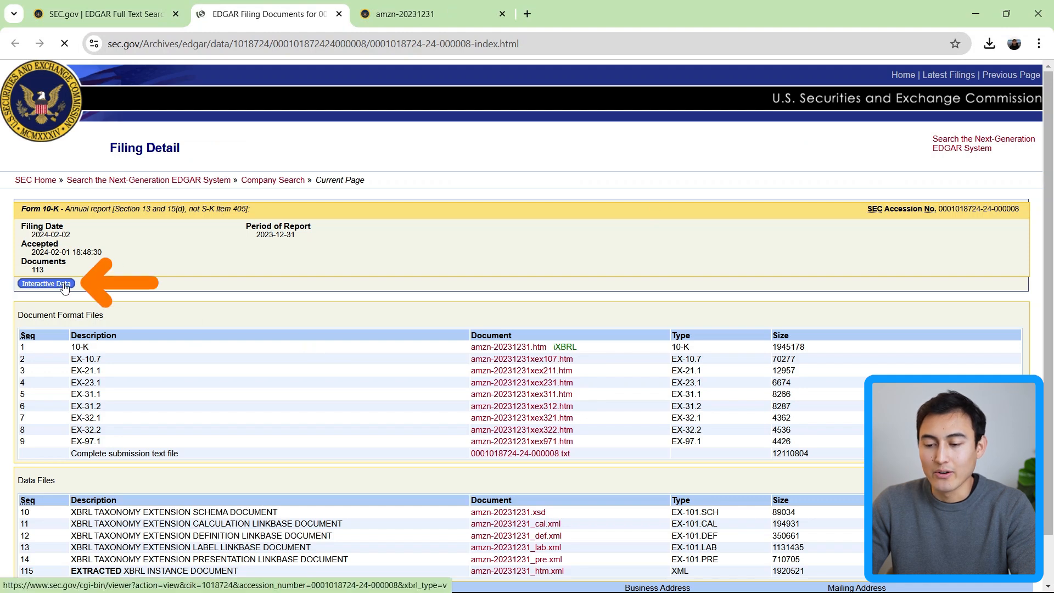
click(45, 284)
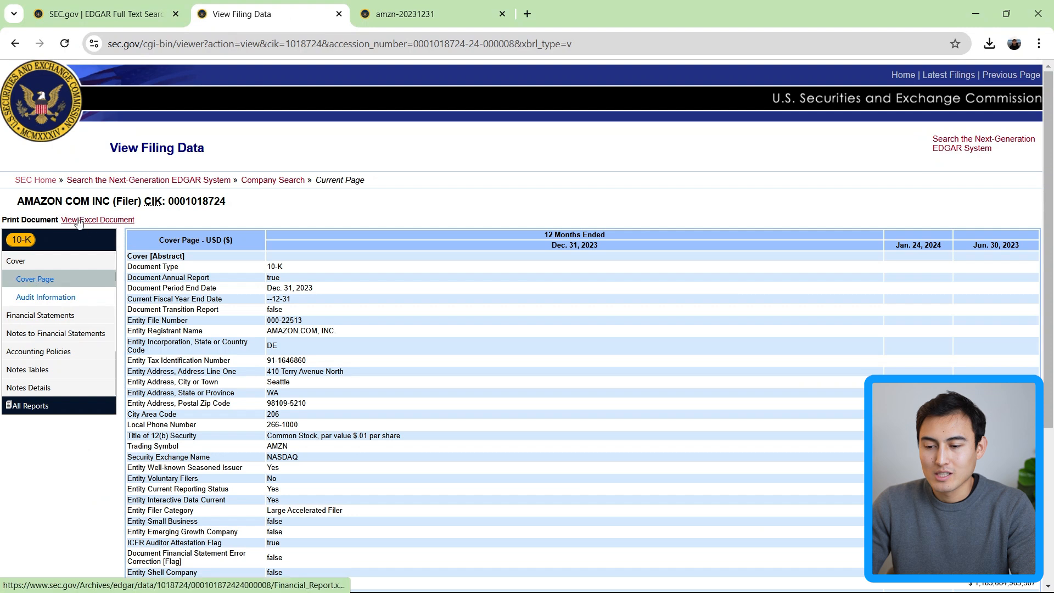
click(98, 219)
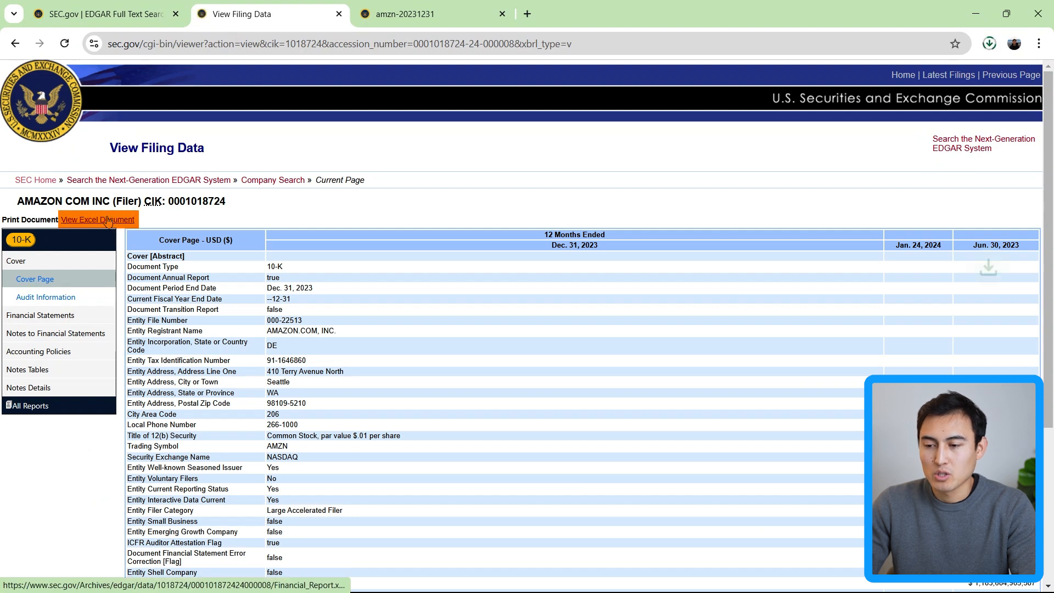
click(98, 220)
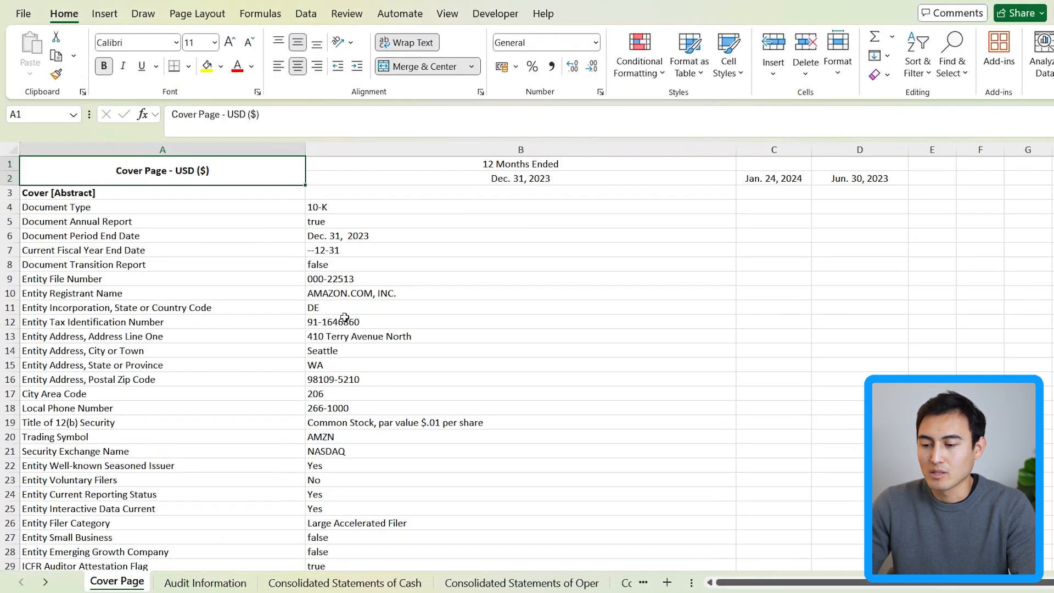
Flip through the Audit Information, Consolidated Statements of Operations and business description sheets
click(206, 582)
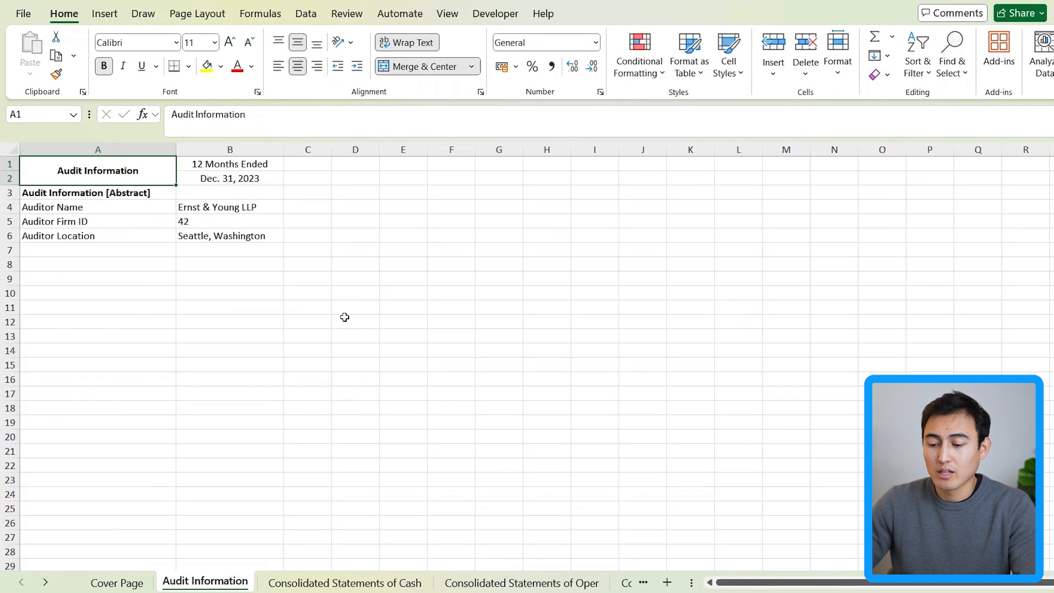
click(521, 582)
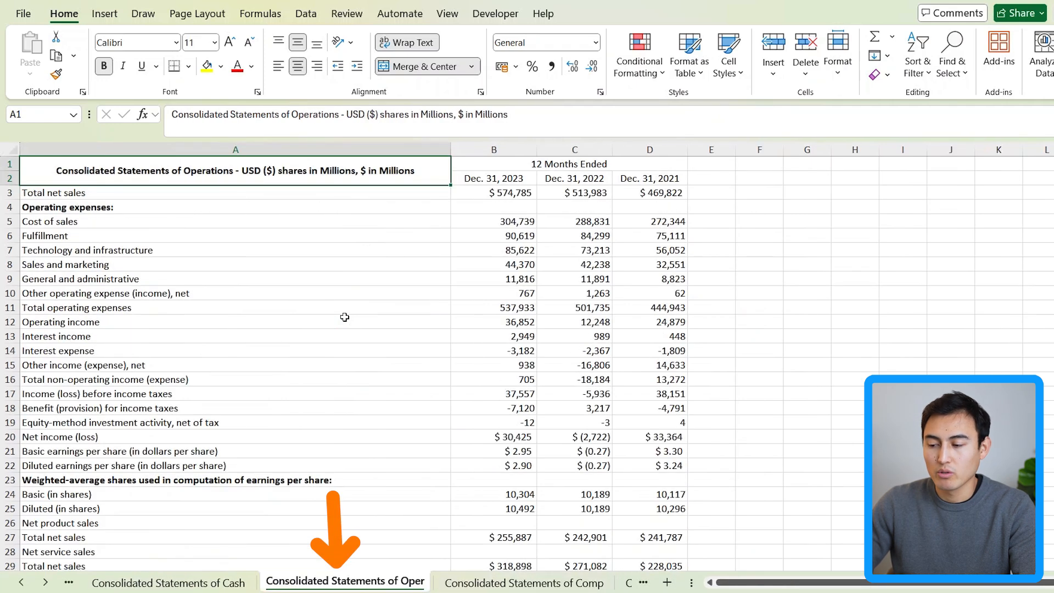
click(389, 582)
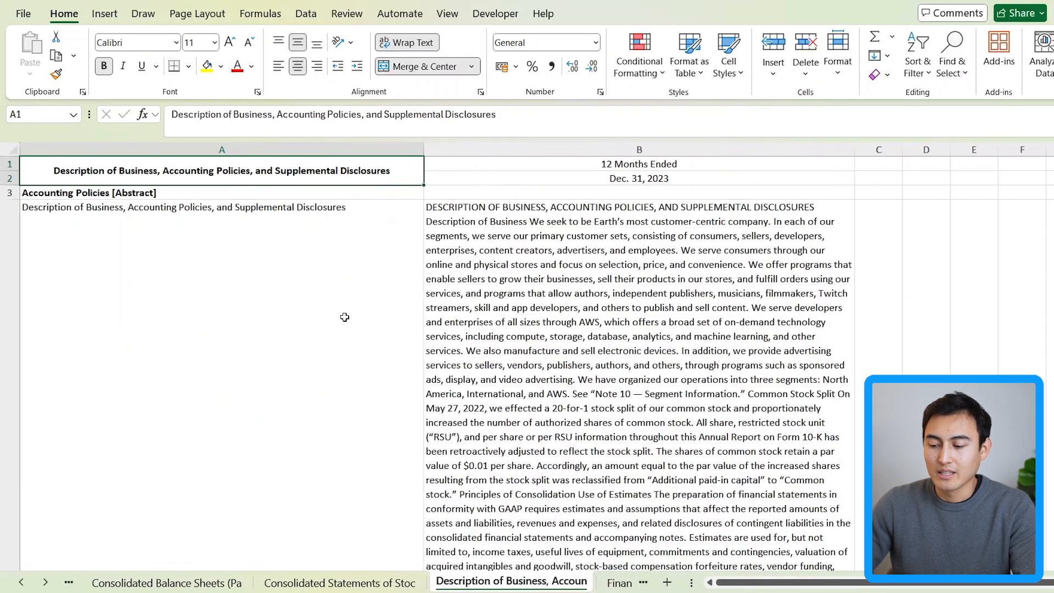
click(528, 583)
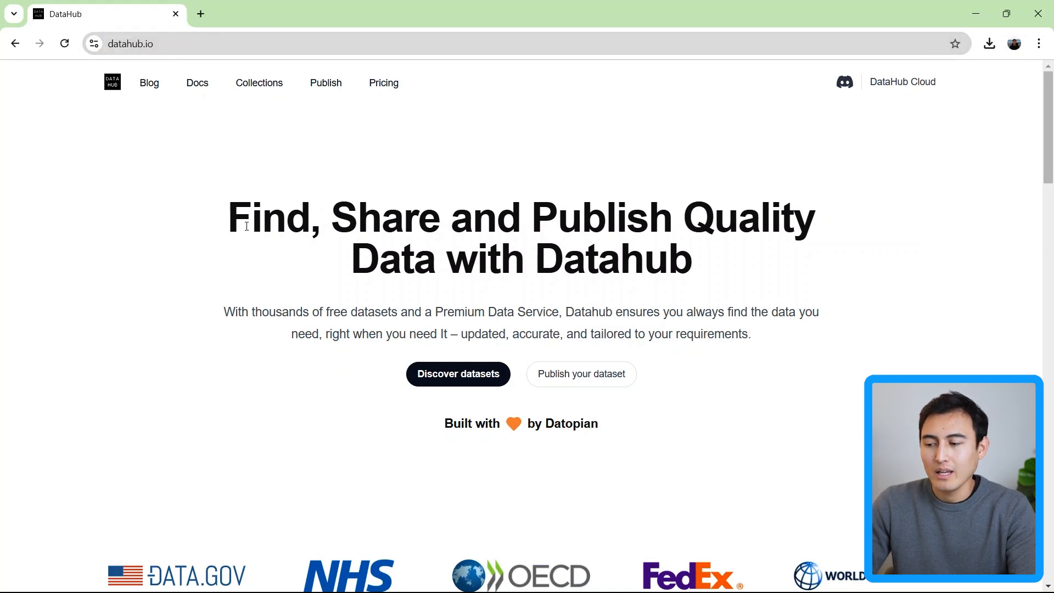
Browse DataHub's curated dataset collections list
click(260, 82)
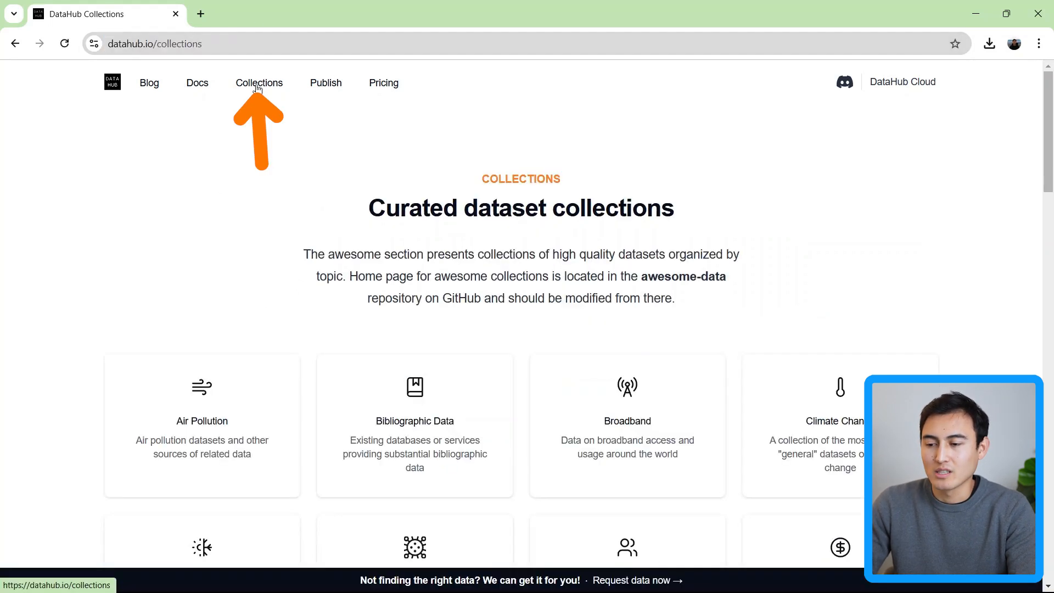
scroll(down, 3)
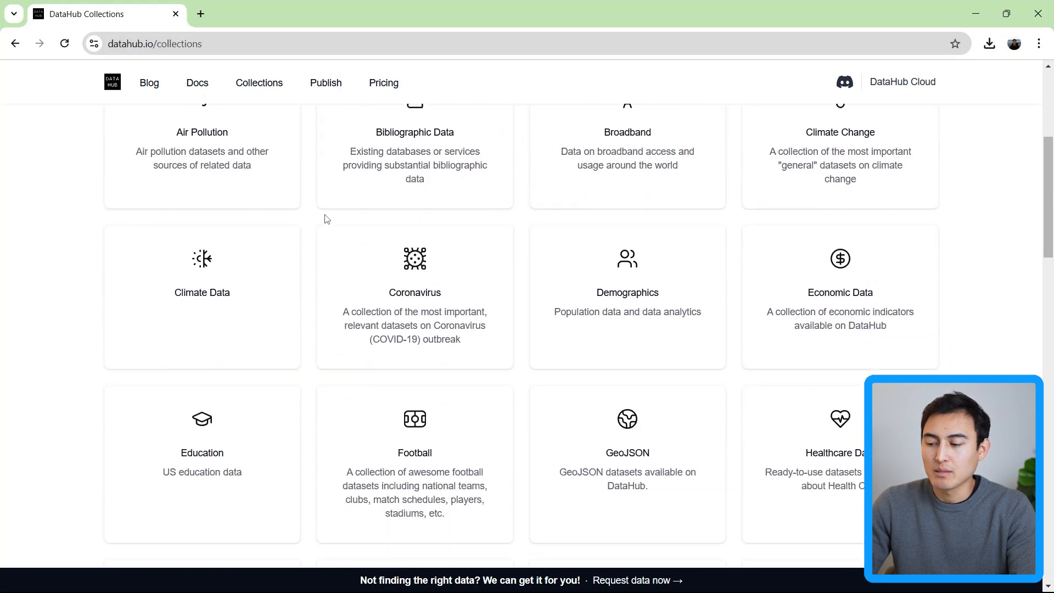
scroll(down, 3)
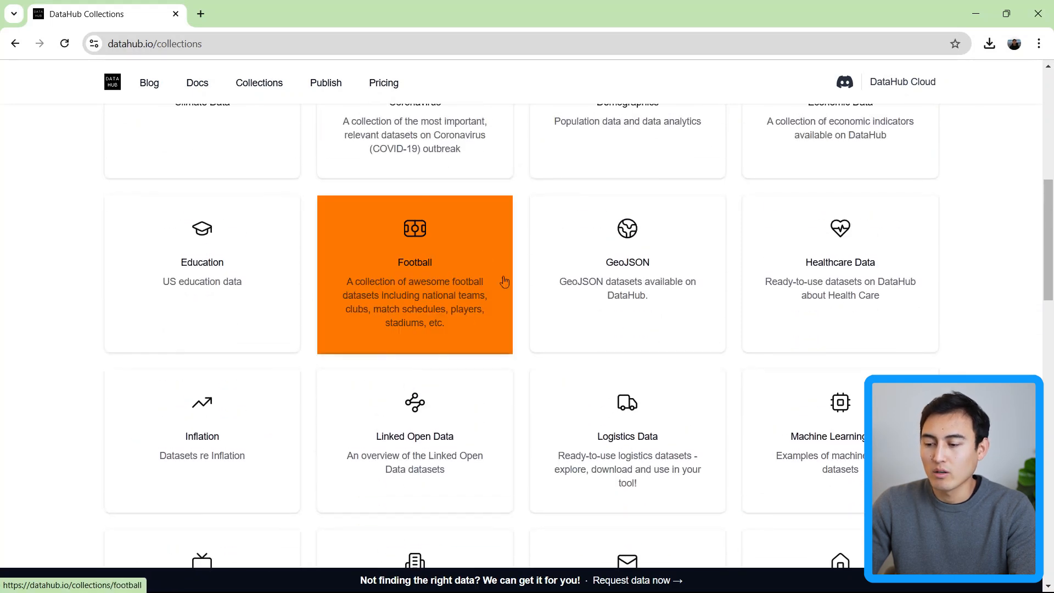
Open the Football collection page and view its list of league datasets
click(414, 274)
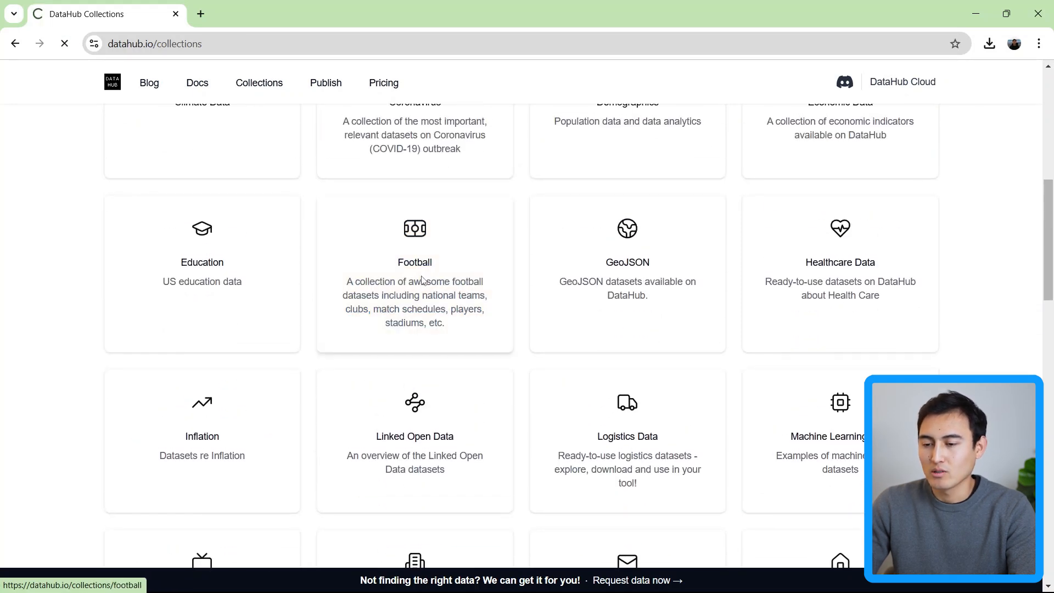
click(414, 262)
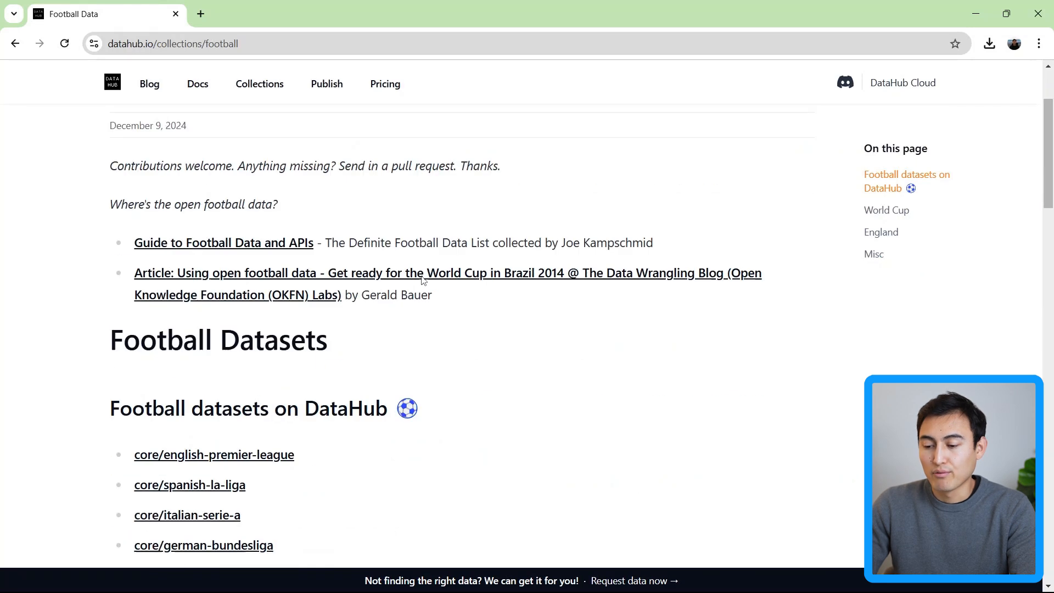
scroll(down, 3)
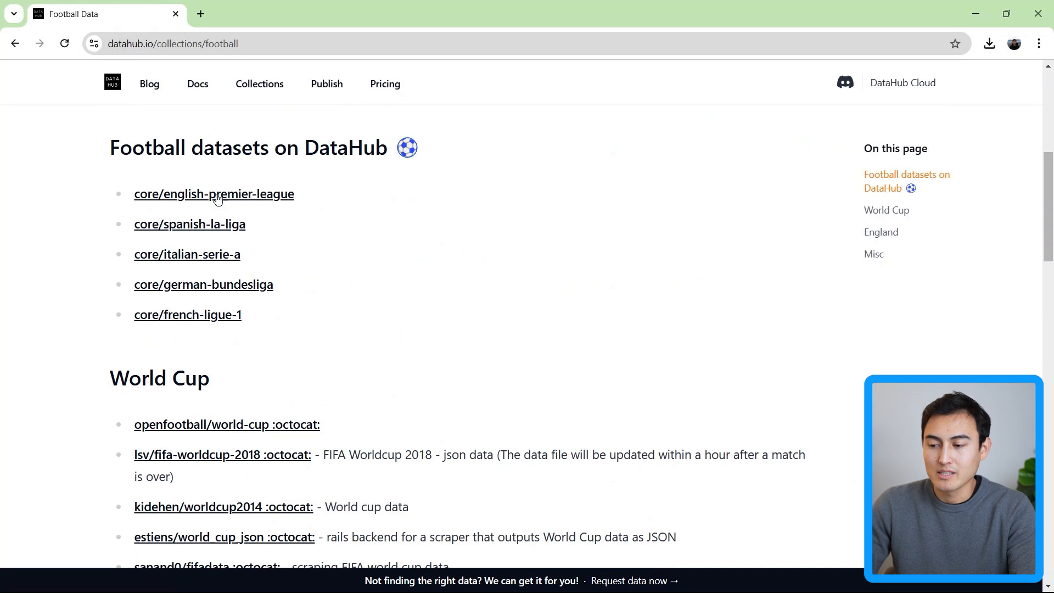
mouse_move(162, 176)
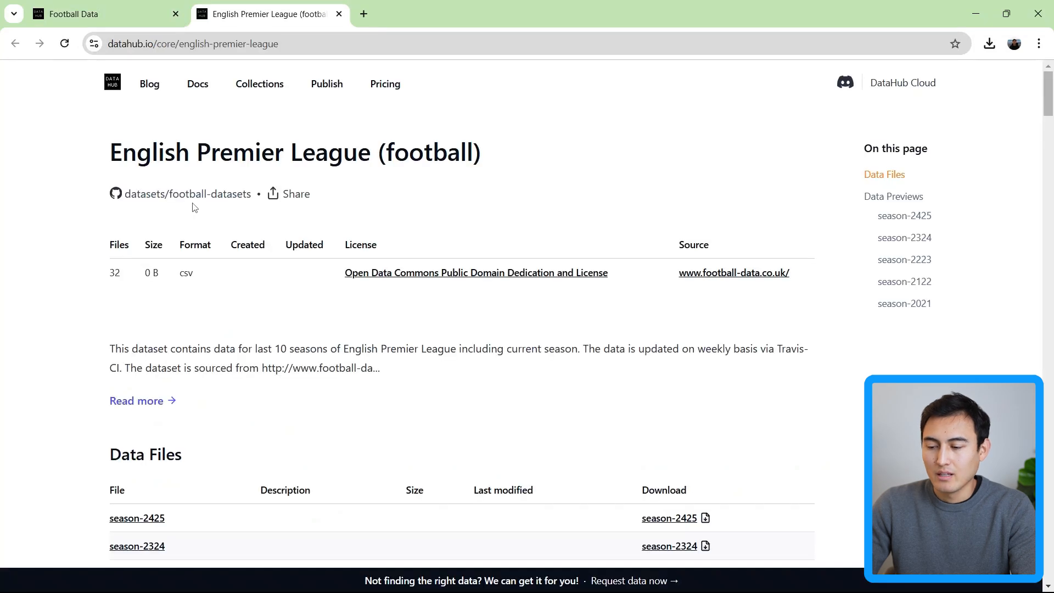
Locate season-2425 in the Premier League Data Files list and download it as CSV
scroll(down, 3)
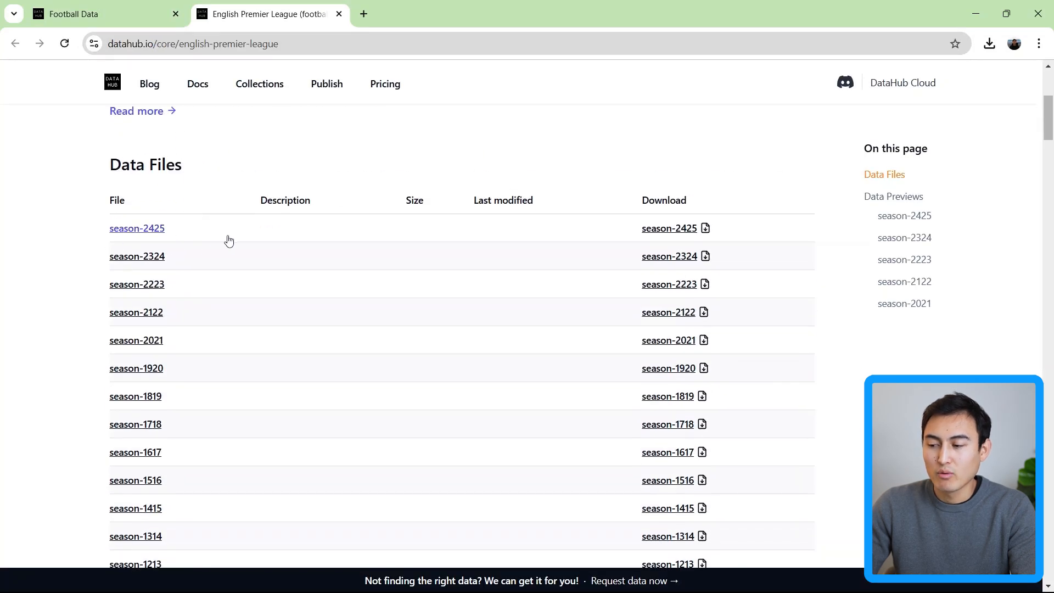
scroll(down, 3)
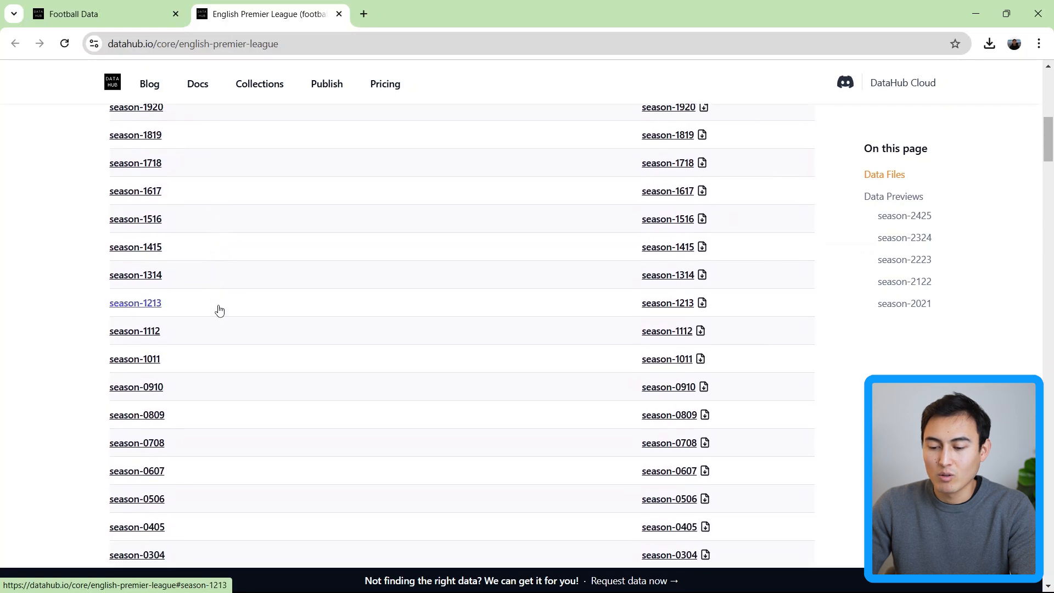
scroll(down, 3)
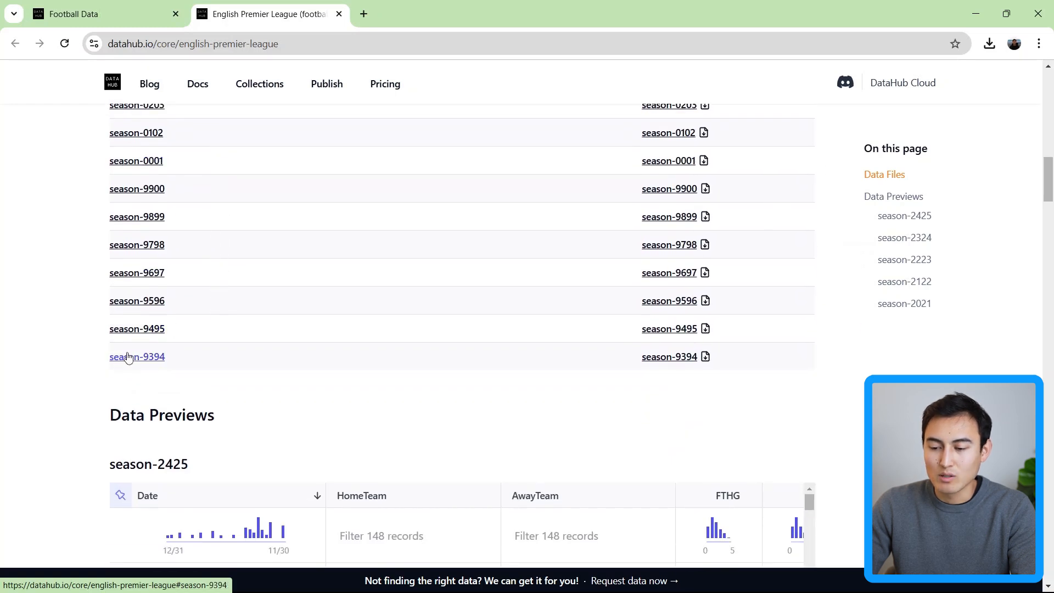
scroll(up, 3)
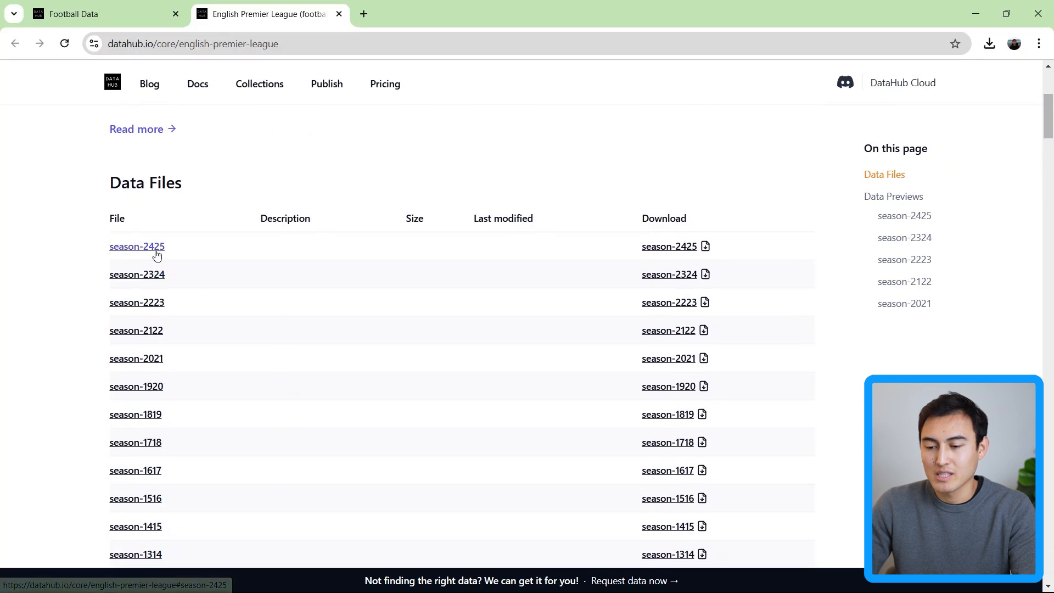
click(136, 246)
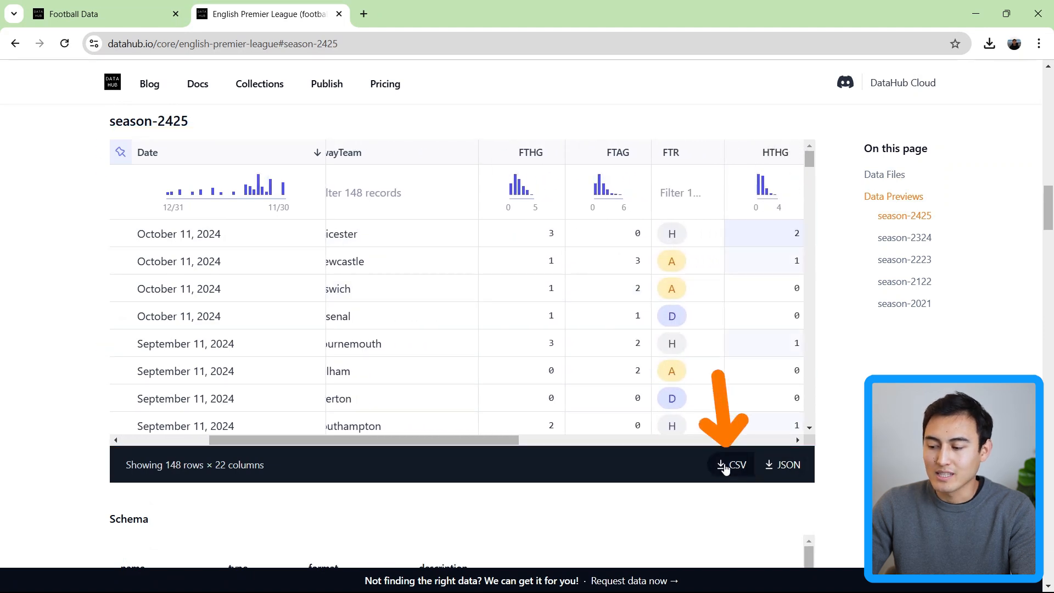
click(101, 13)
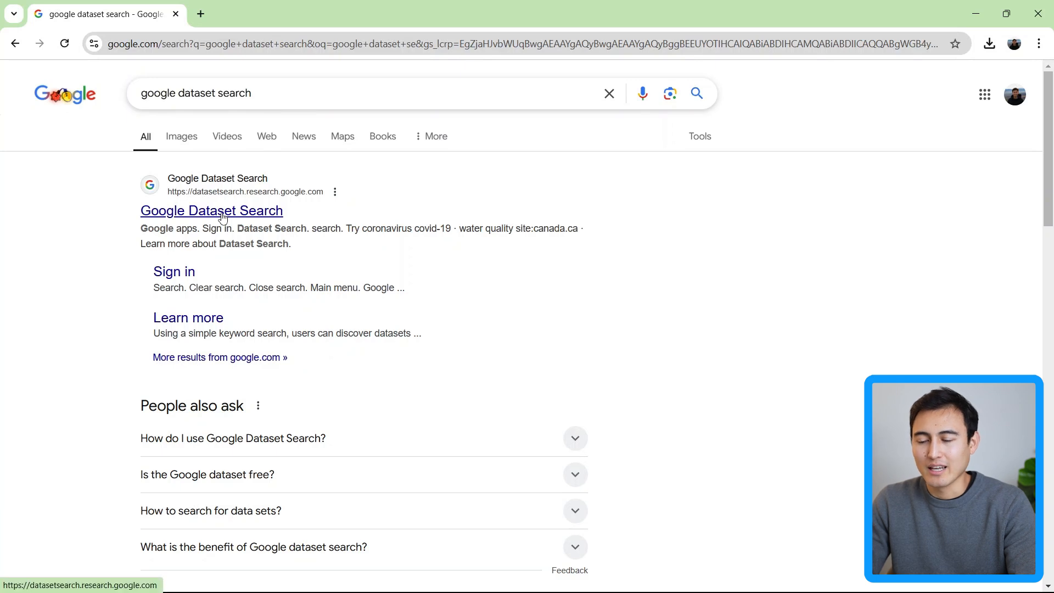
Go to Google Dataset Search and search for 'world population 2024' datasets
click(211, 210)
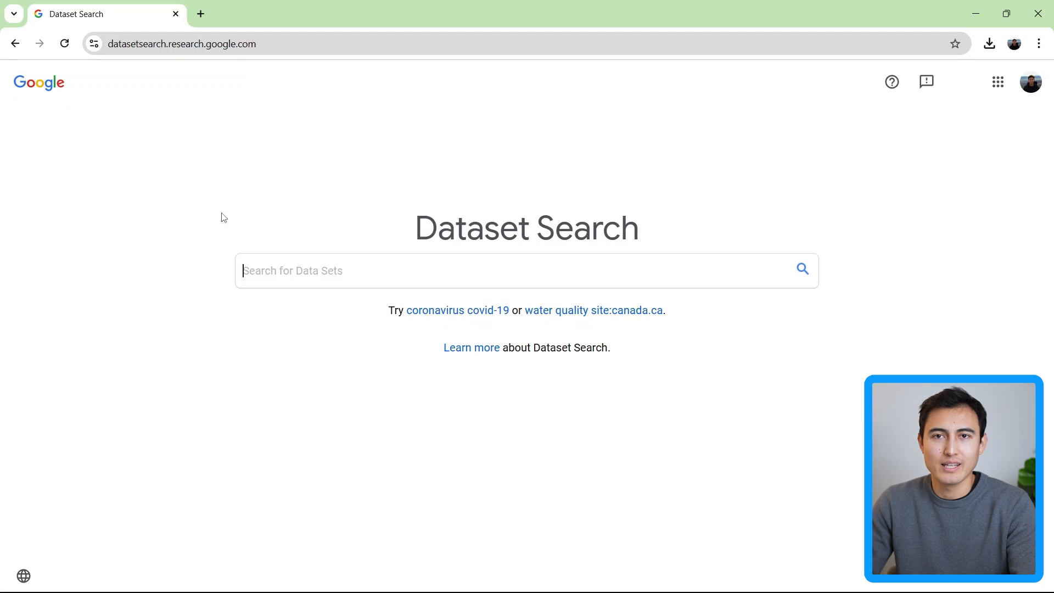
text(population)
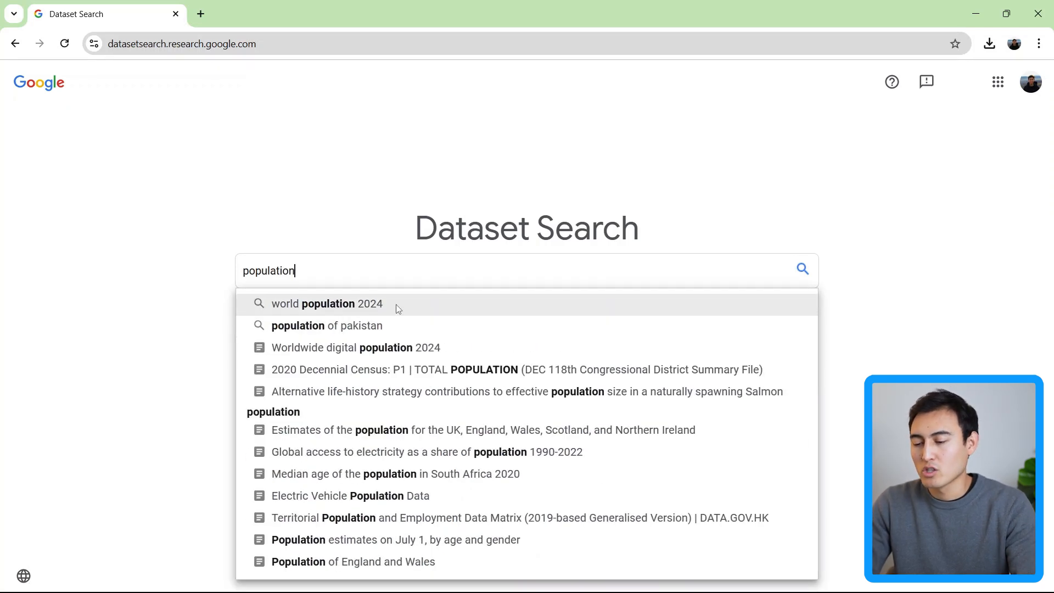
click(326, 303)
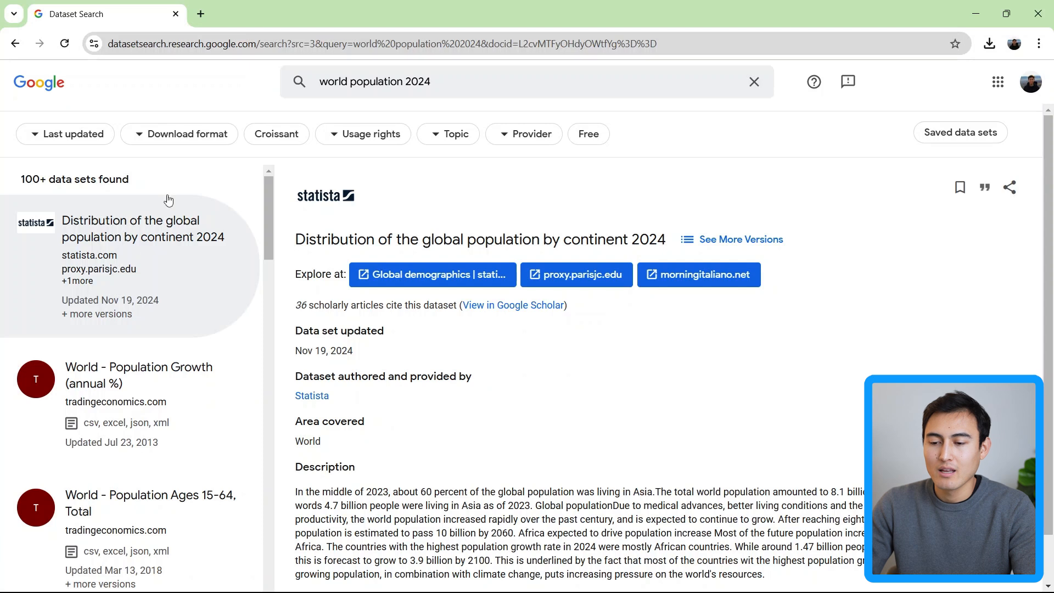
Review the Download format and Usage rights filter choices for the results
scroll(down, 3)
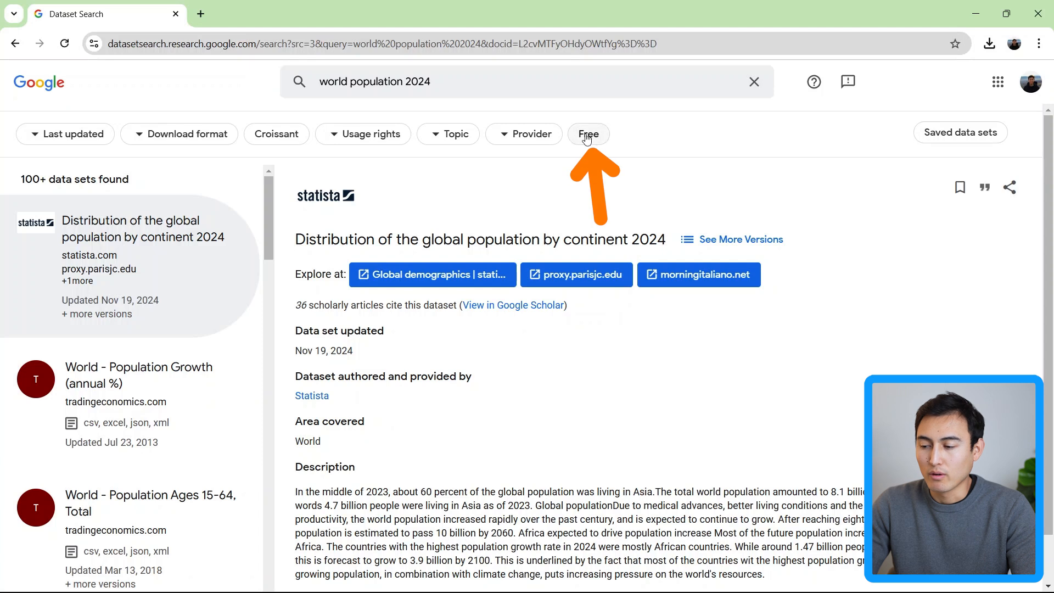
mouse_move(354, 139)
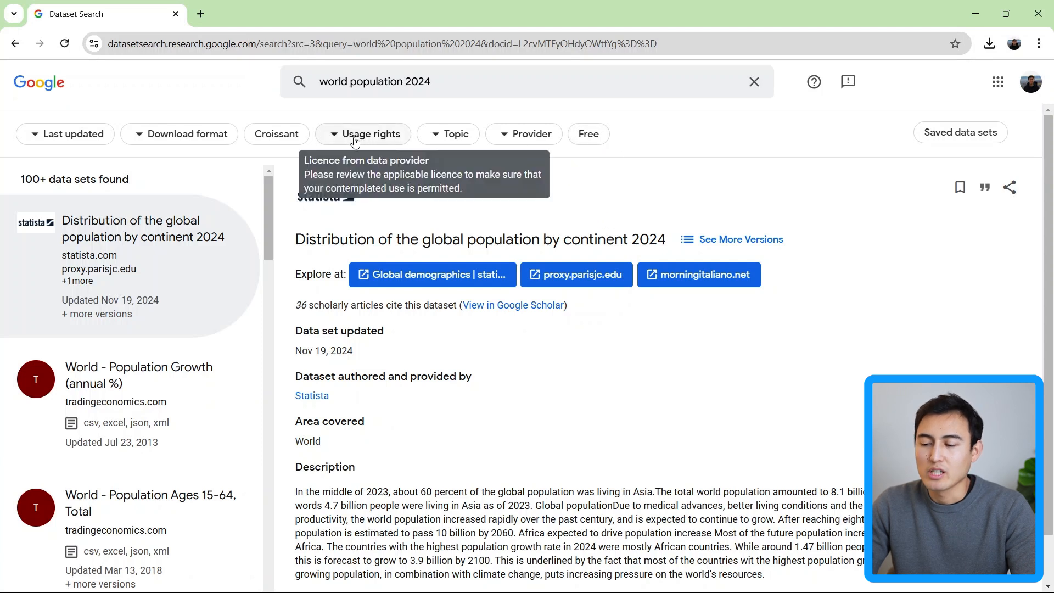
click(184, 134)
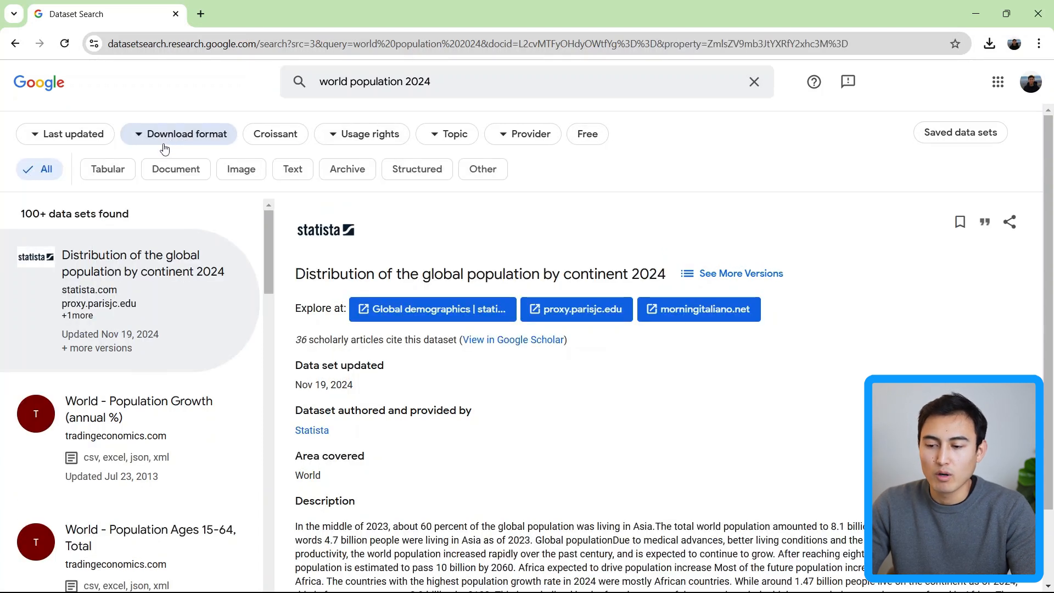
mouse_move(108, 169)
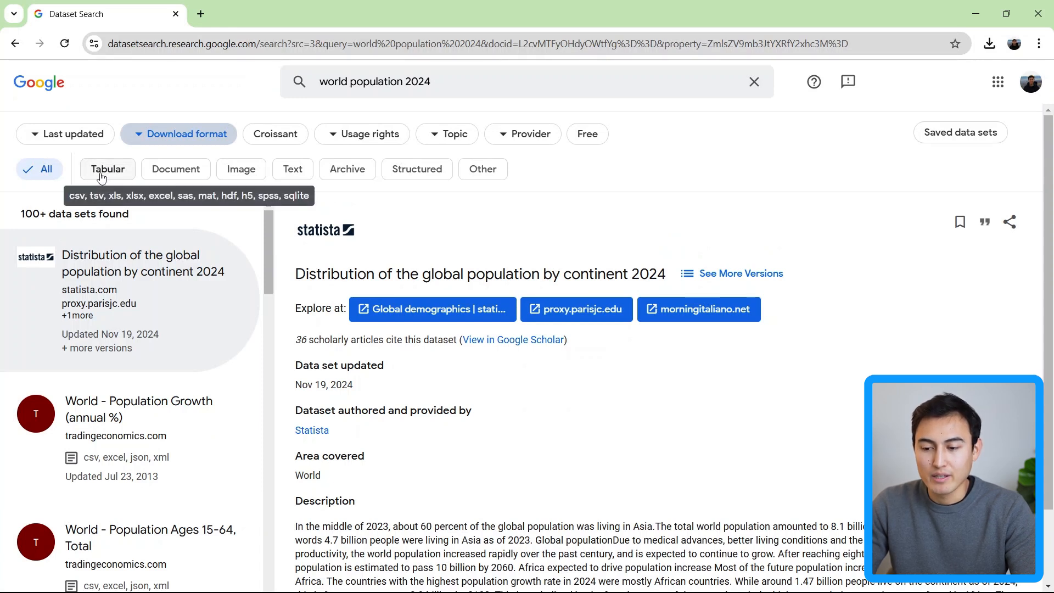
mouse_move(175, 169)
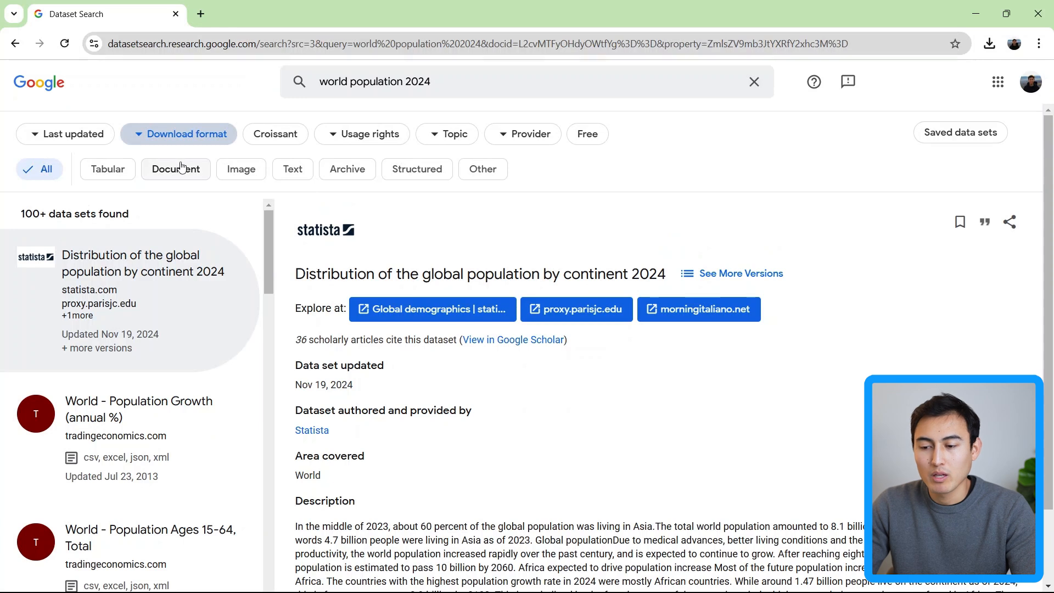
mouse_move(175, 170)
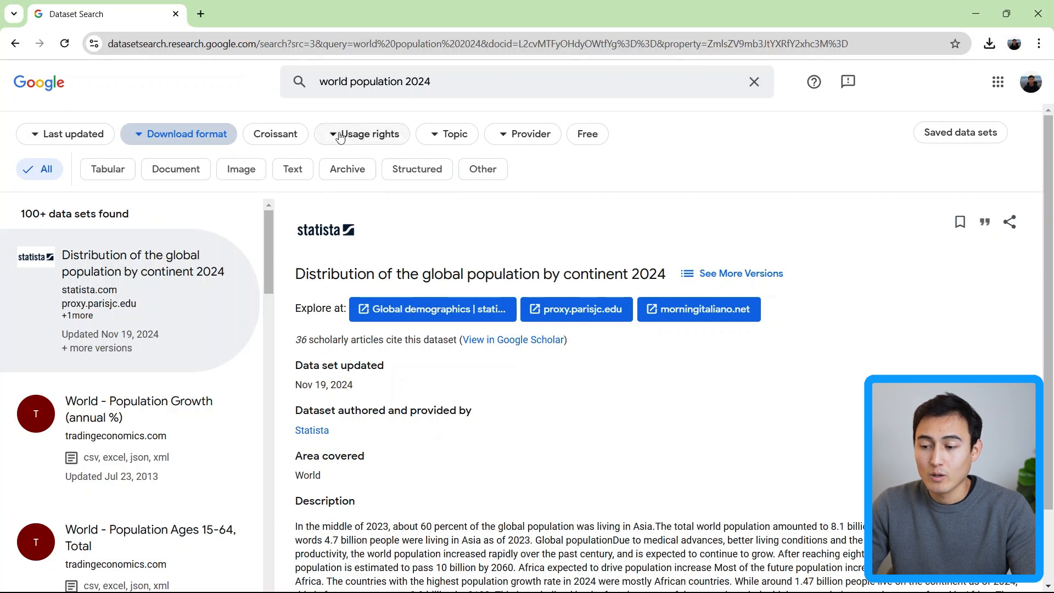
click(369, 134)
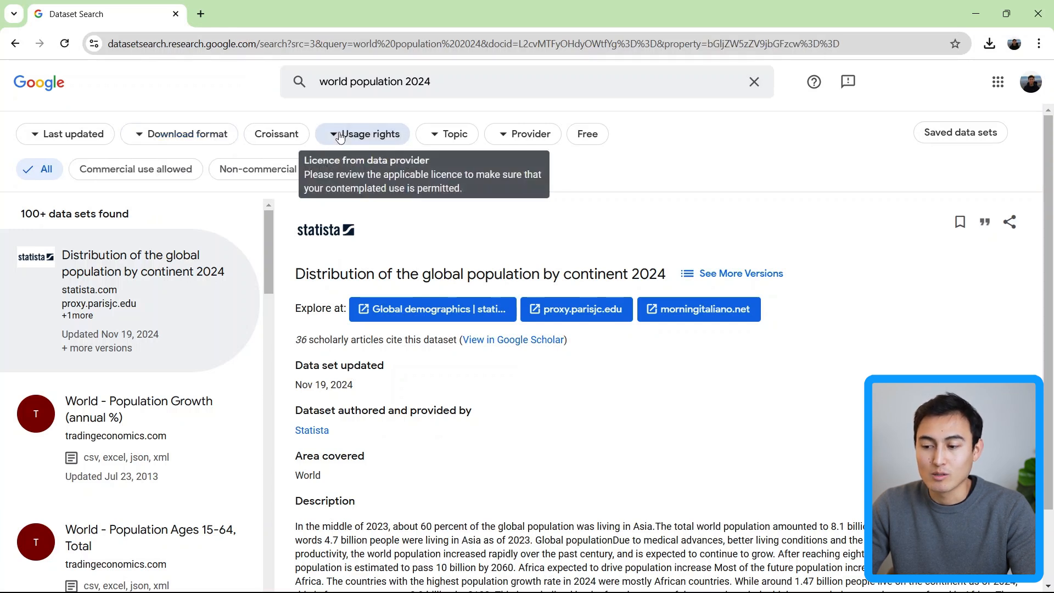
click(362, 134)
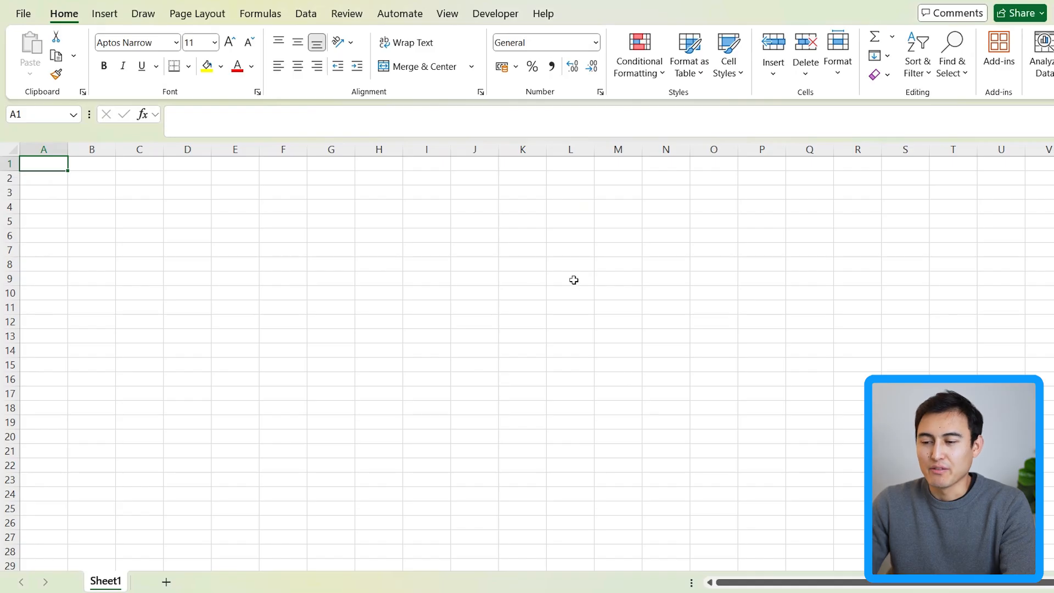
mouse_move(429, 287)
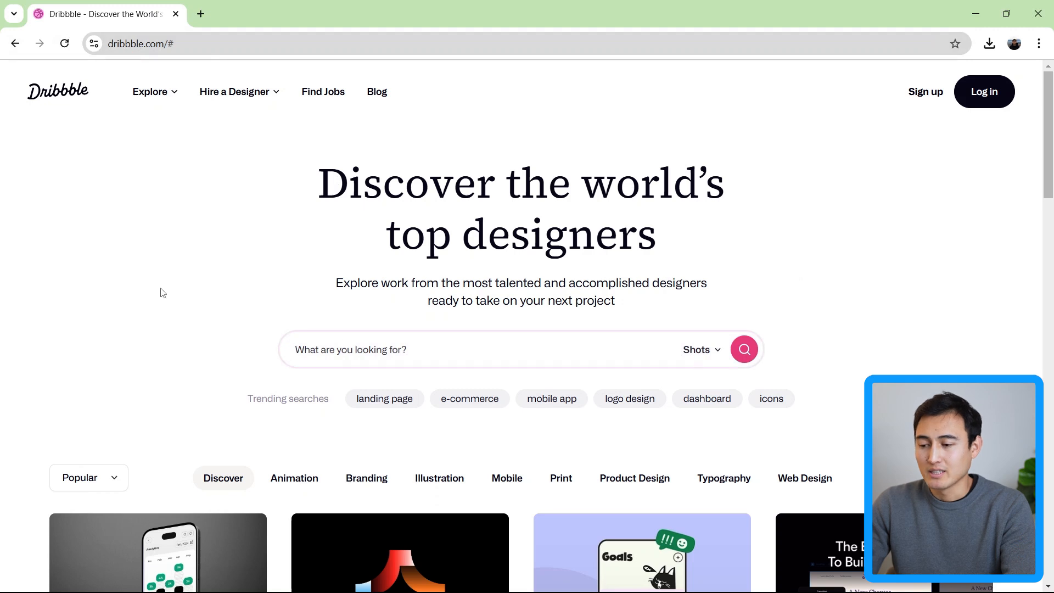
Search Dribbble for 'dashboard' and scroll through the grid of dashboard shots
scroll(down, 3)
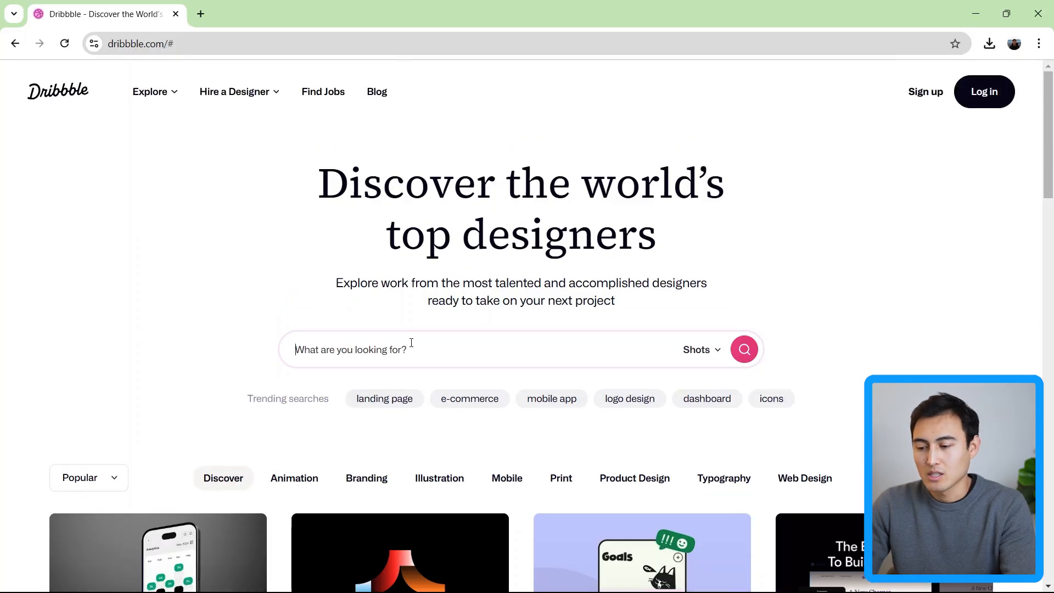
text(dashboard)
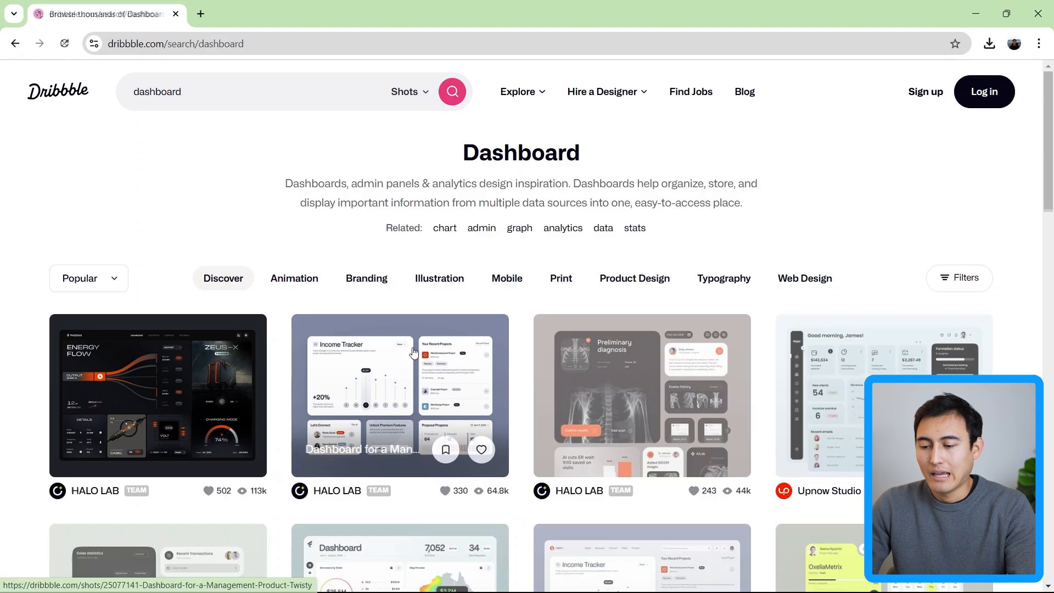
scroll(down, 3)
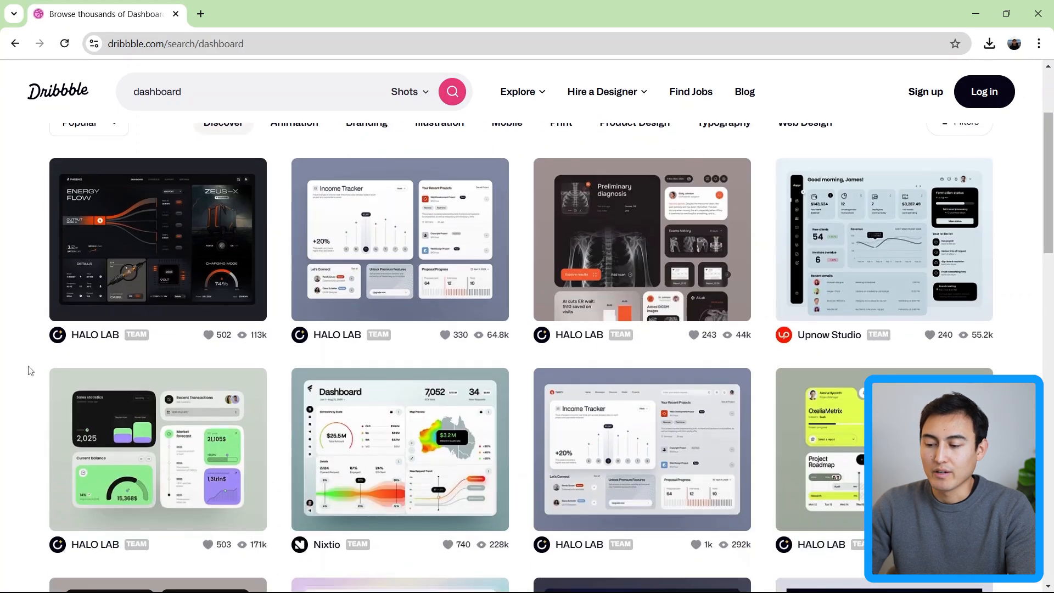
scroll(down, 3)
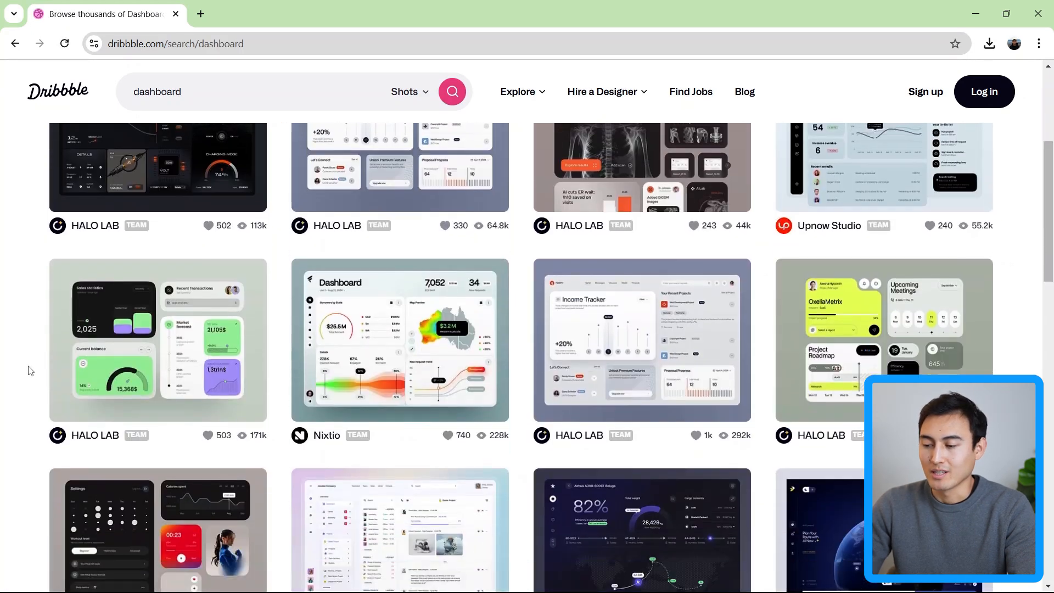
mouse_move(361, 331)
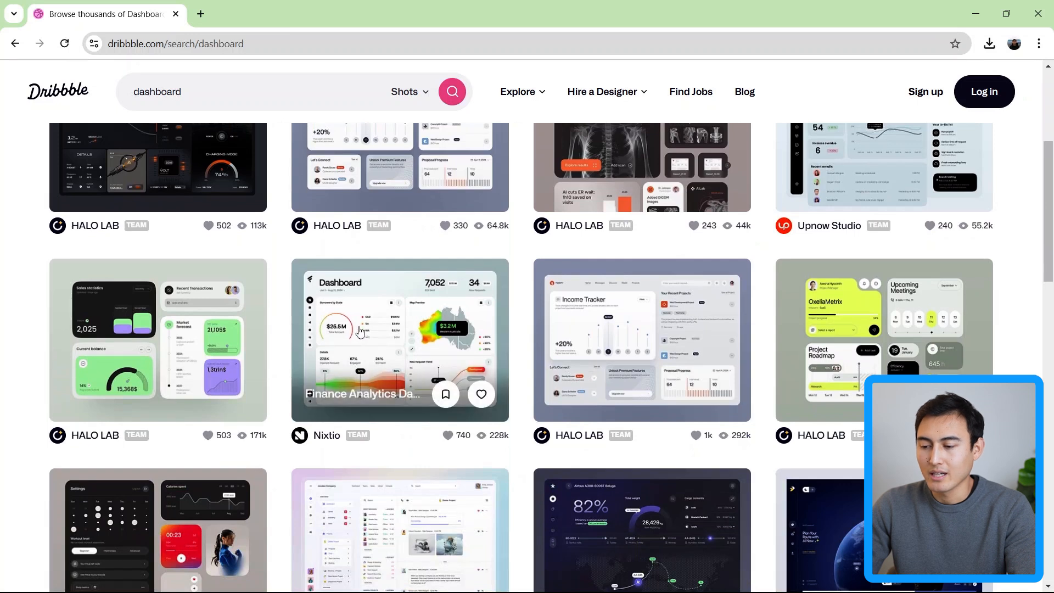
Open Nixtio's Finance Analytics Dashboard shot and scroll down its page
click(398, 339)
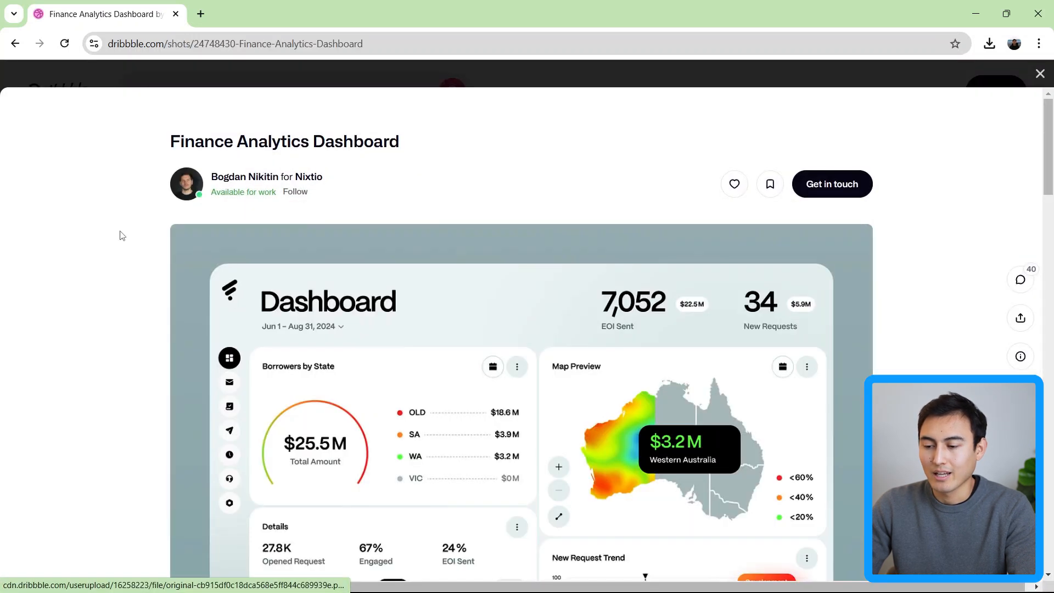
scroll(down, 3)
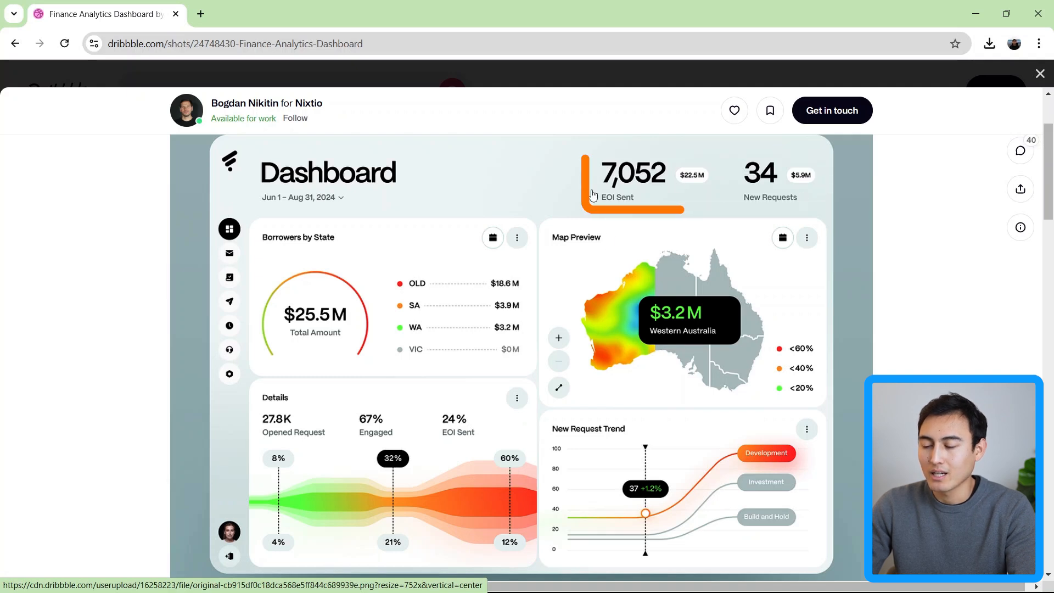
mouse_move(849, 286)
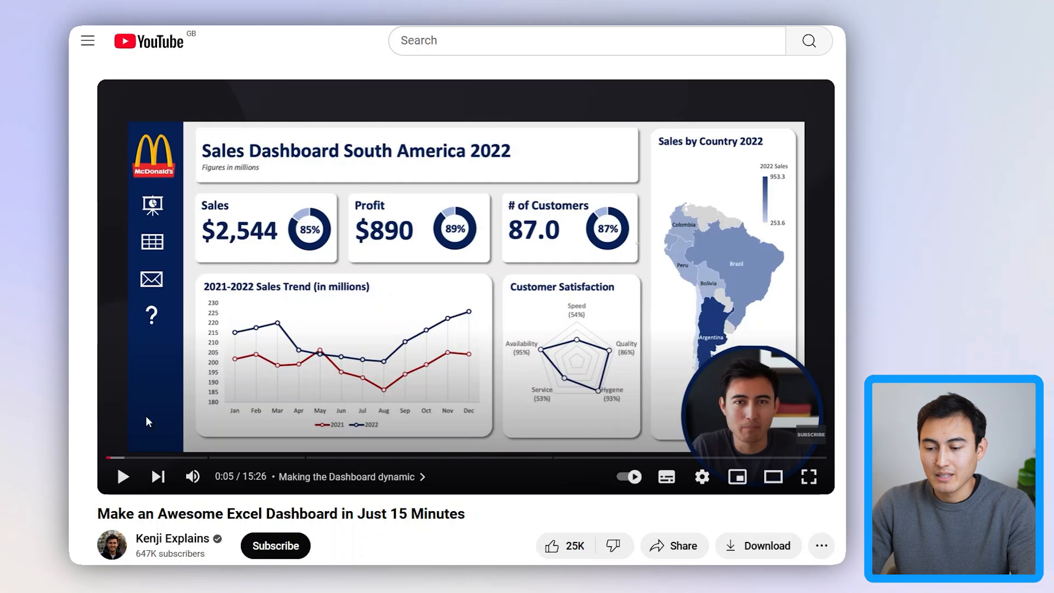
mouse_move(73, 347)
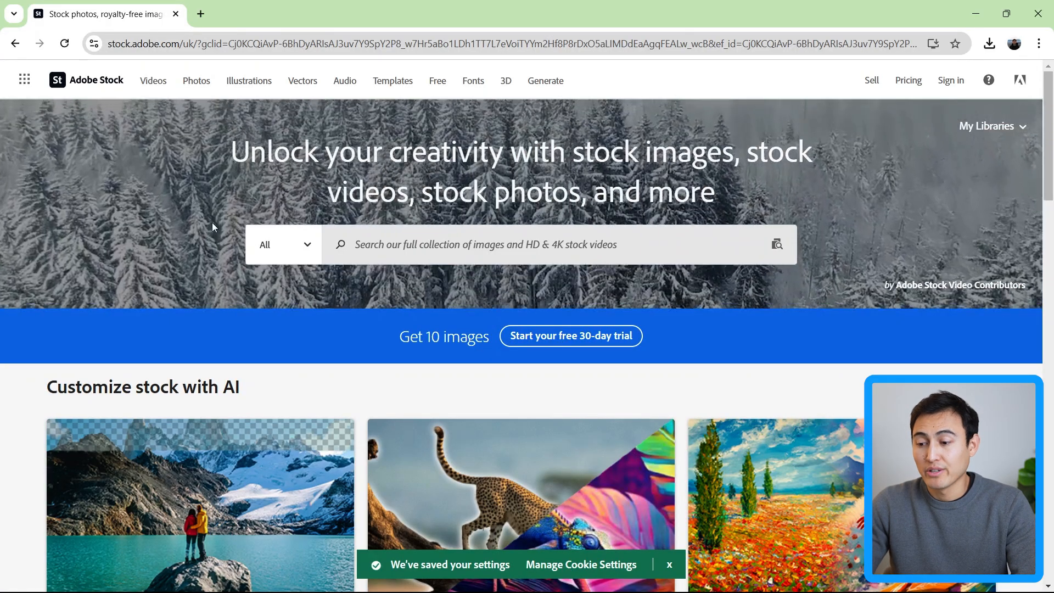
Search Adobe Stock for 'dashboard' and view the purple dashboard UI infographic asset's details
text(do)
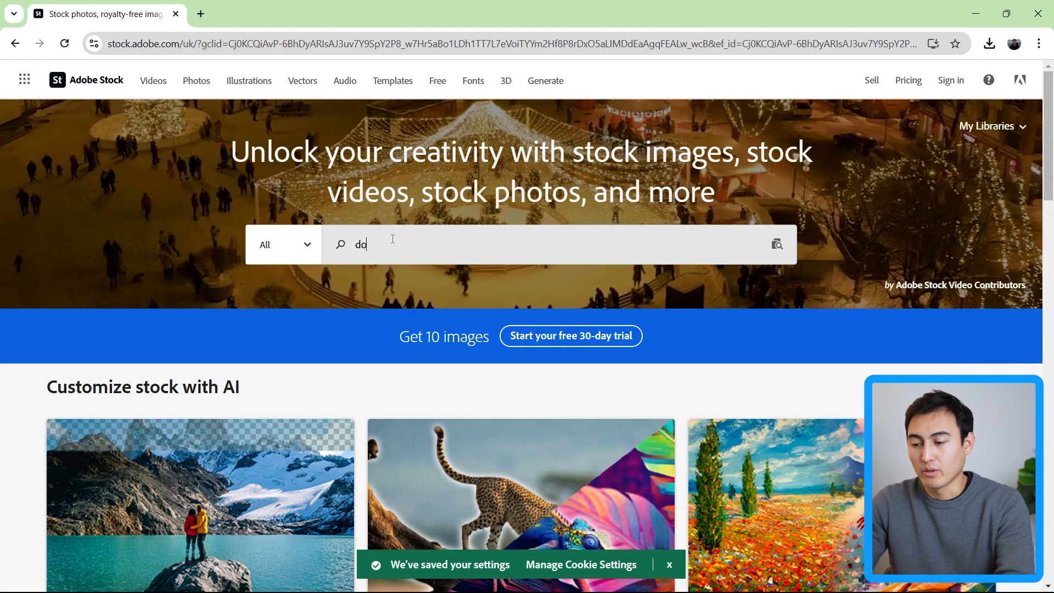
text(dashboard)
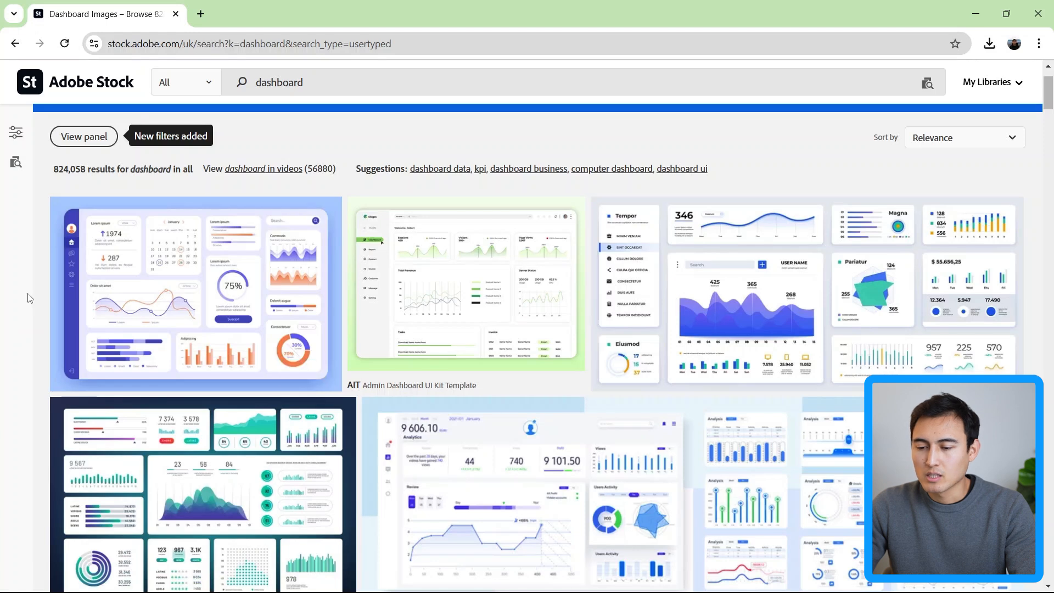
scroll(down, 3)
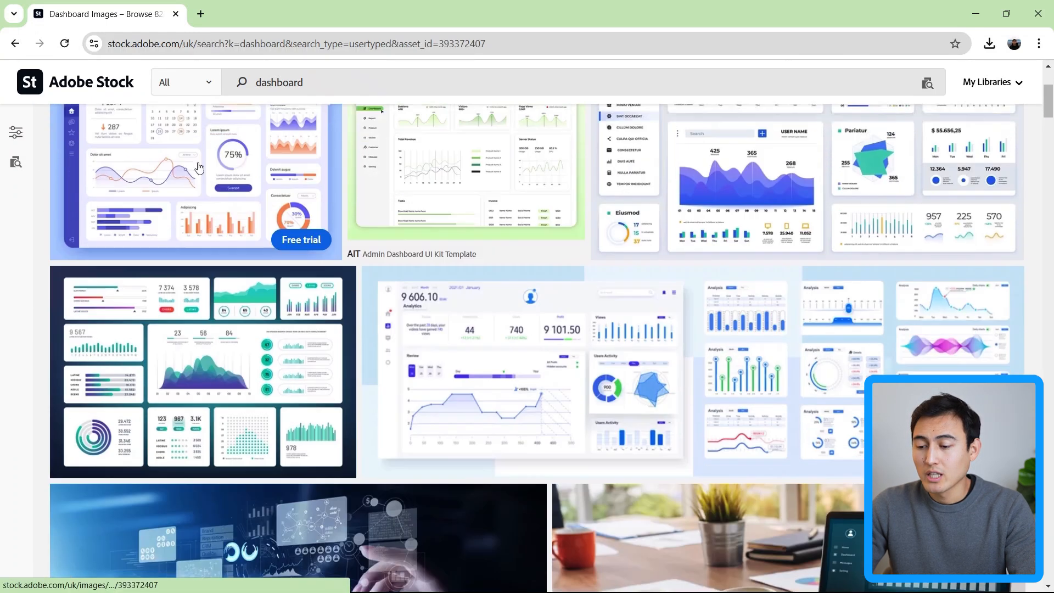
click(199, 168)
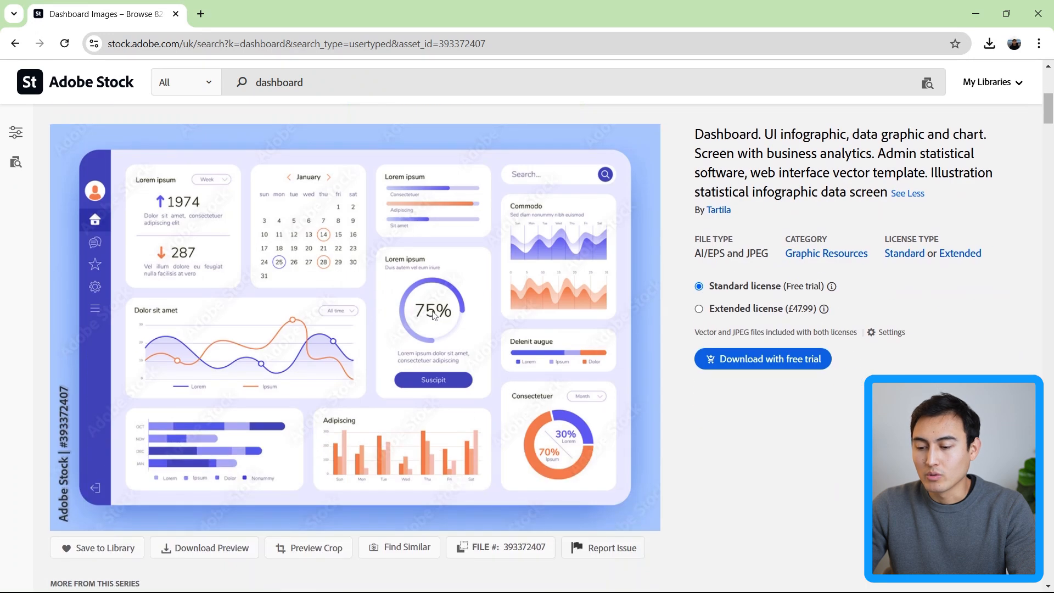